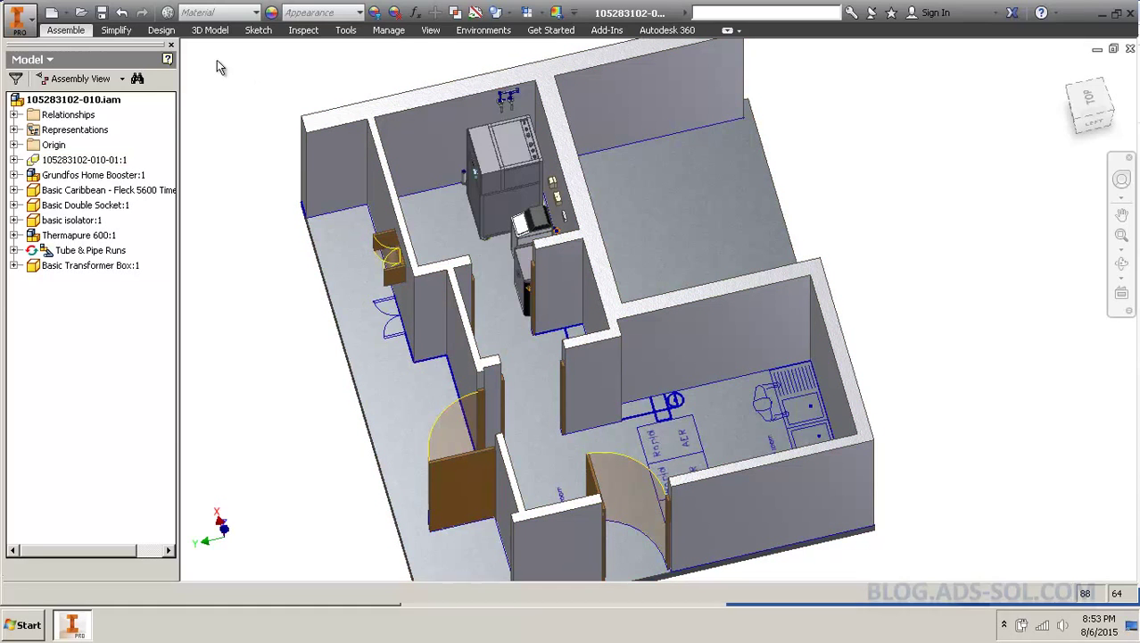
# Start the Mirror Components tool from the assembly tools
pyautogui.click(66, 30)
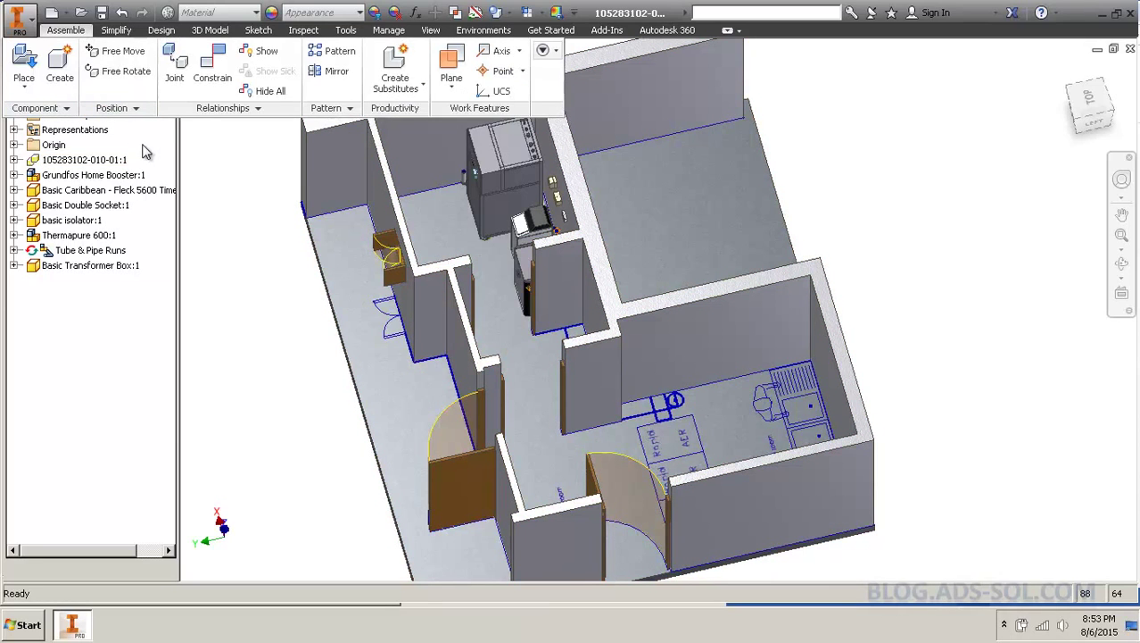
pyautogui.click(94, 174)
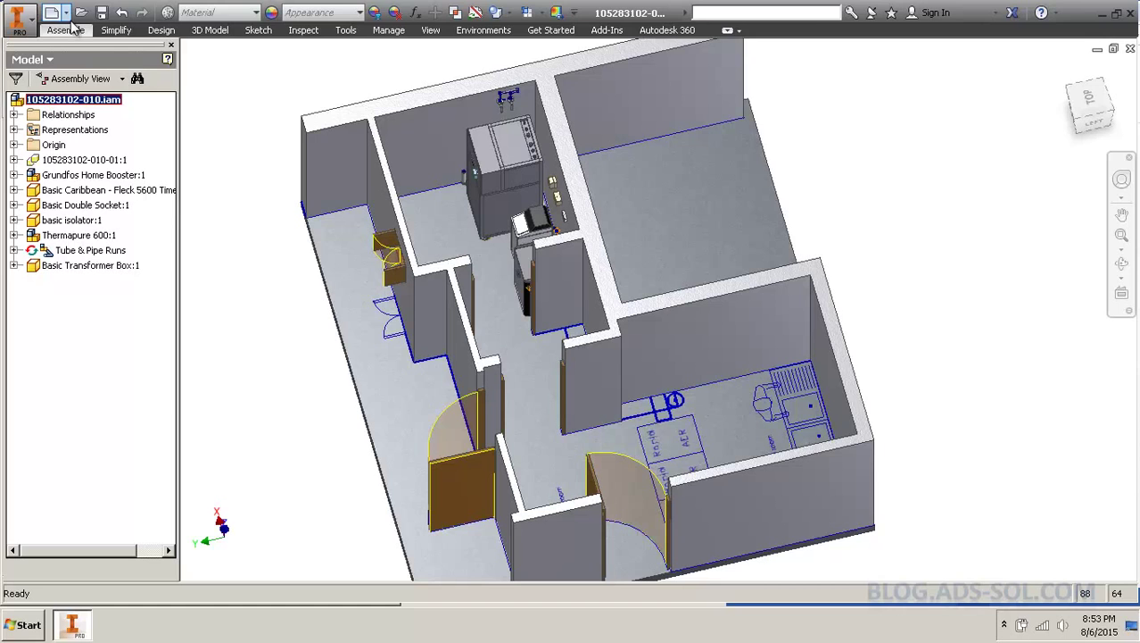
pyautogui.click(65, 29)
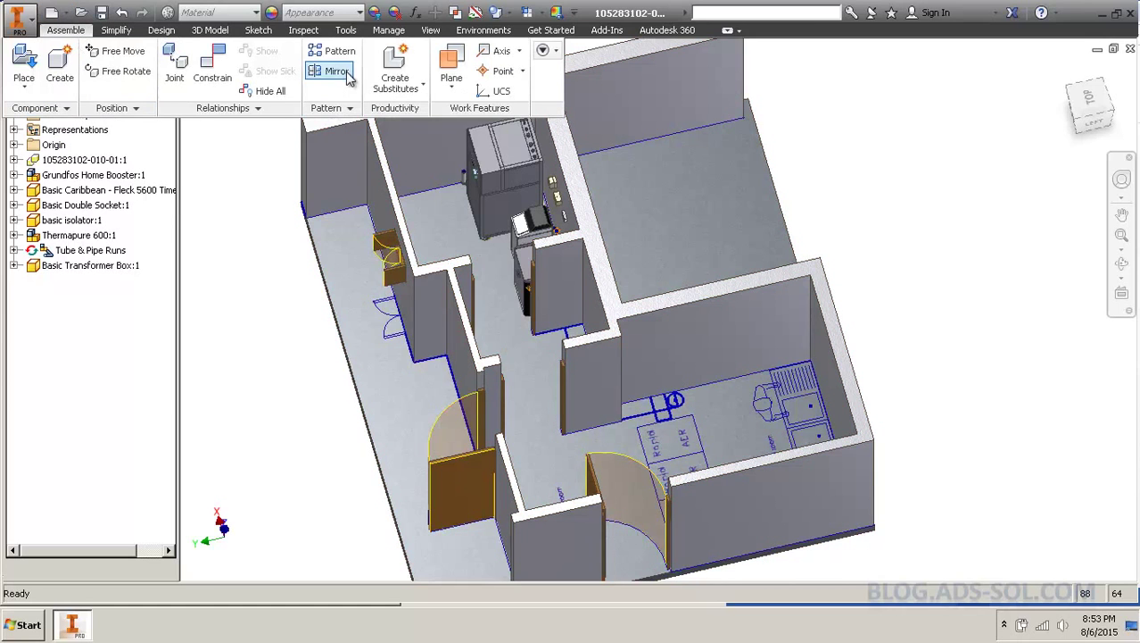
pyautogui.click(336, 71)
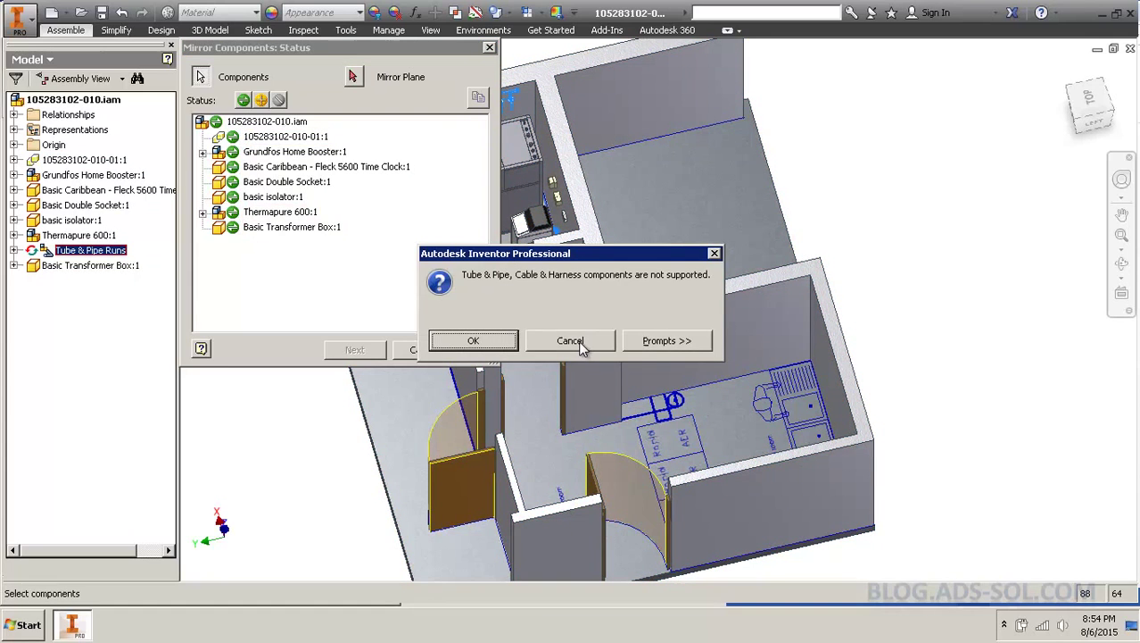
# Dismiss the unsupported Tube & Pipe warnings and activate Tube & Pipe Runs for editing
pyautogui.click(570, 340)
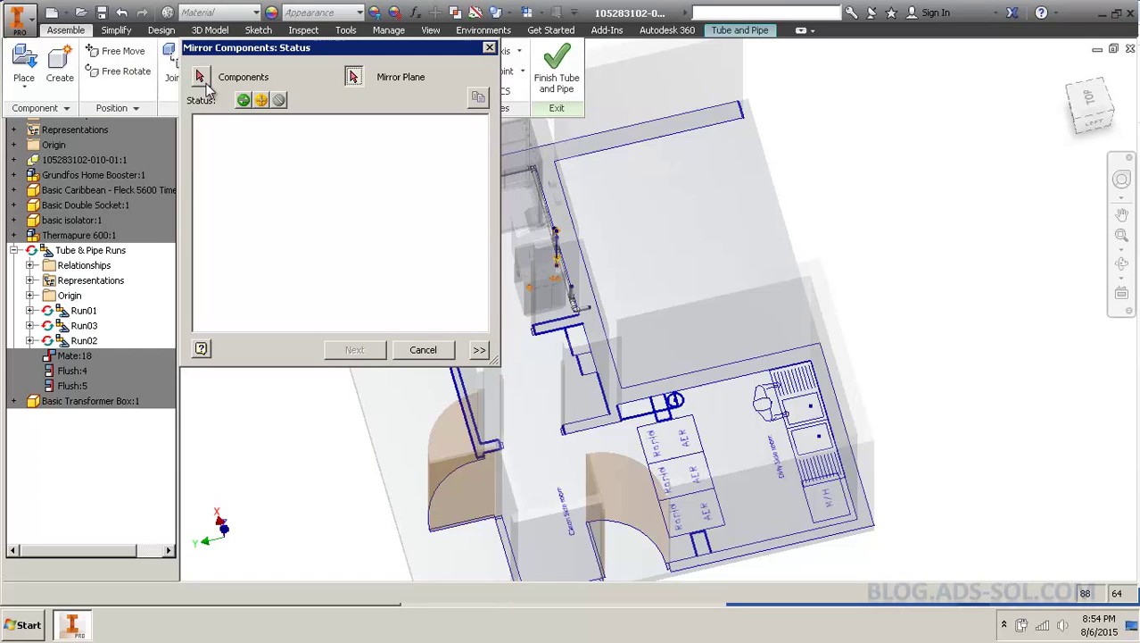
pyautogui.click(84, 310)
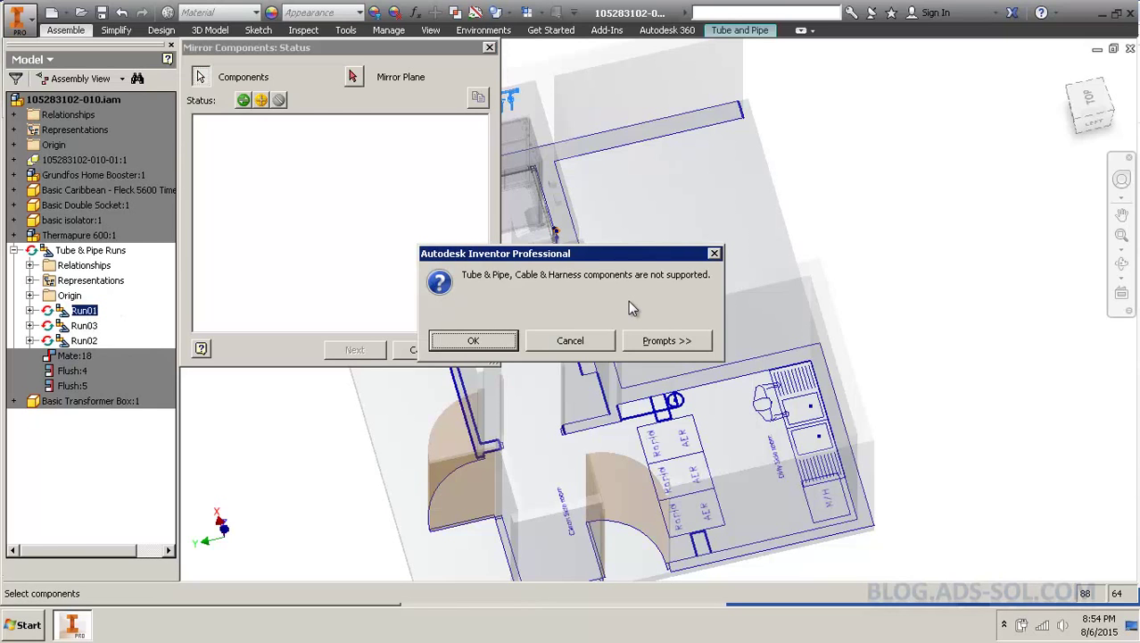
pyautogui.click(473, 340)
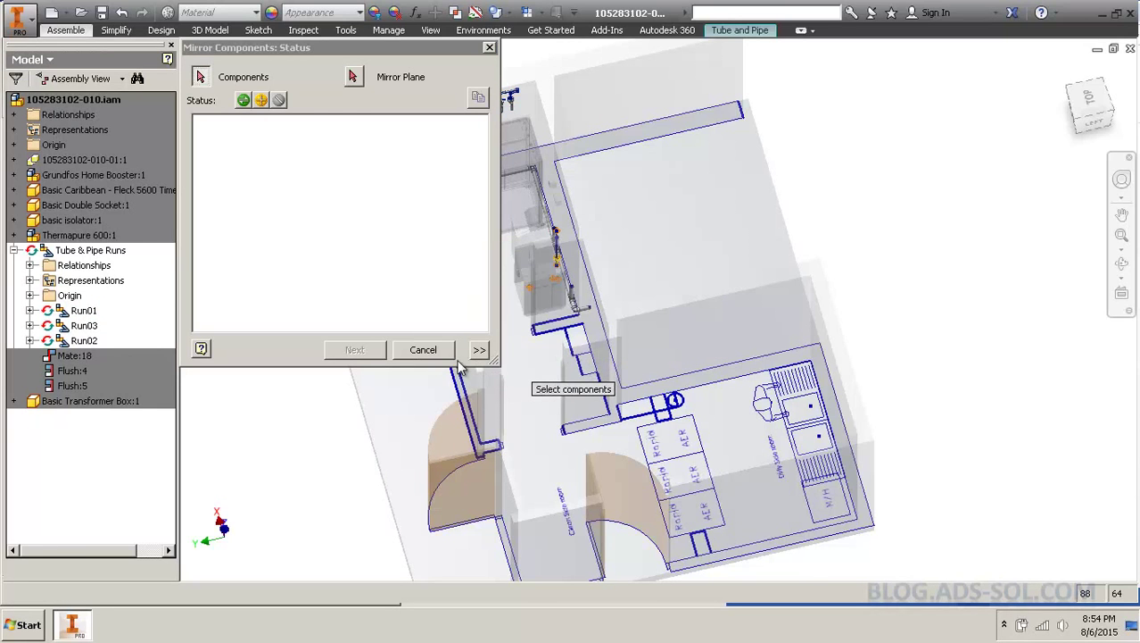
# Cancel Mirror Components, select Run02 and pull the view back over the floor plan
pyautogui.click(423, 349)
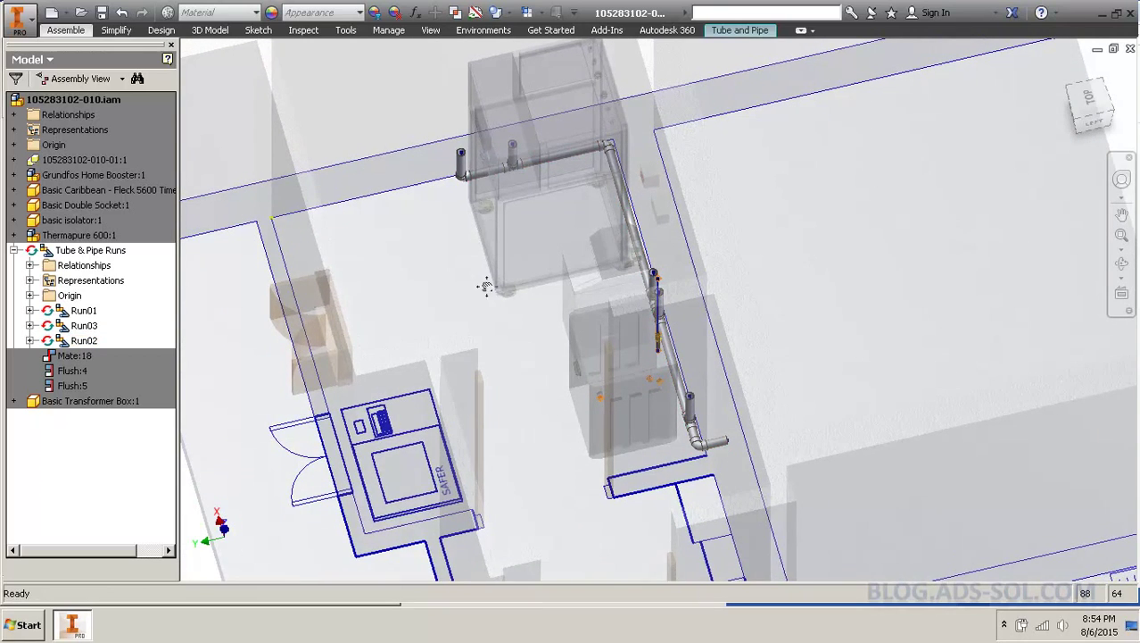
pyautogui.click(84, 340)
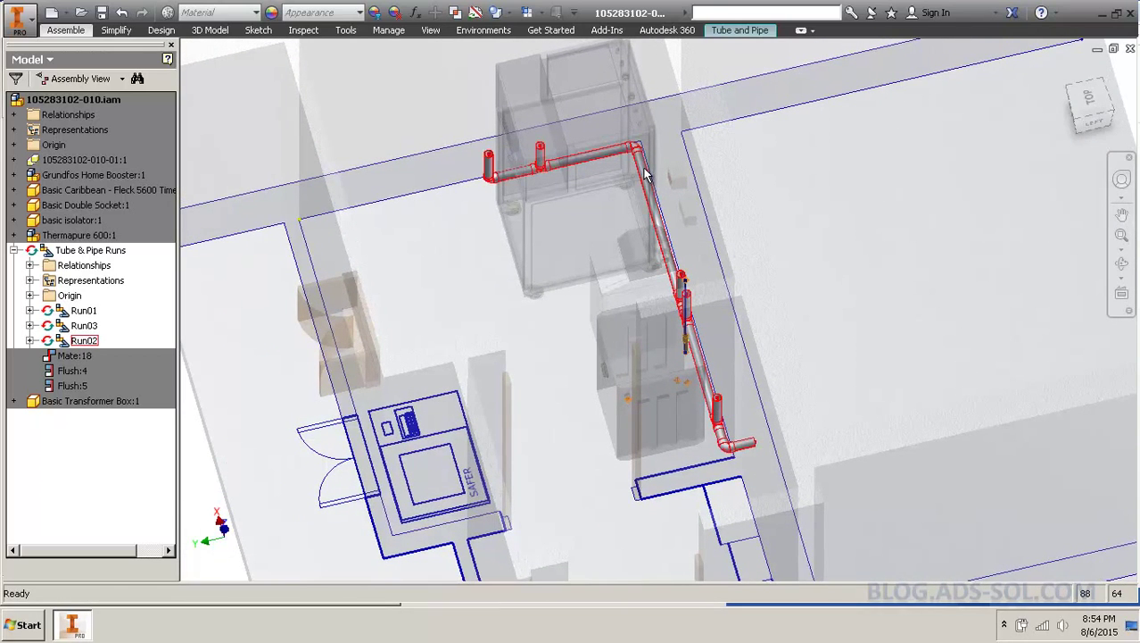
pyautogui.click(84, 310)
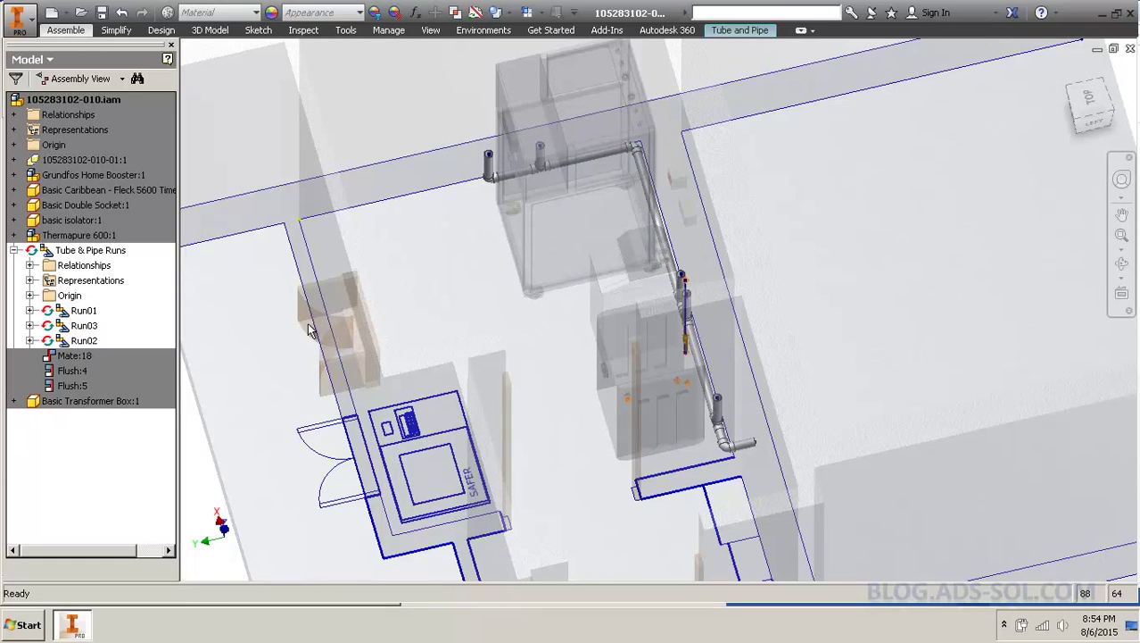
pyautogui.moveTo(308, 330); pyautogui.dragTo(459, 268)
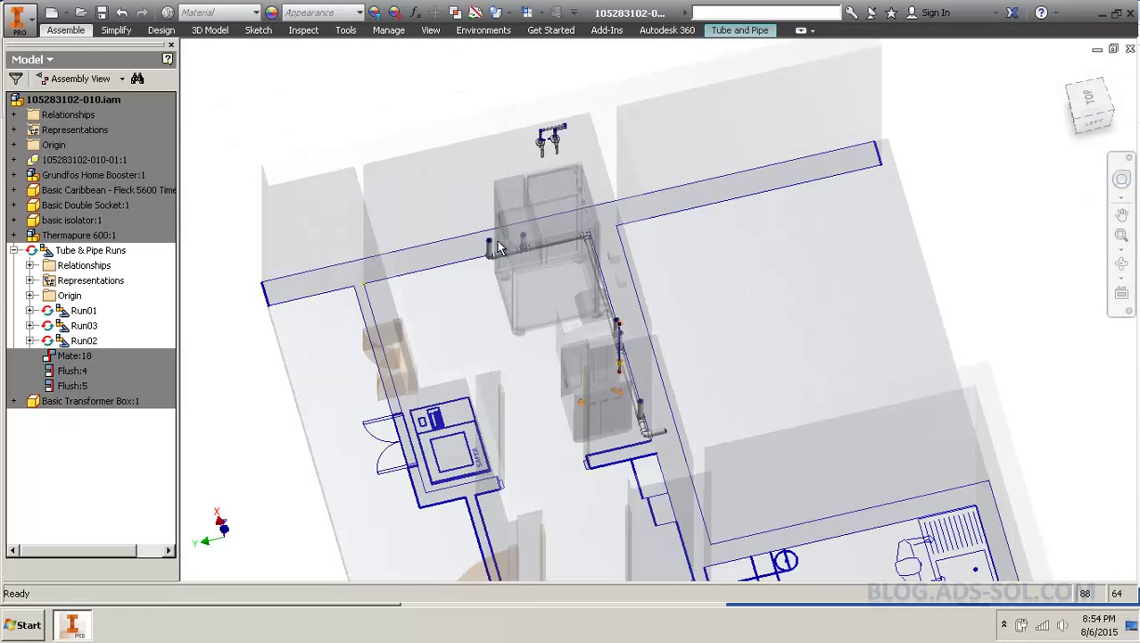
pyautogui.click(84, 340)
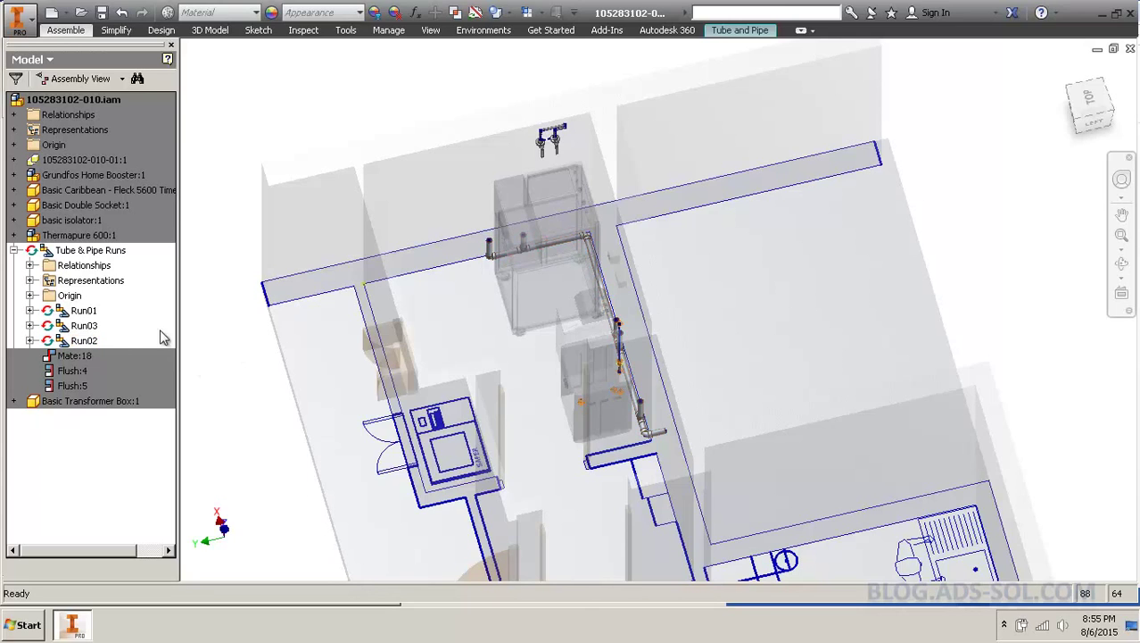
# Paste a copy of Run02, agree to save documents, and select the new Run02:2 occurrence
pyautogui.click(84, 340)
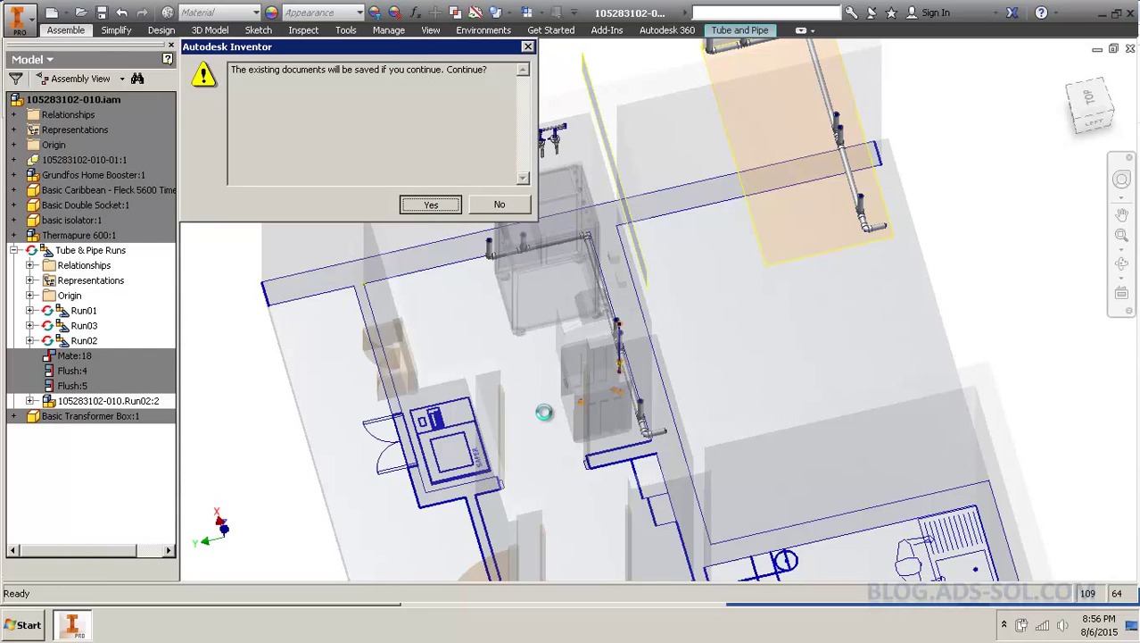
pyautogui.click(431, 204)
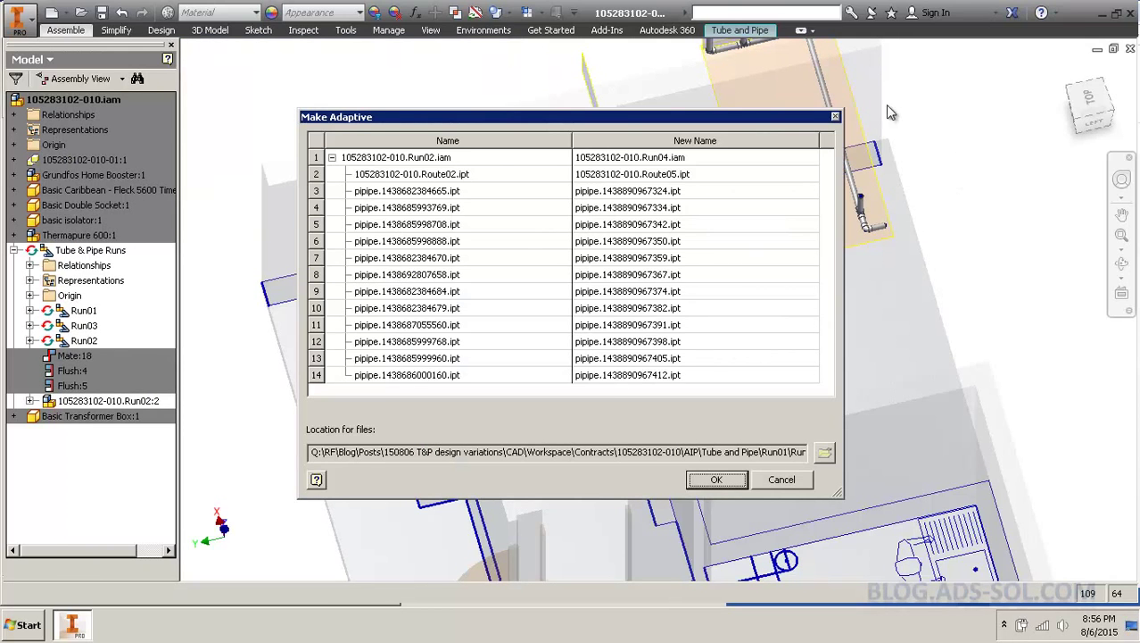
pyautogui.moveTo(828, 97)
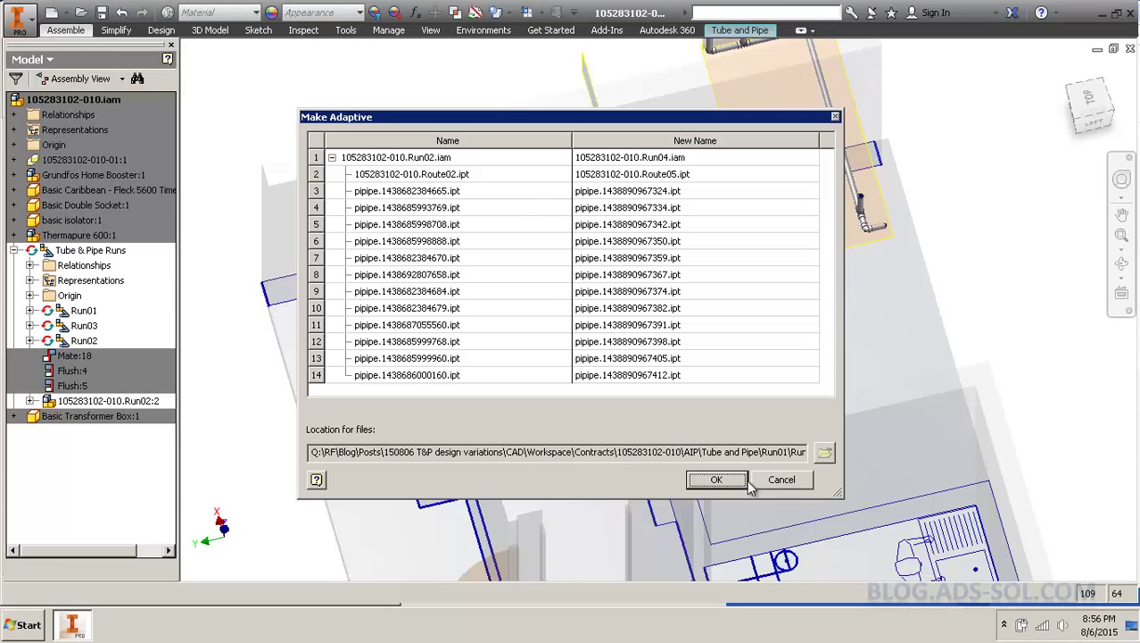
pyautogui.moveTo(768, 489)
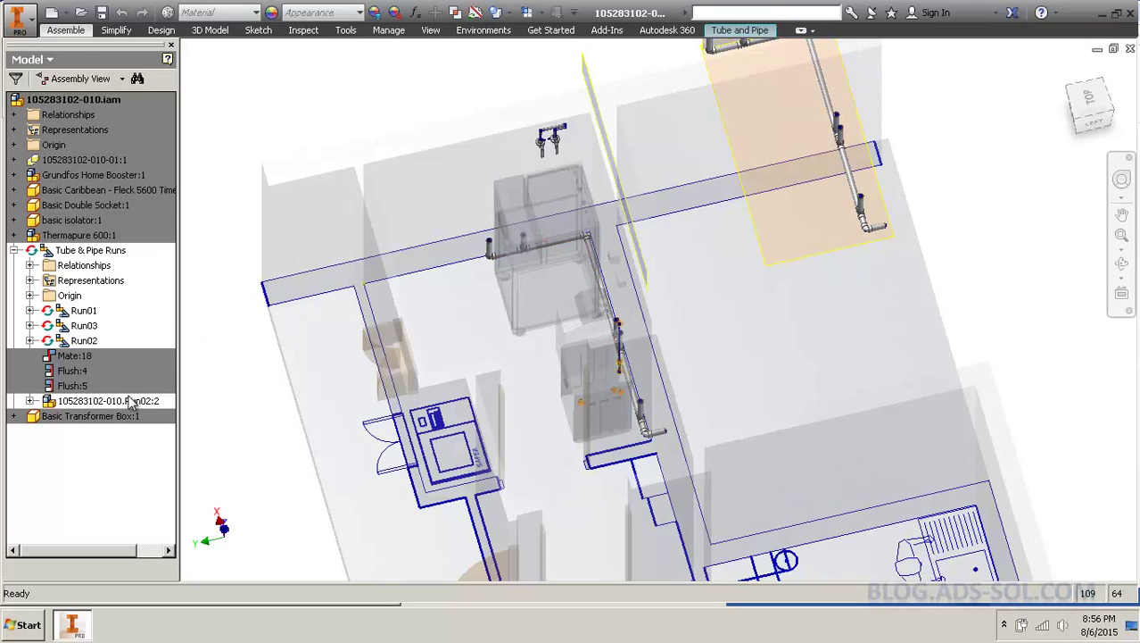
pyautogui.click(108, 400)
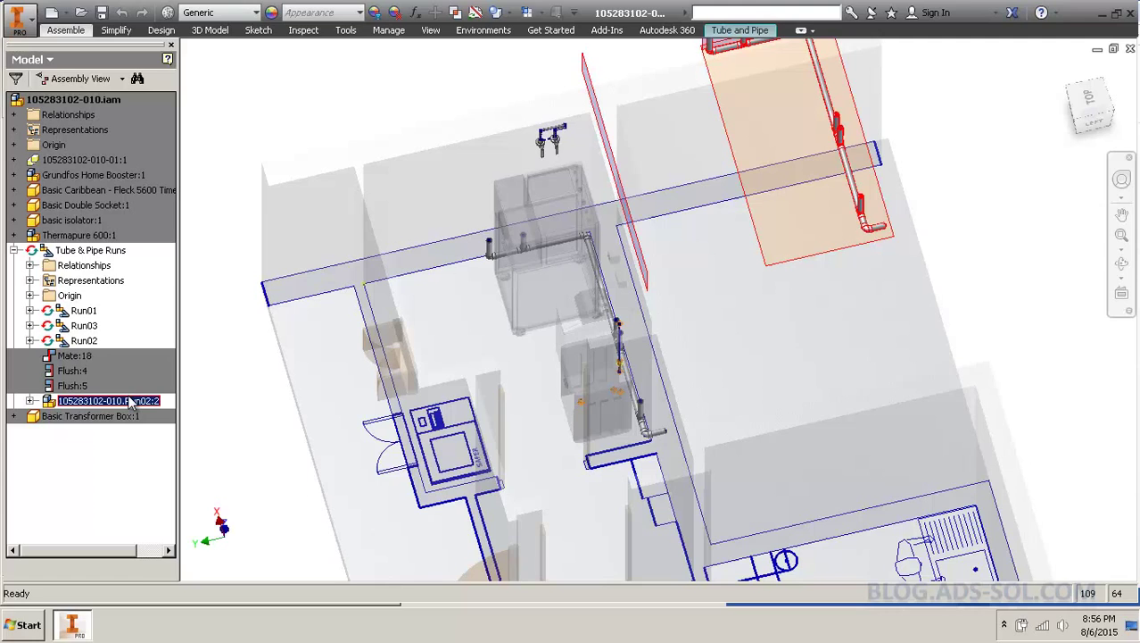
# Delete the Run02:2 occurrence from the browser
pyautogui.rightClick(107, 401)
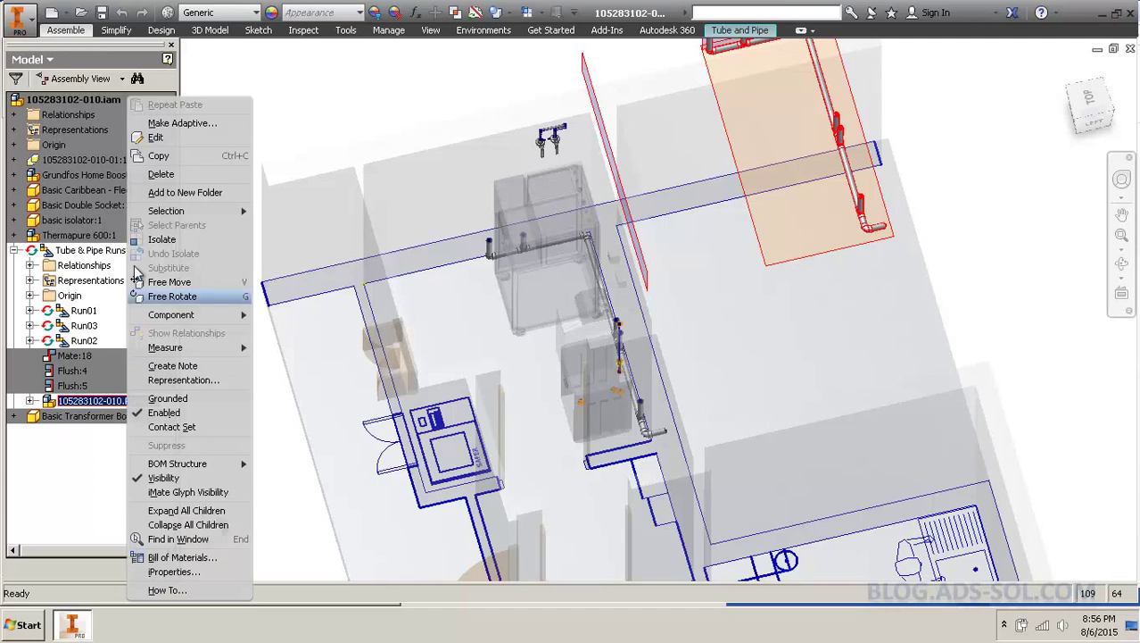
pyautogui.moveTo(213, 129)
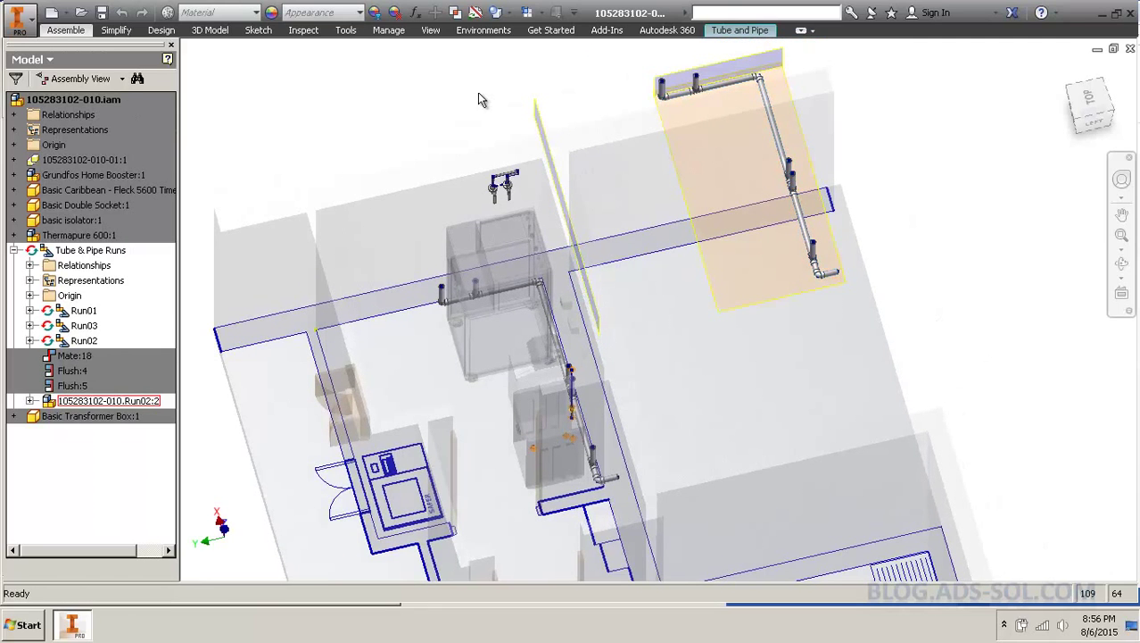
pyautogui.click(665, 84)
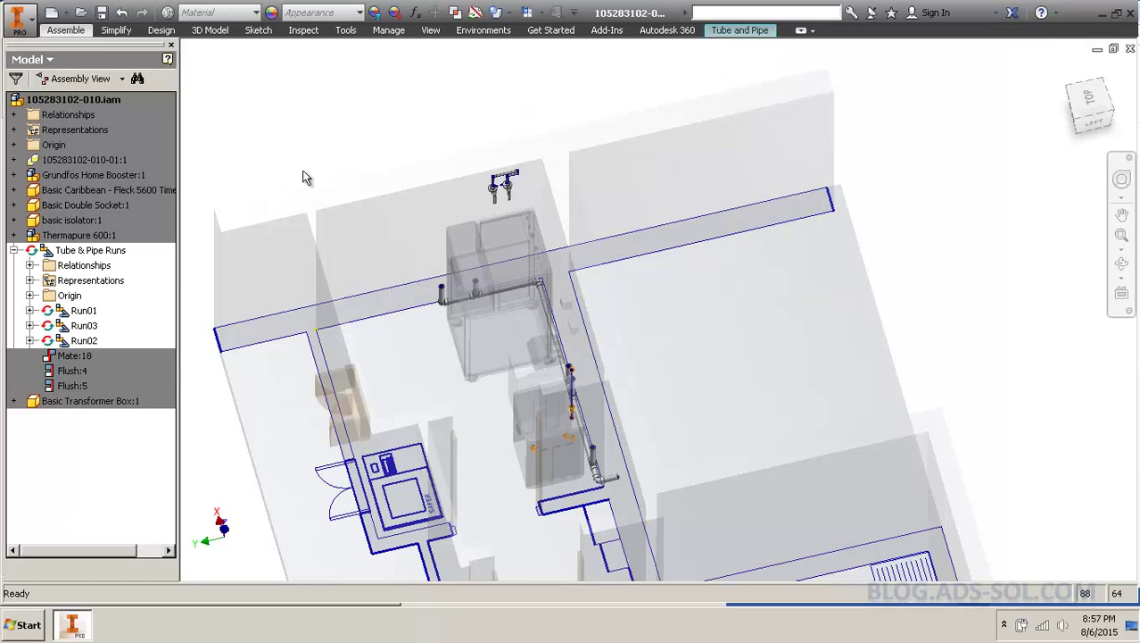
pyautogui.moveTo(317, 175)
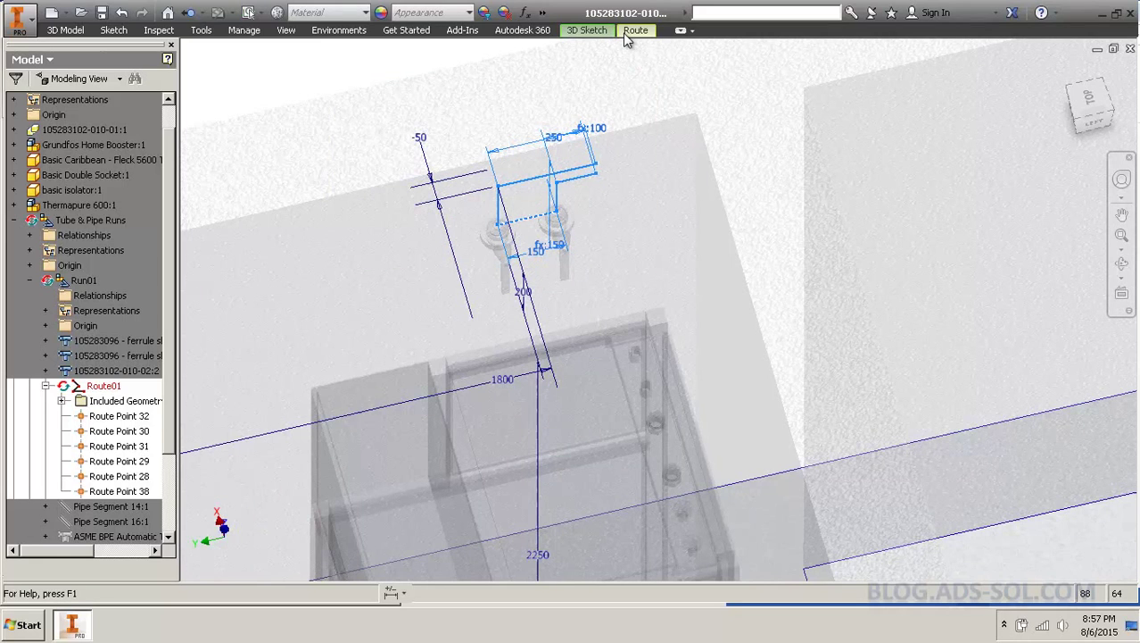
# Start the 3D Sketch Mirror command in Route01's route sketch
pyautogui.click(635, 30)
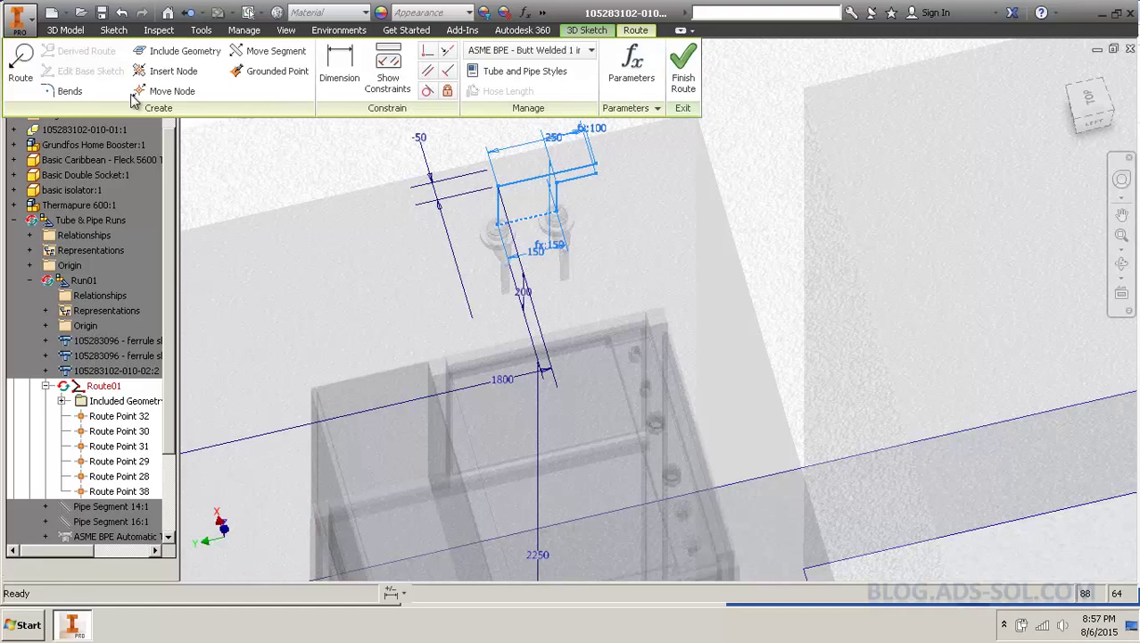
pyautogui.click(587, 30)
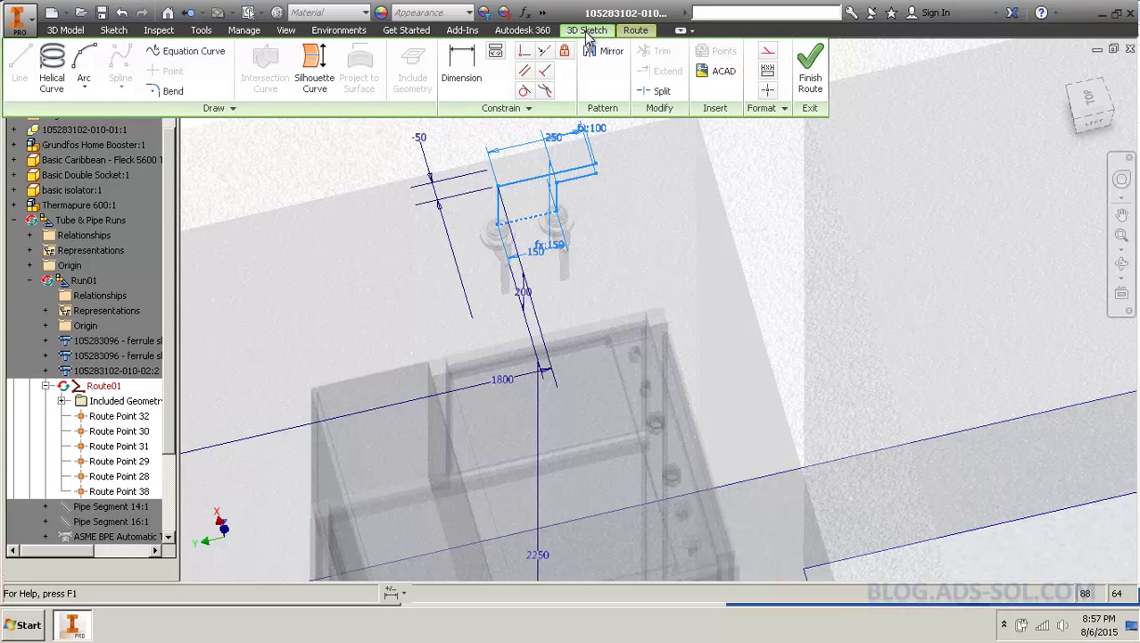
pyautogui.click(611, 50)
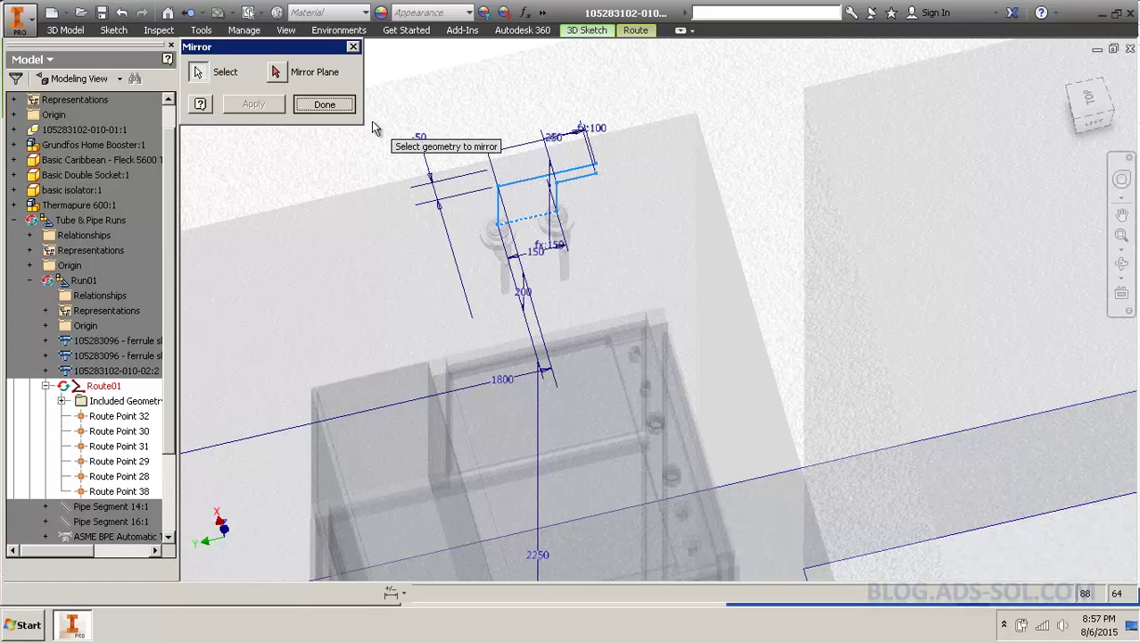
# Mirror the route sketch lines across the wall work plane and finish with Done
pyautogui.click(324, 104)
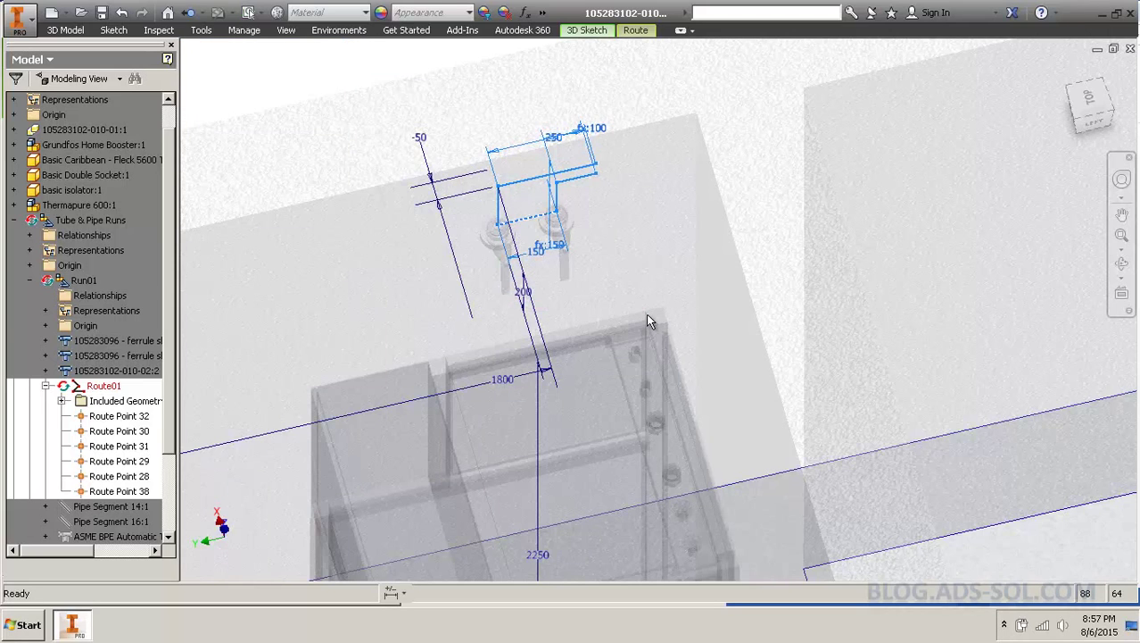
pyautogui.click(605, 51)
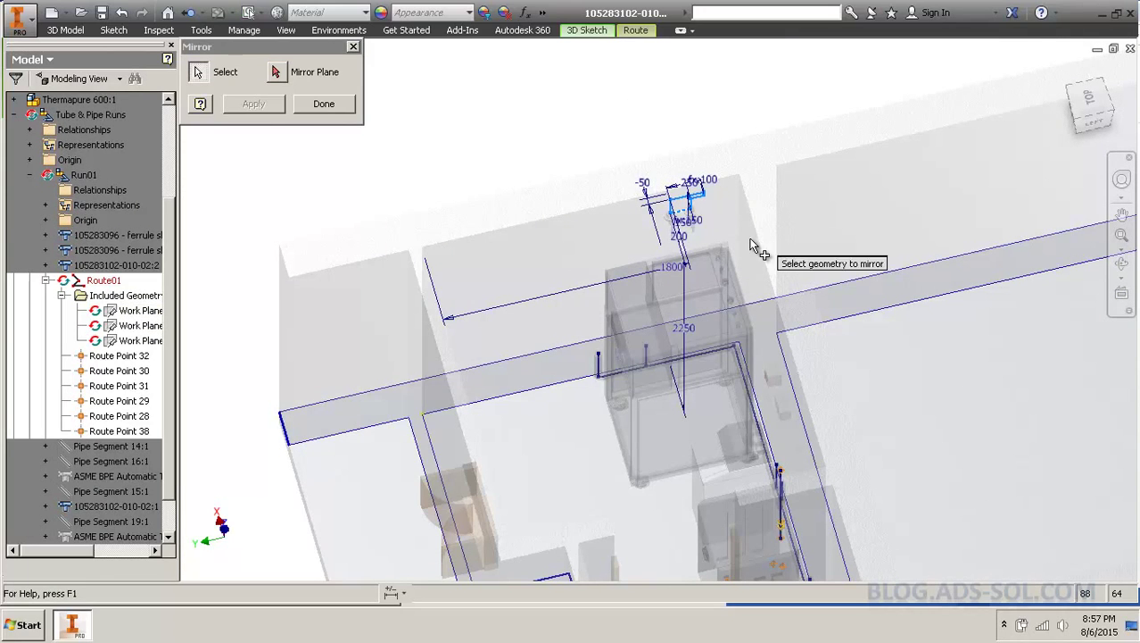
pyautogui.click(324, 104)
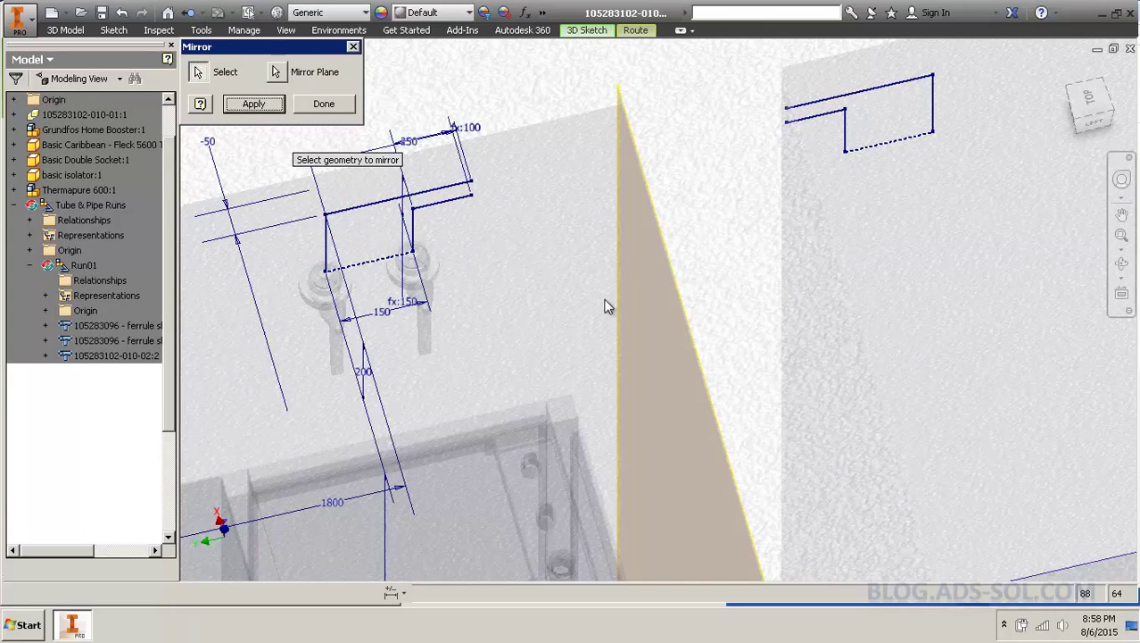
pyautogui.click(323, 103)
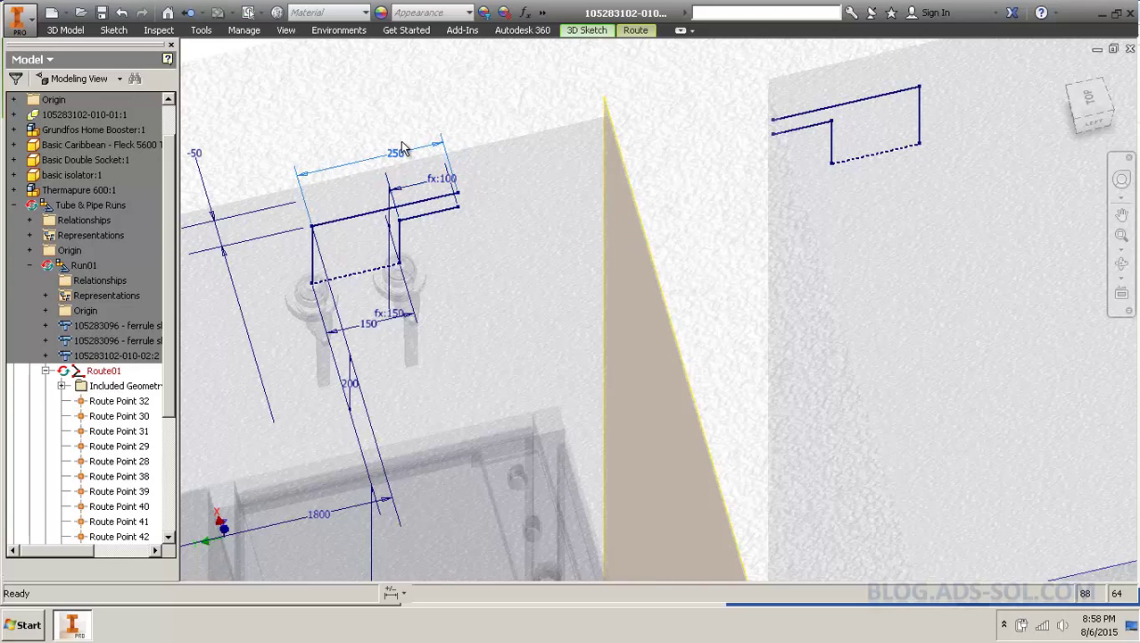
# Change the top leg's 250 dimension to 300
pyautogui.doubleClick(395, 153)
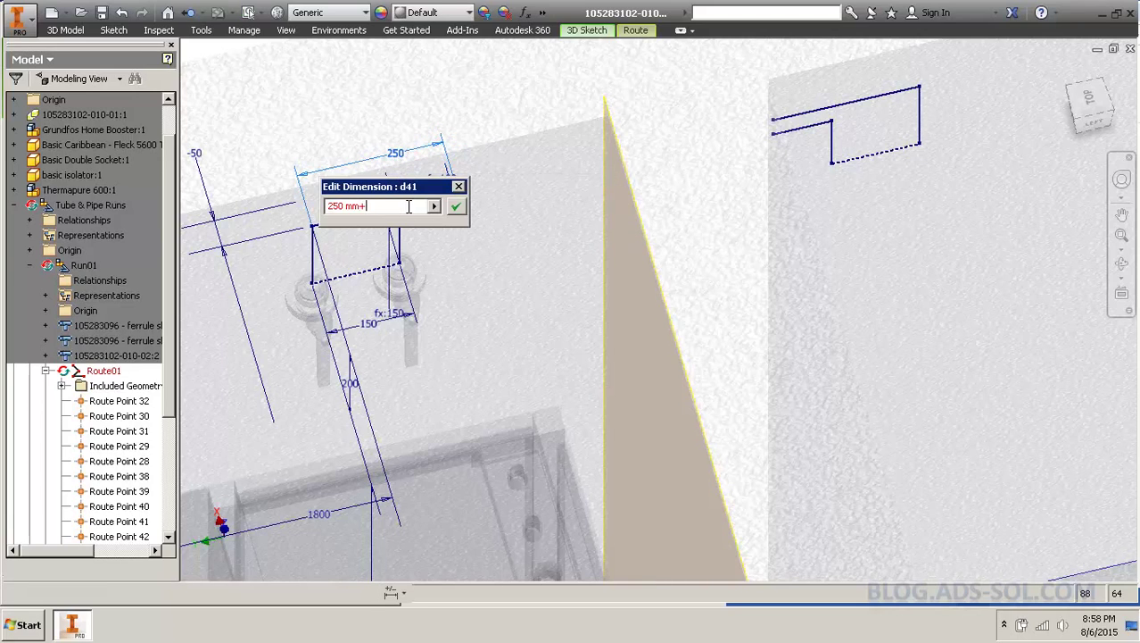
pyautogui.write('3')
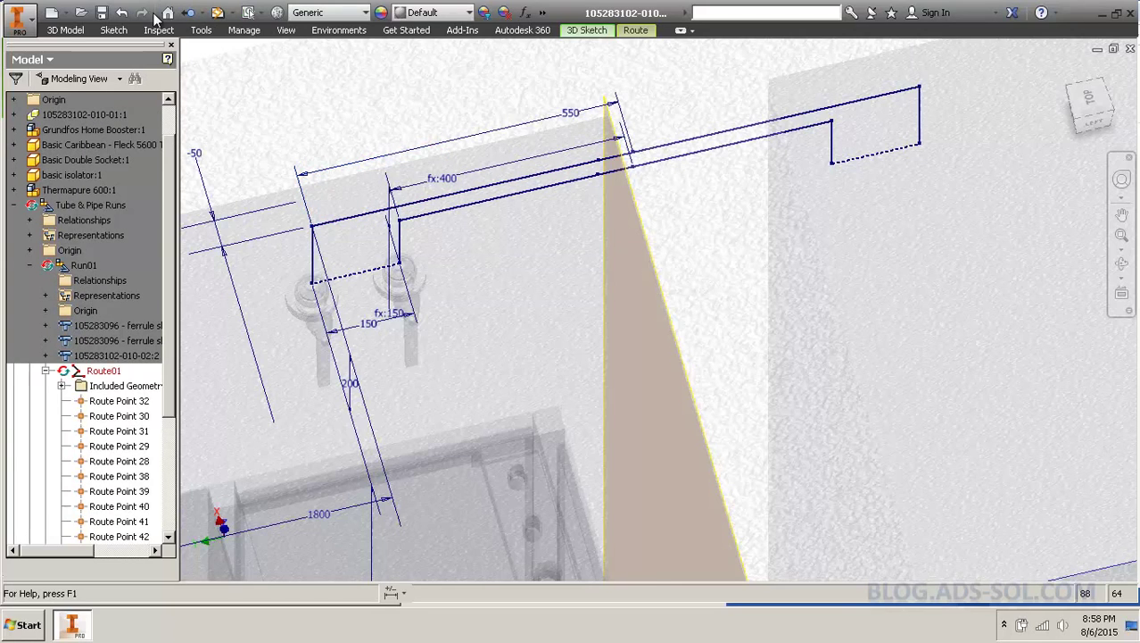
pyautogui.moveTo(616, 116); pyautogui.dragTo(397, 152)
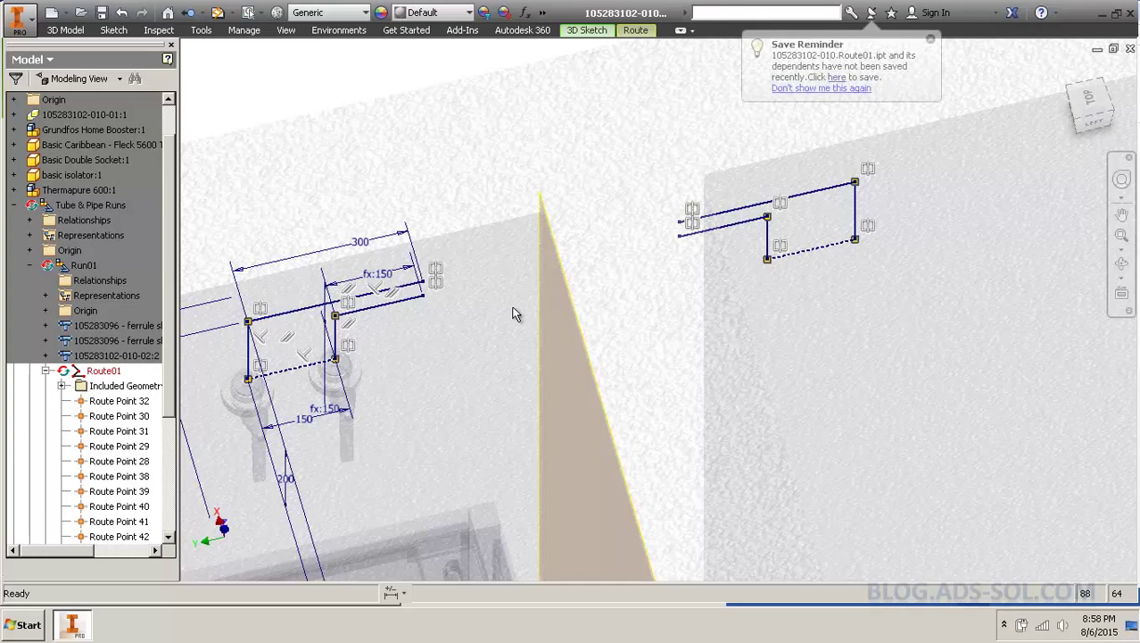
pyautogui.moveTo(479, 310)
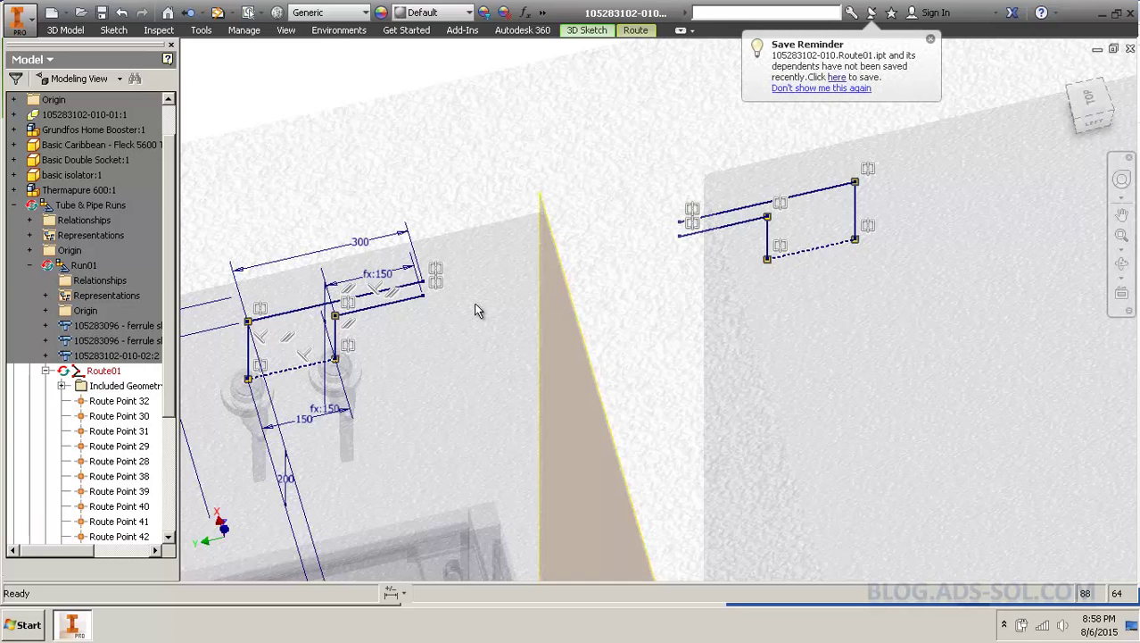
# Finish editing Route01 and accept the missing fitting warning
pyautogui.click(587, 29)
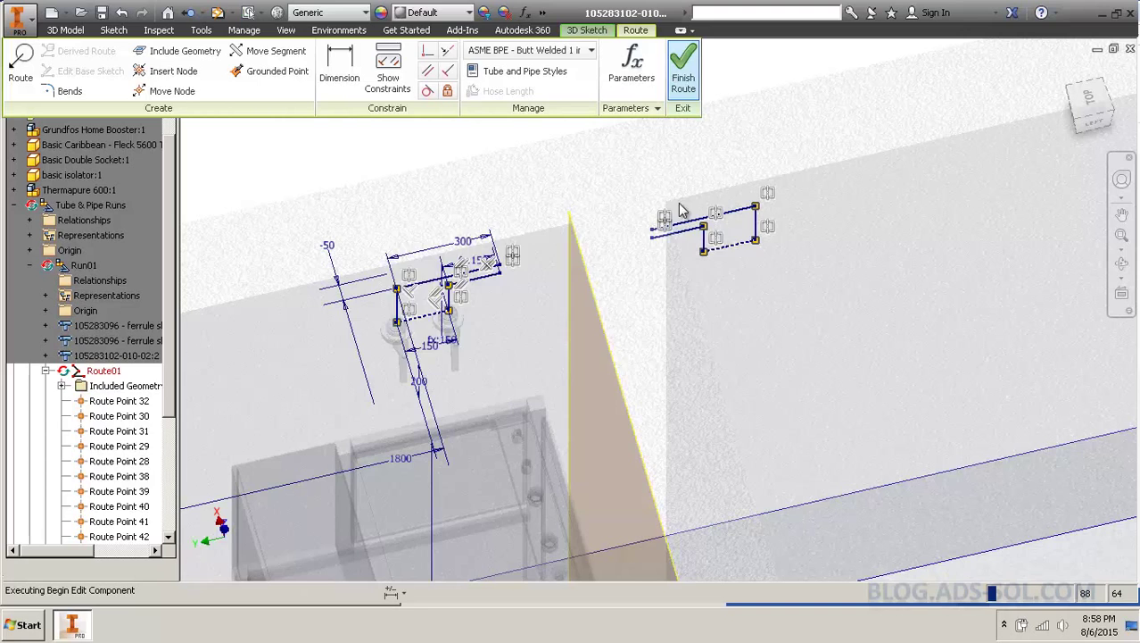
pyautogui.click(683, 71)
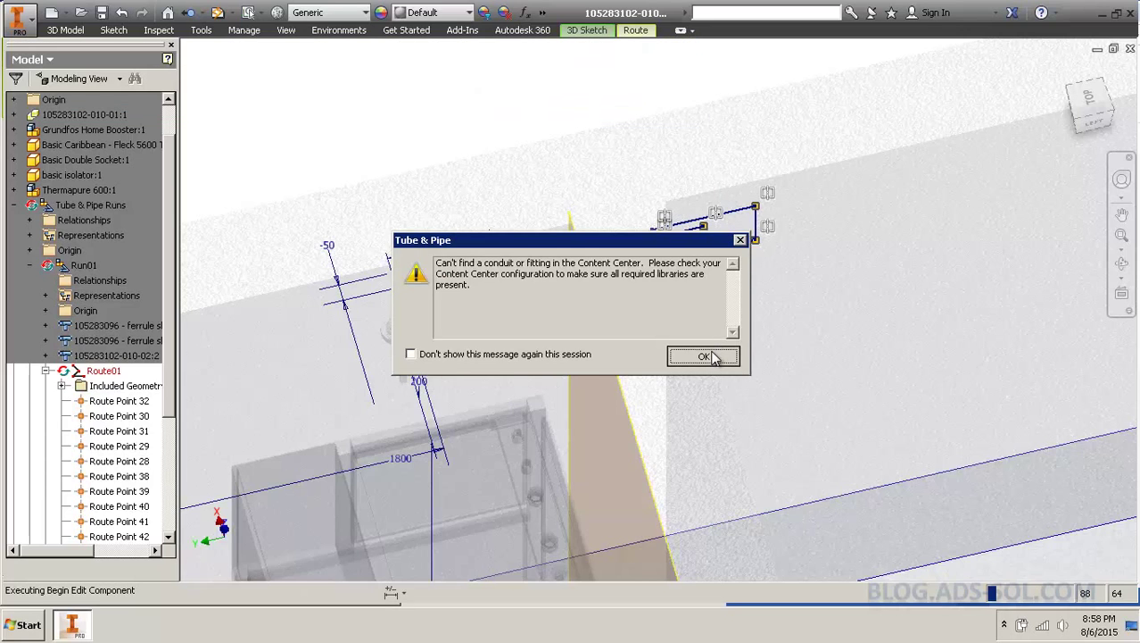
pyautogui.click(704, 356)
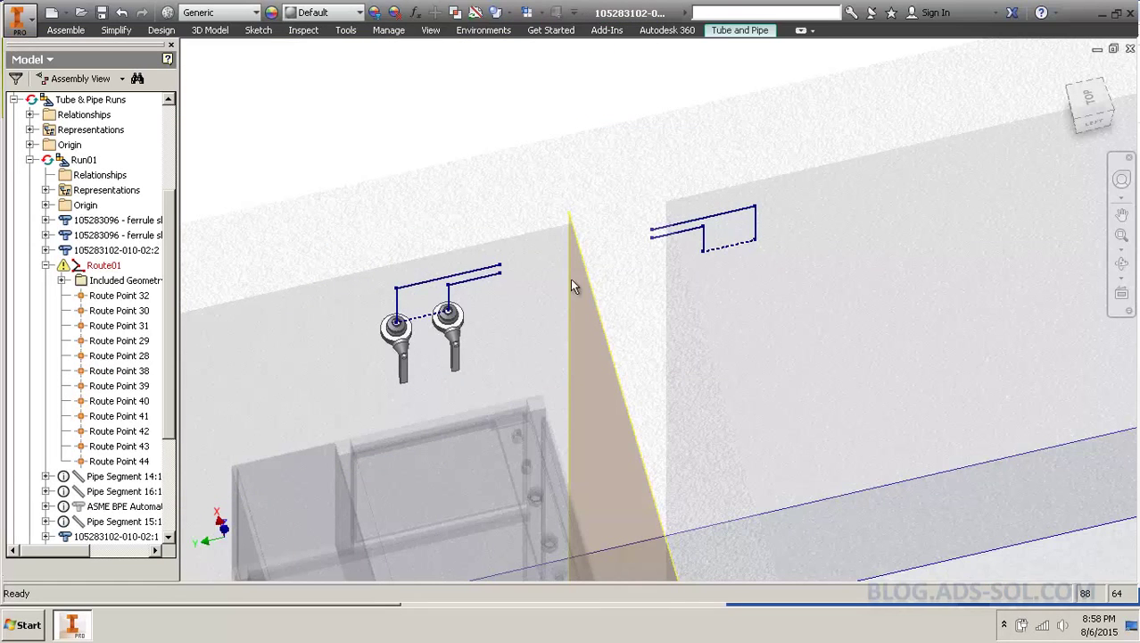
# Populate both routes with pipe segments and 90-degree elbows
pyautogui.click(126, 281)
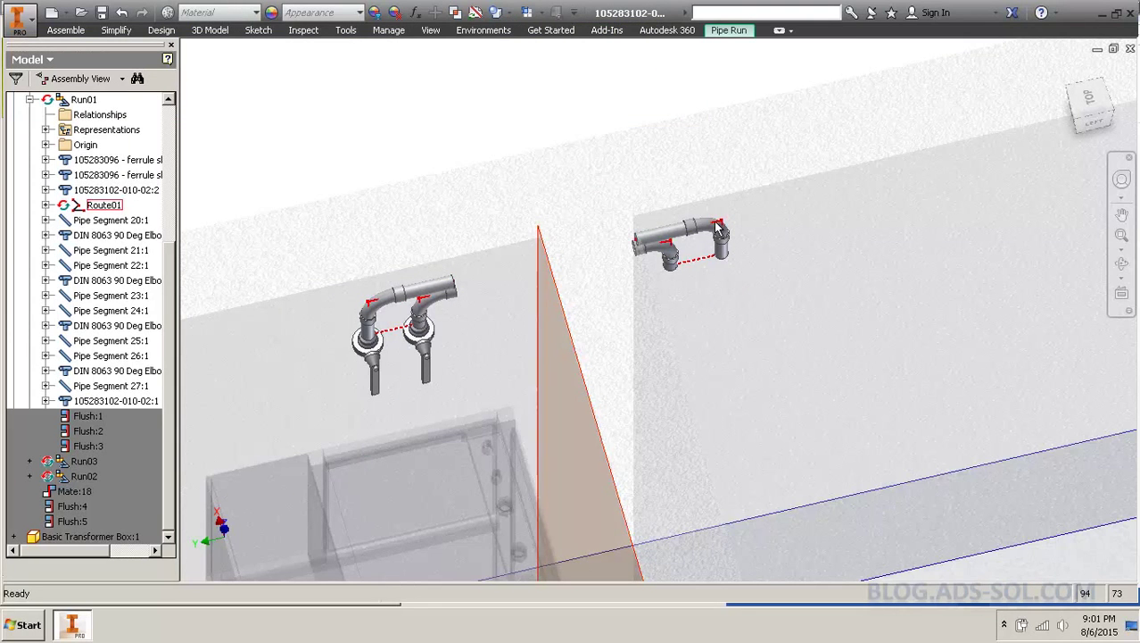
pyautogui.click(115, 400)
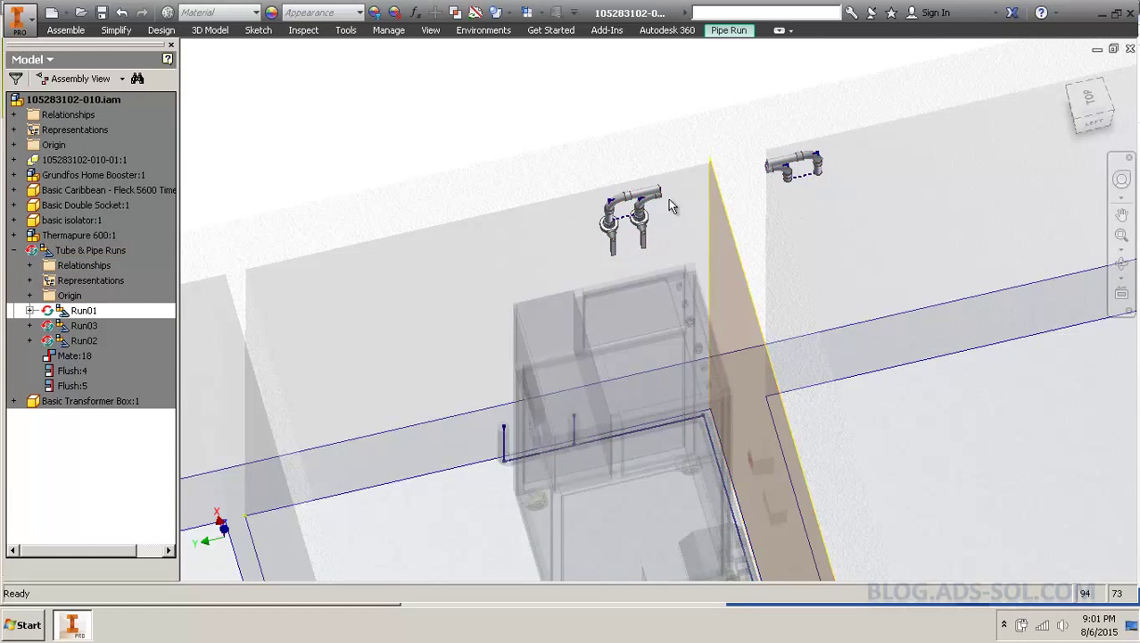
pyautogui.moveTo(794, 150)
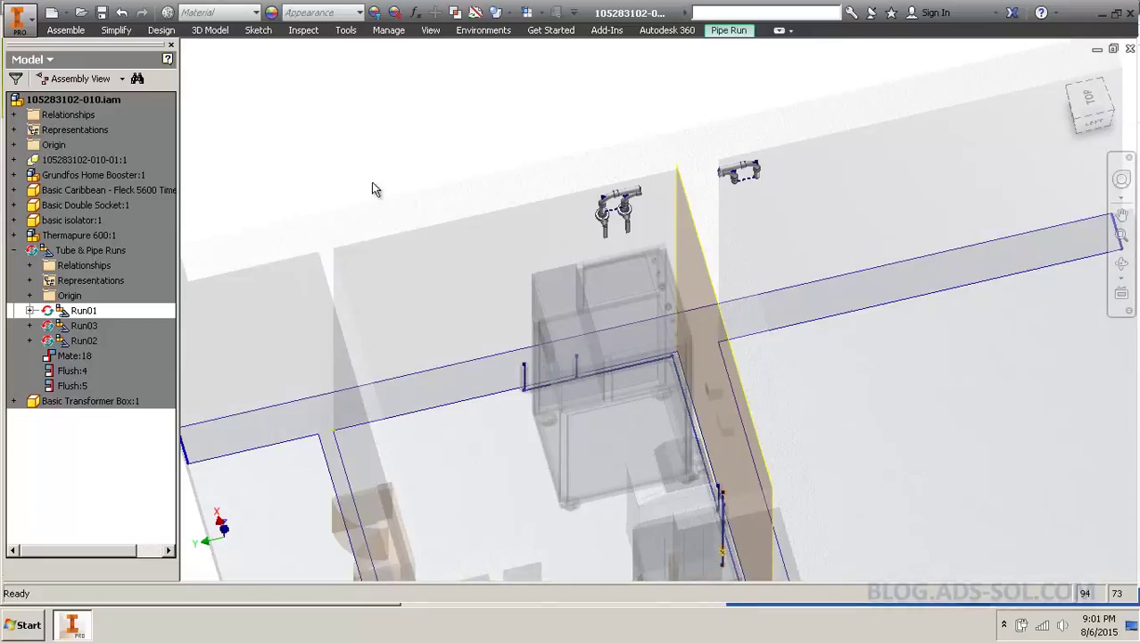
pyautogui.moveTo(570, 138)
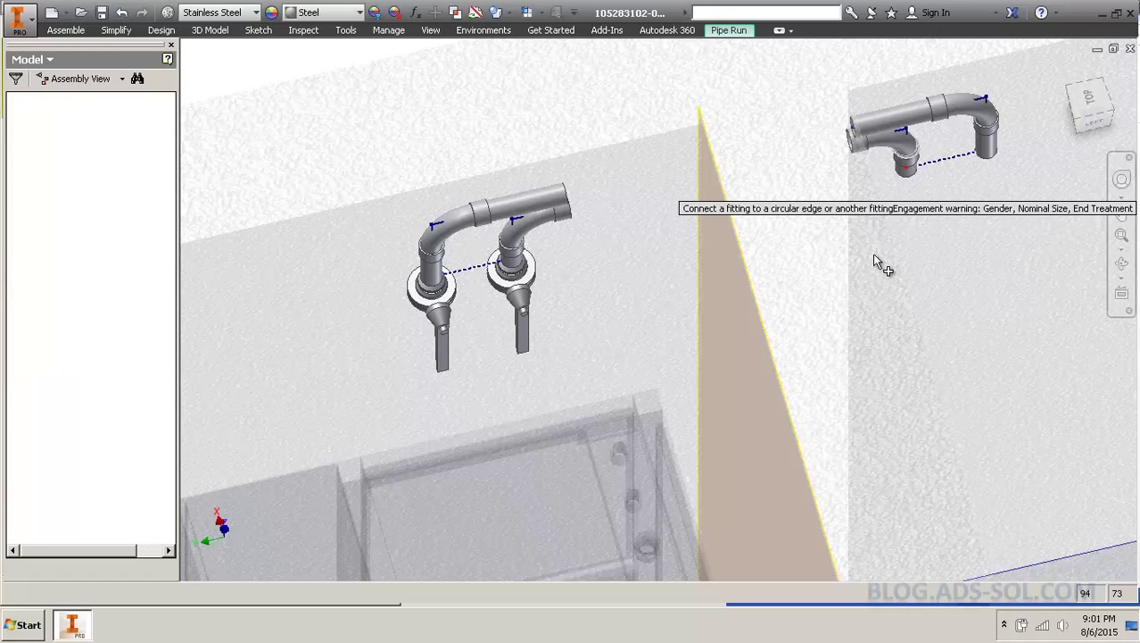
pyautogui.rightClick(884, 261)
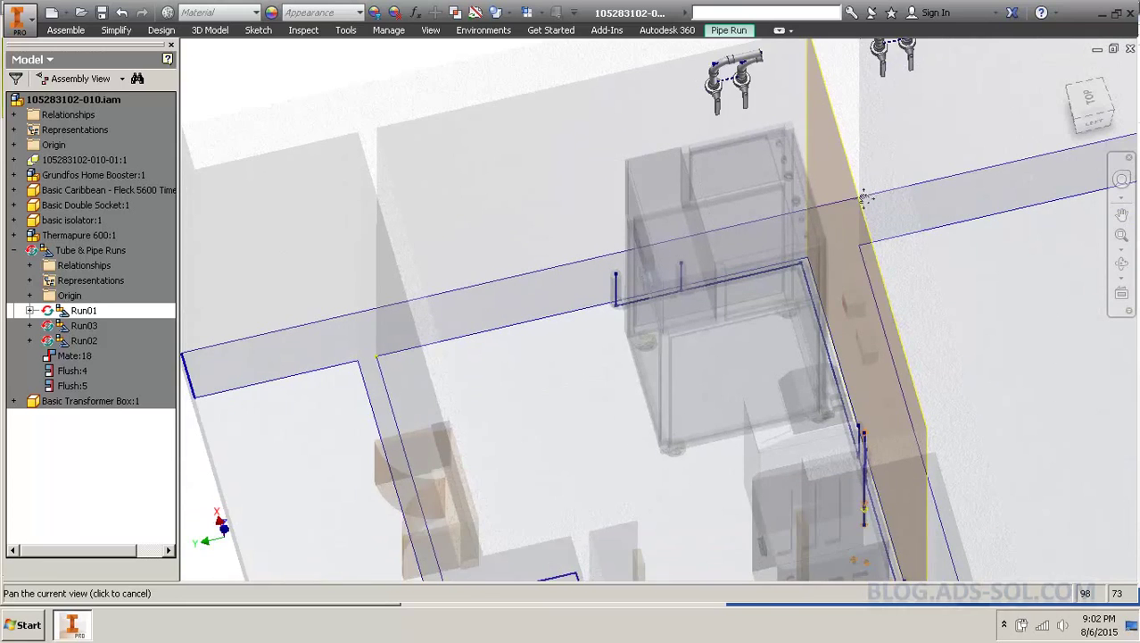
pyautogui.moveTo(865, 196); pyautogui.dragTo(682, 227)
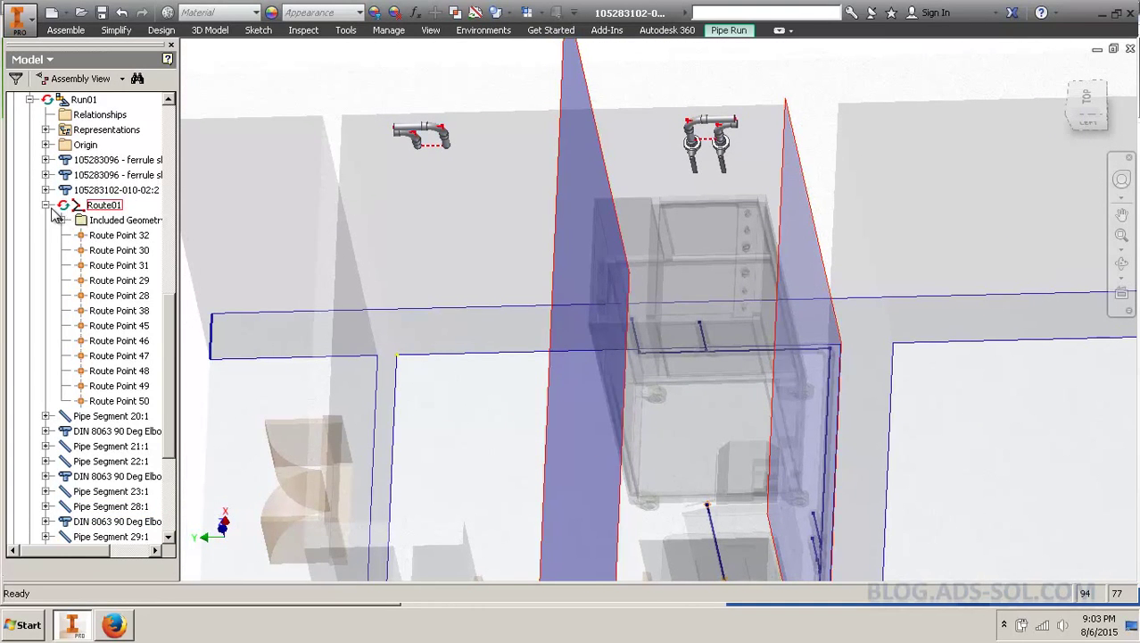
pyautogui.click(47, 205)
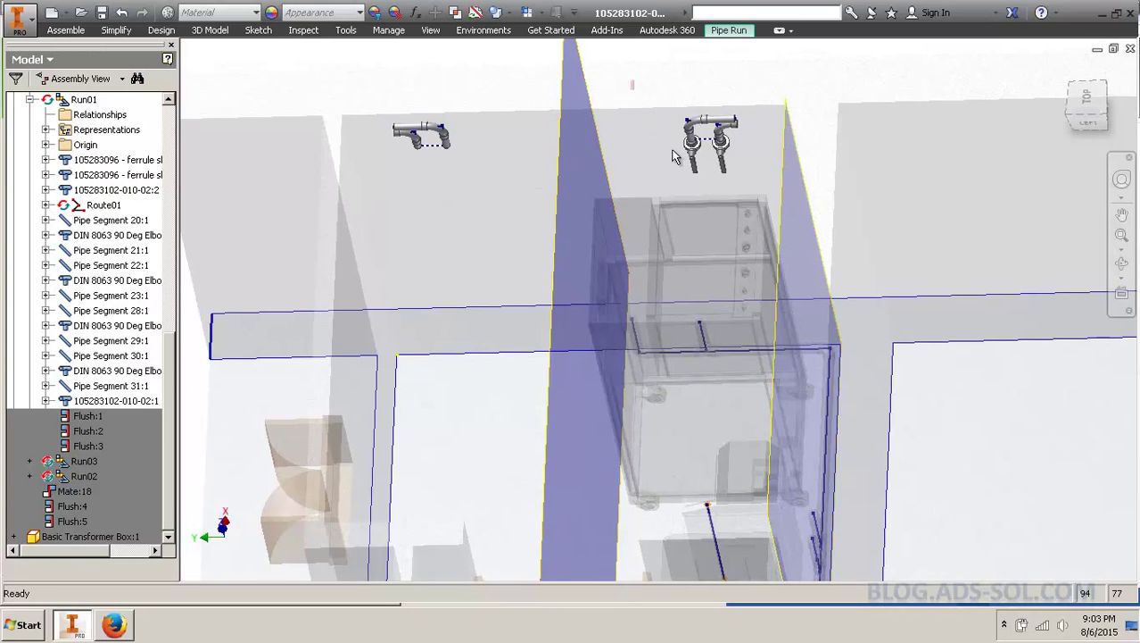
pyautogui.click(709, 143)
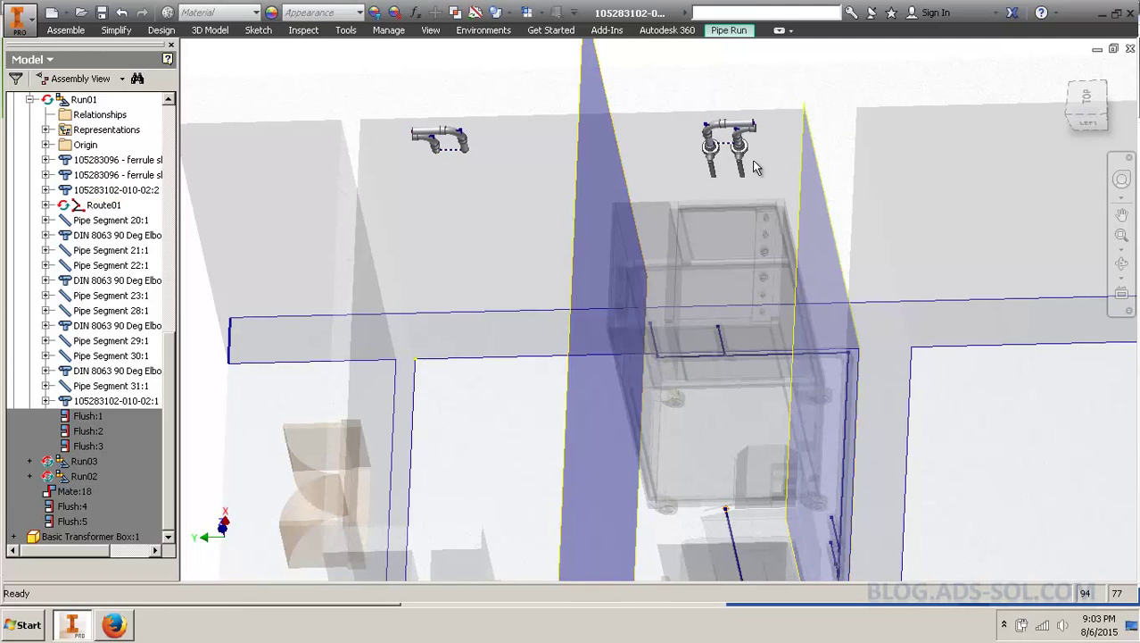
pyautogui.click(104, 204)
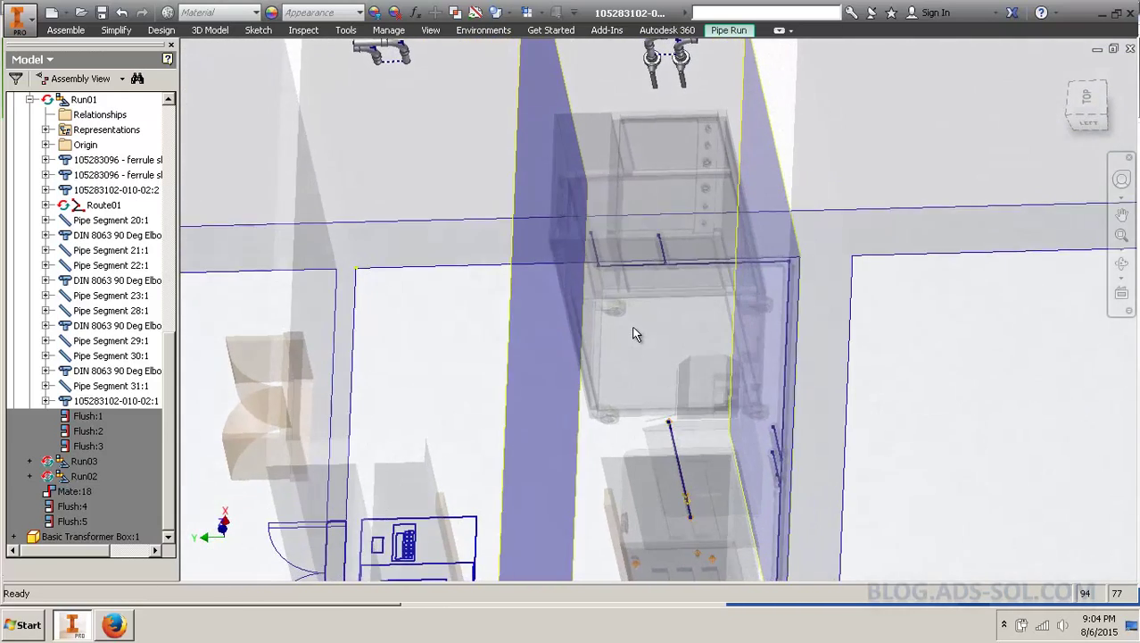
pyautogui.moveTo(637, 334); pyautogui.dragTo(625, 156)
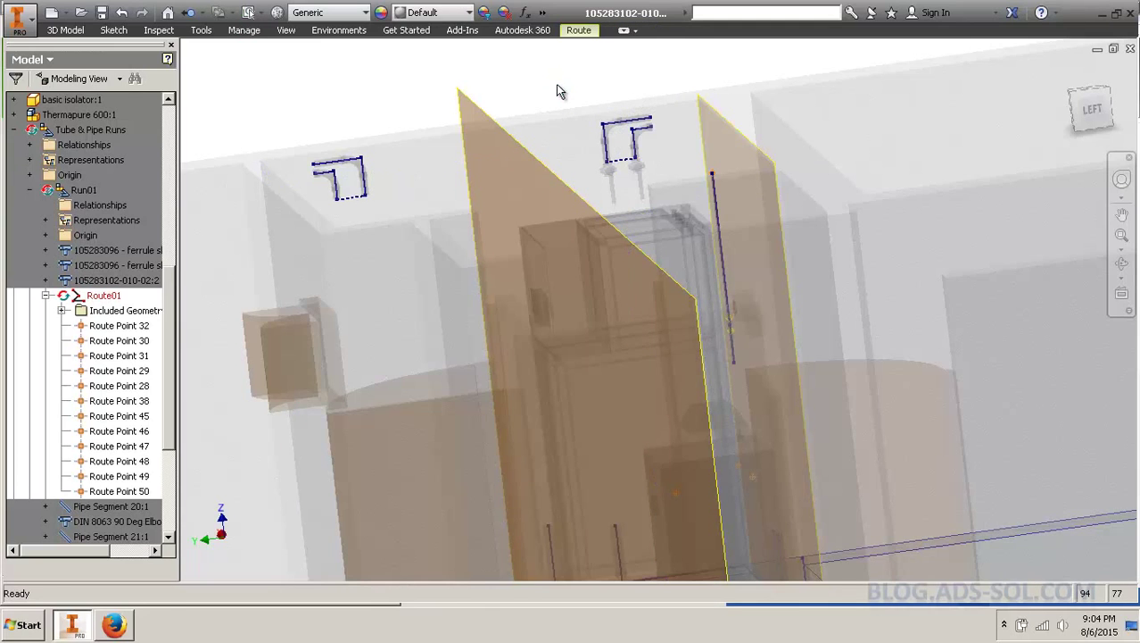
pyautogui.scroll(-3)
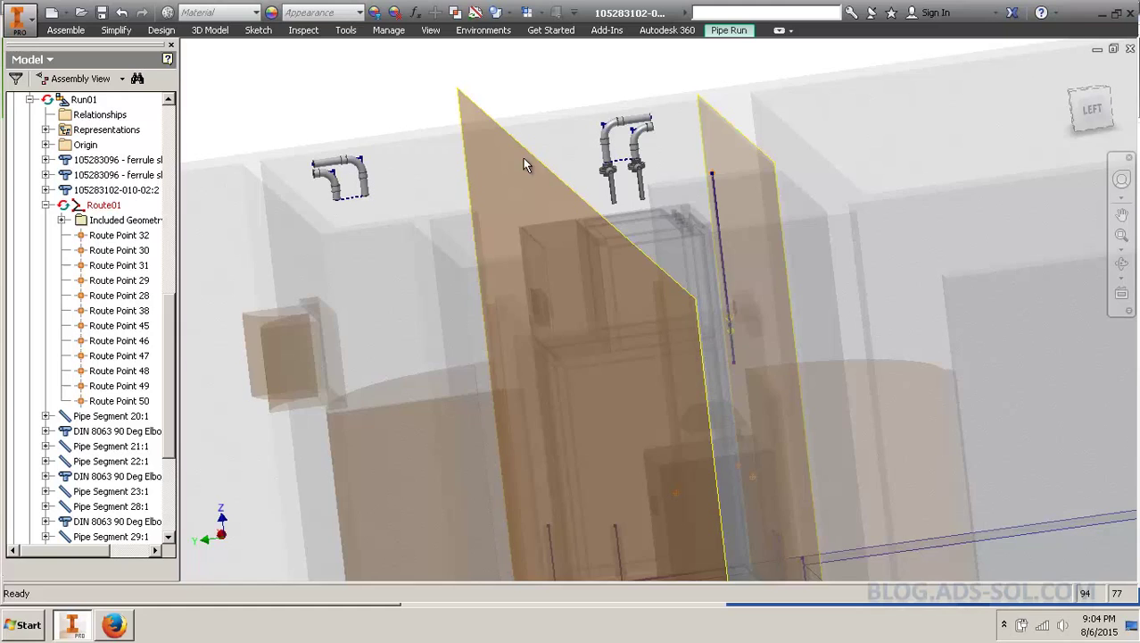
pyautogui.moveTo(527, 165); pyautogui.dragTo(625, 277)
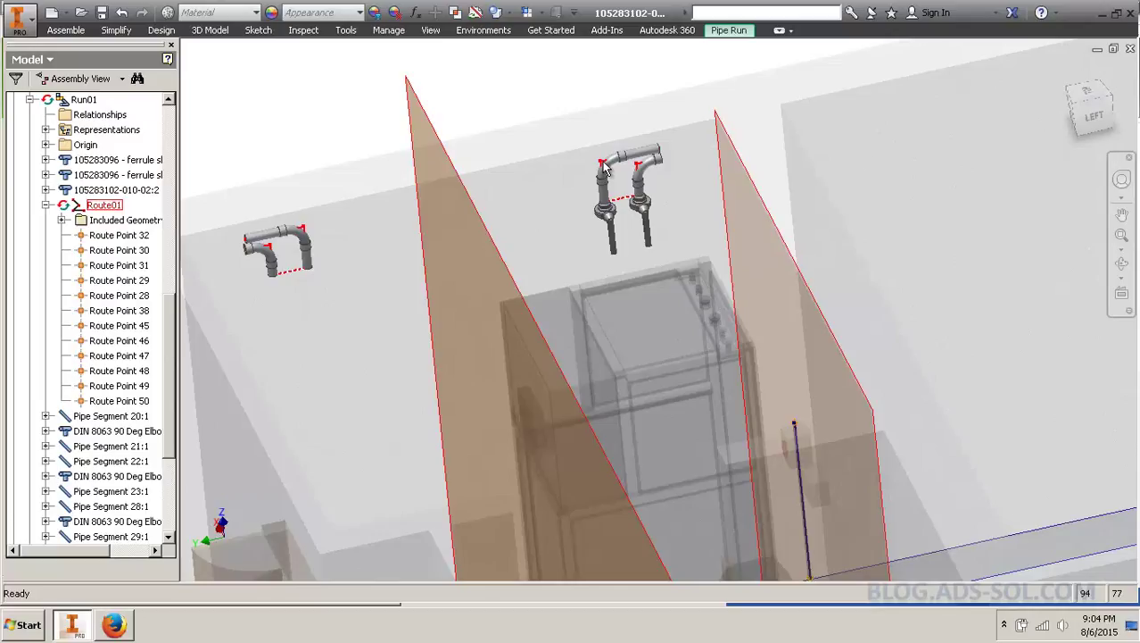
pyautogui.click(119, 279)
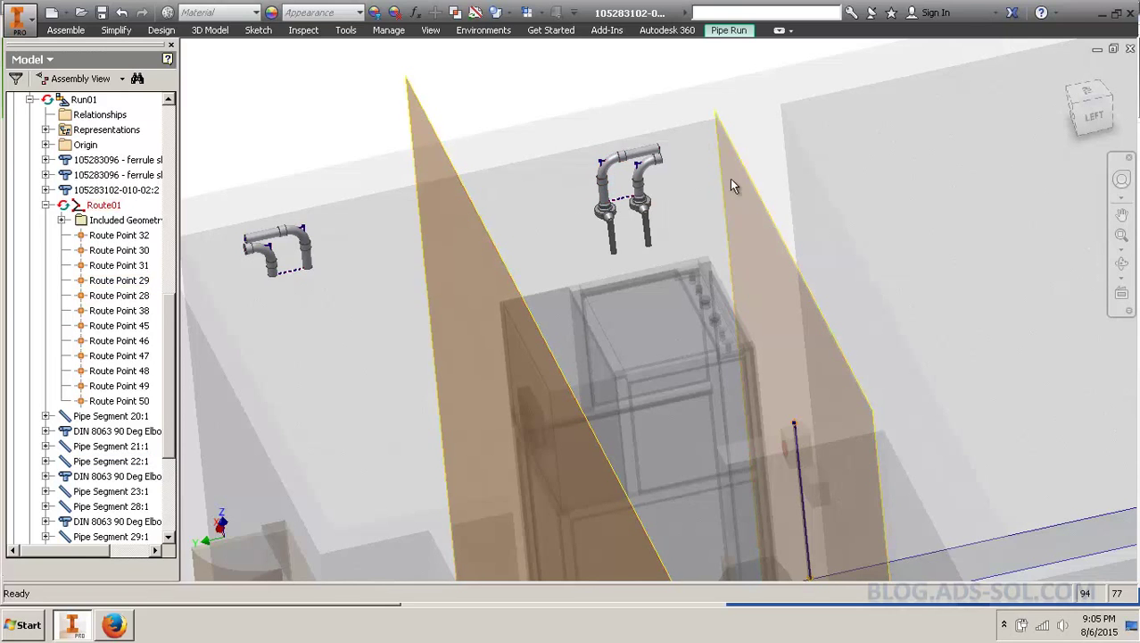
pyautogui.click(104, 204)
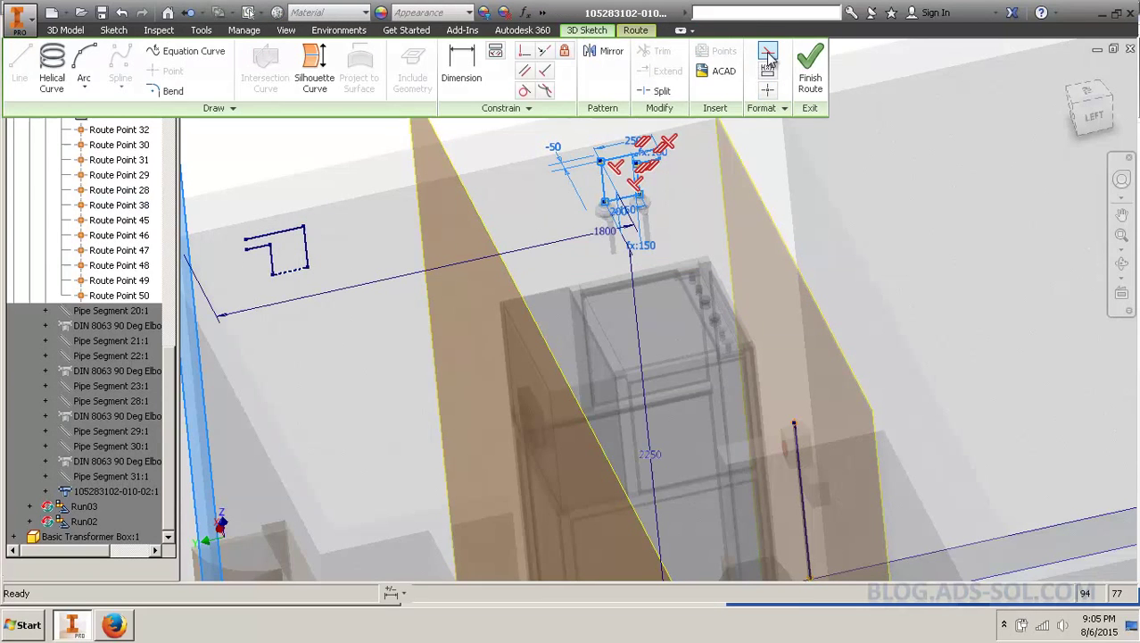
pyautogui.moveTo(768, 70)
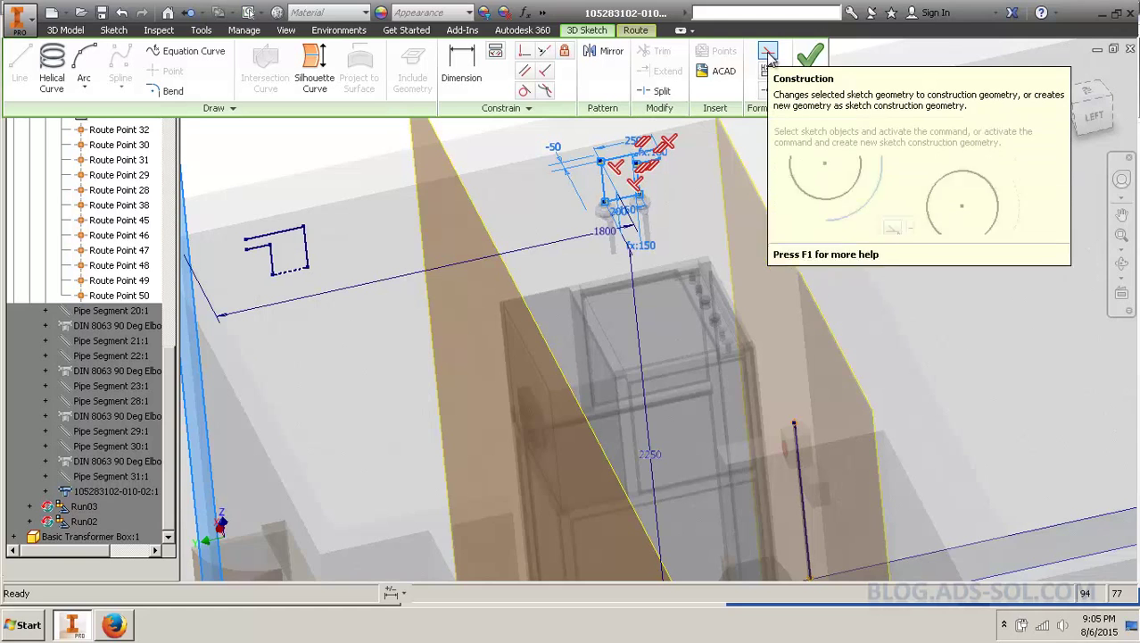
pyautogui.moveTo(688, 195)
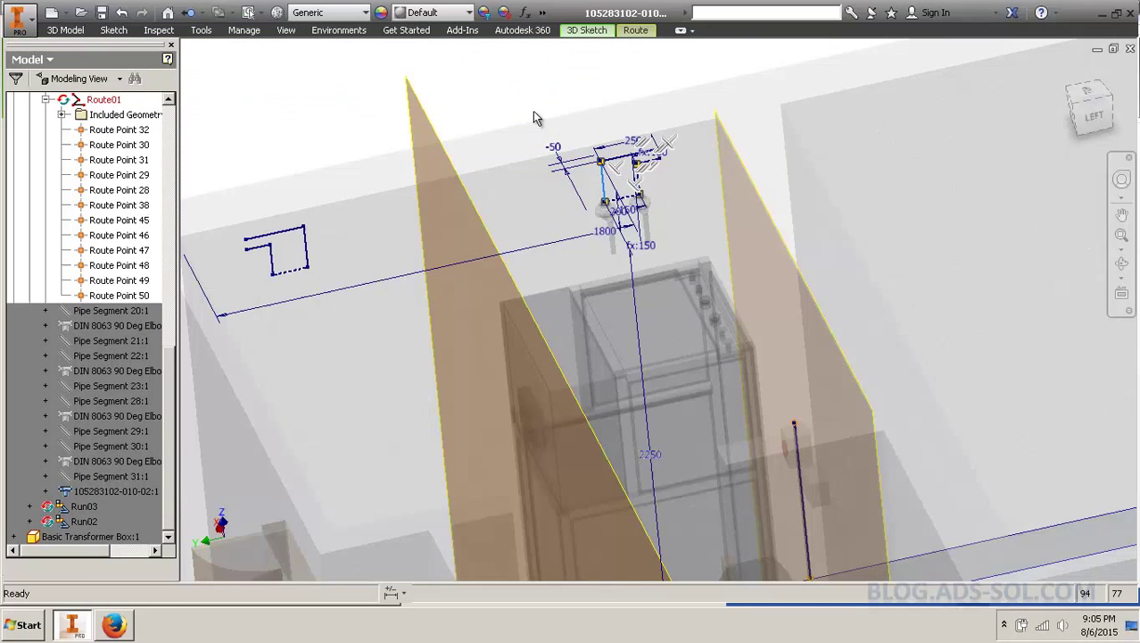
pyautogui.rightClick(535, 116)
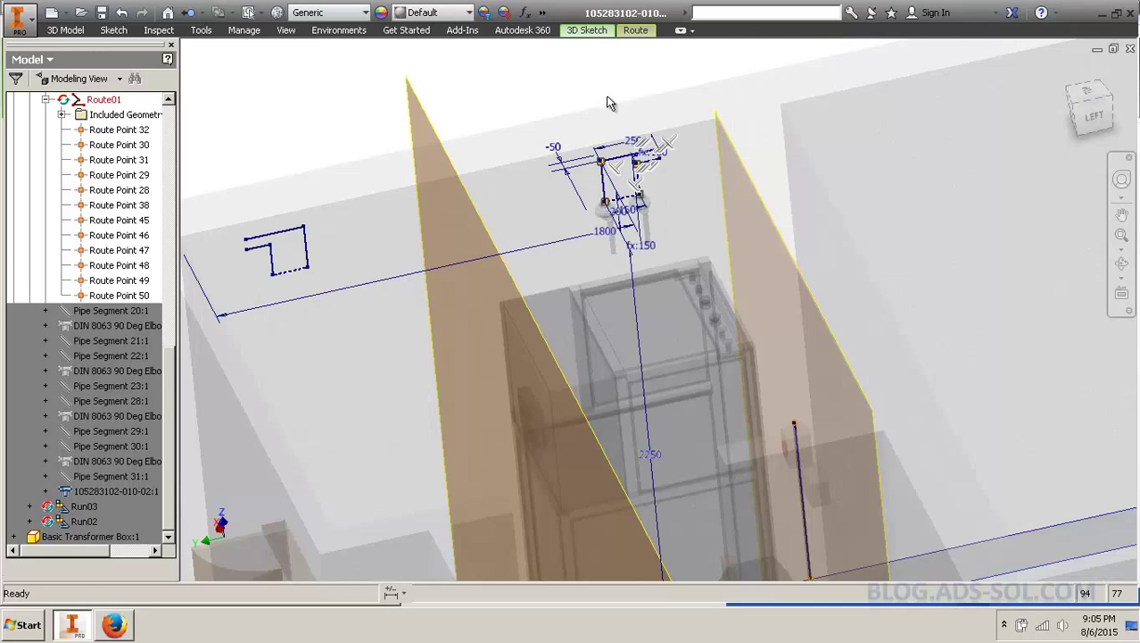
pyautogui.moveTo(601, 96)
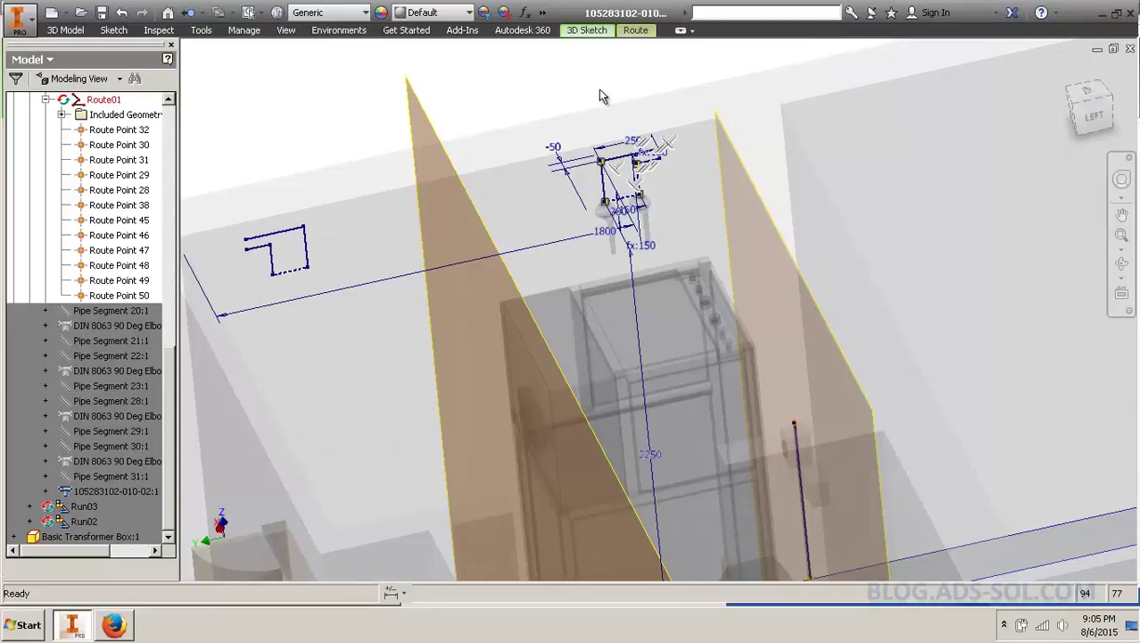
pyautogui.moveTo(626, 100)
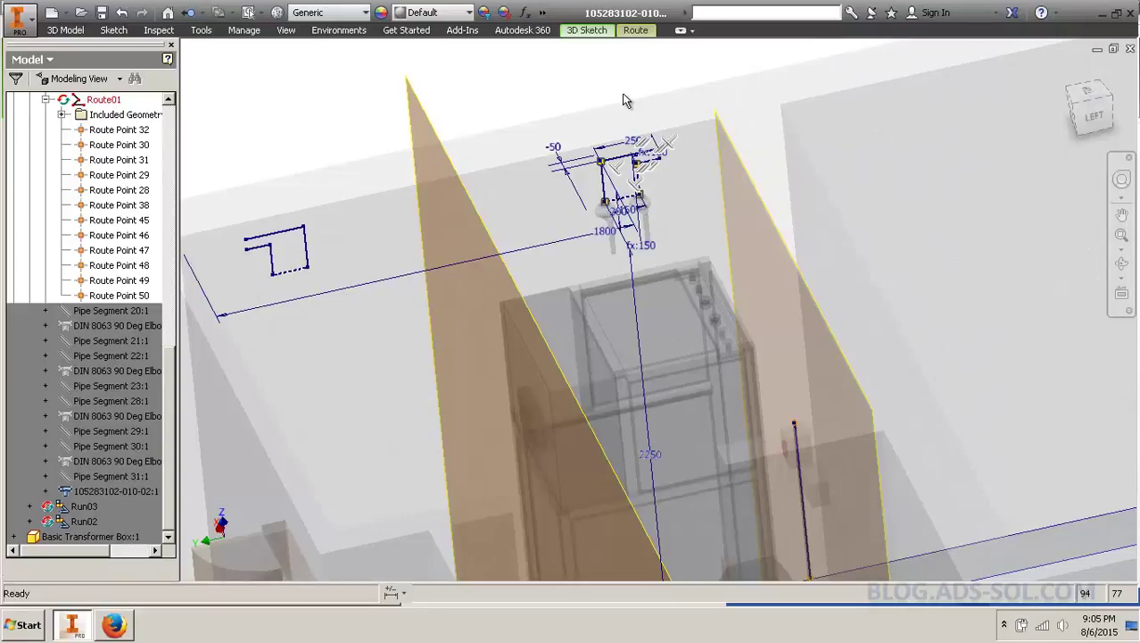
pyautogui.moveTo(513, 129)
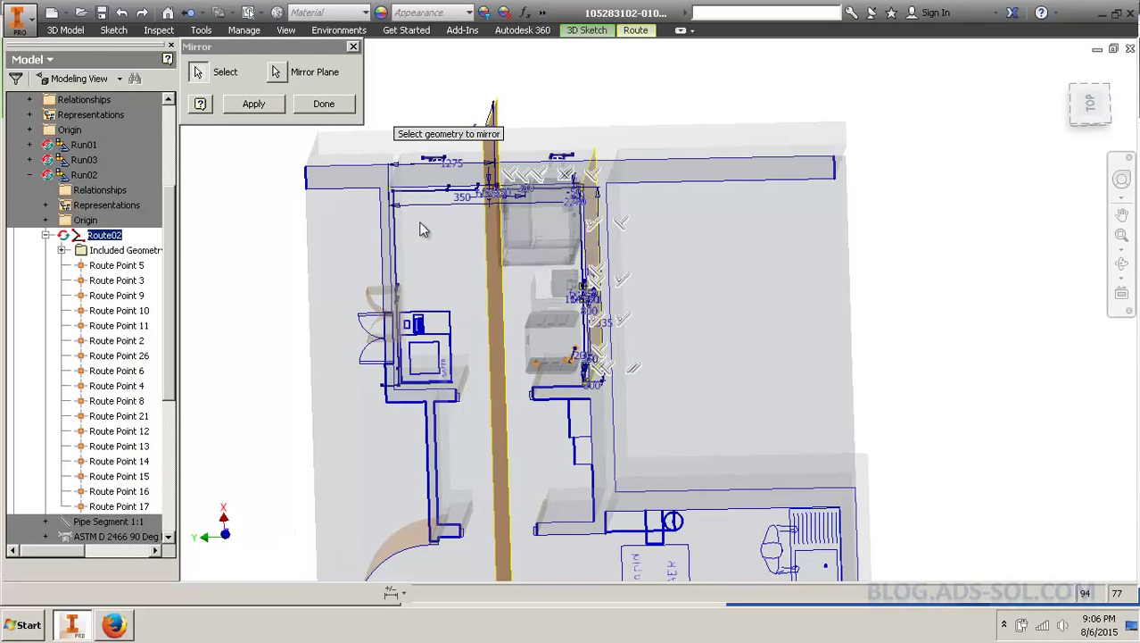
pyautogui.moveTo(419, 199)
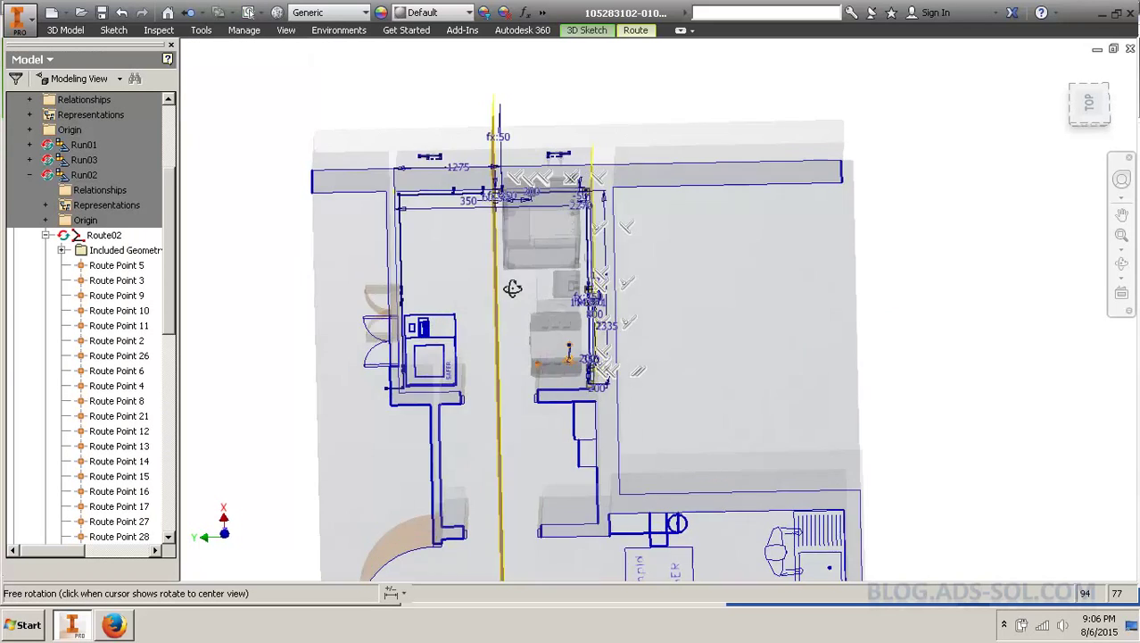
# Finish editing Route02 so Run02 rebuilds, accepting the missing fitting warning
pyautogui.moveTo(513, 287); pyautogui.dragTo(705, 326)
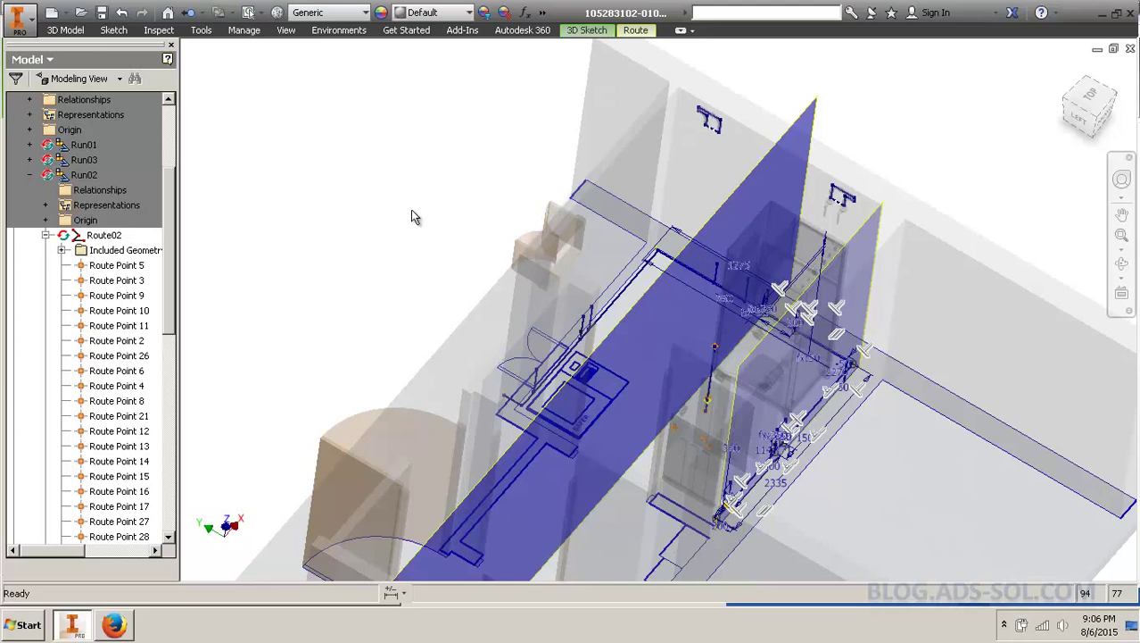
pyautogui.click(83, 174)
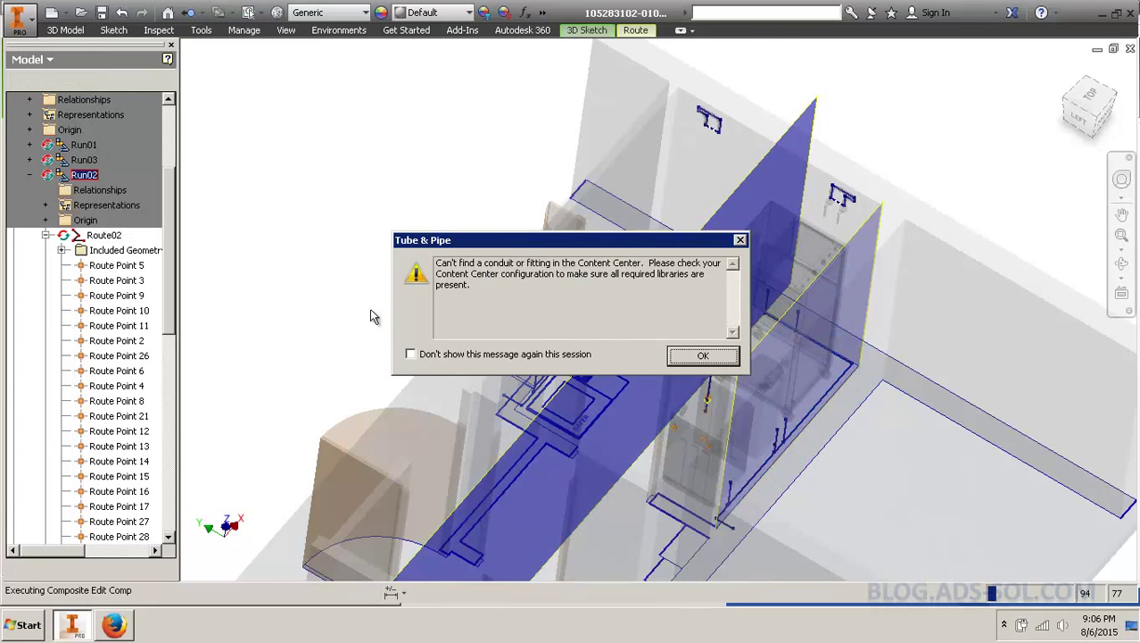
pyautogui.click(703, 355)
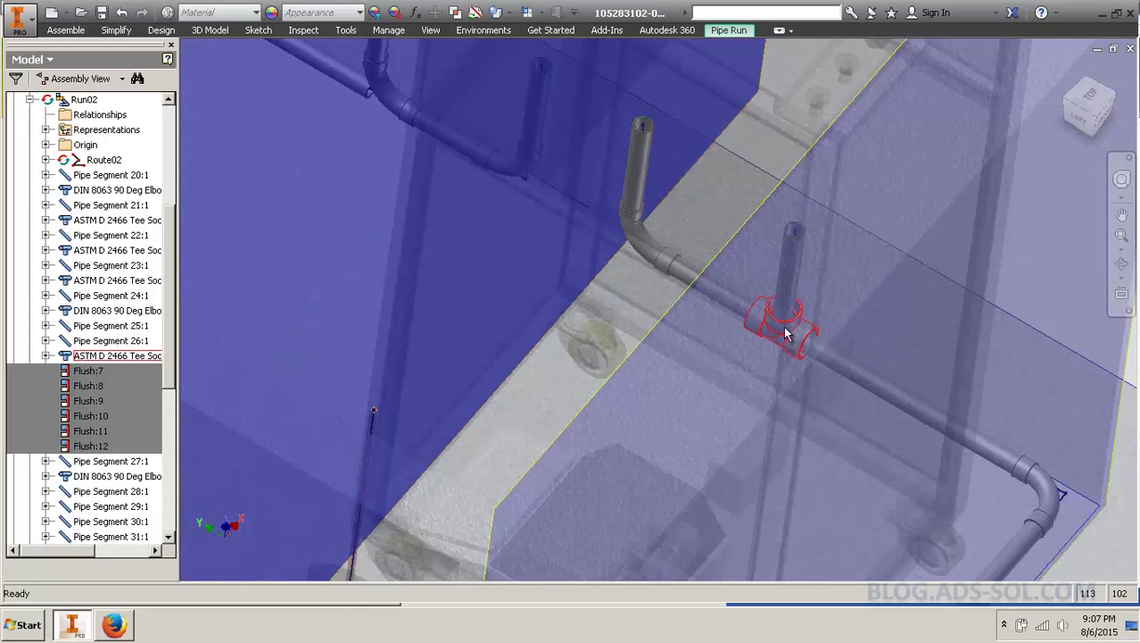
# Pan along the regenerated pipe run to inspect the new pipes
pyautogui.moveTo(785, 330); pyautogui.dragTo(705, 178)
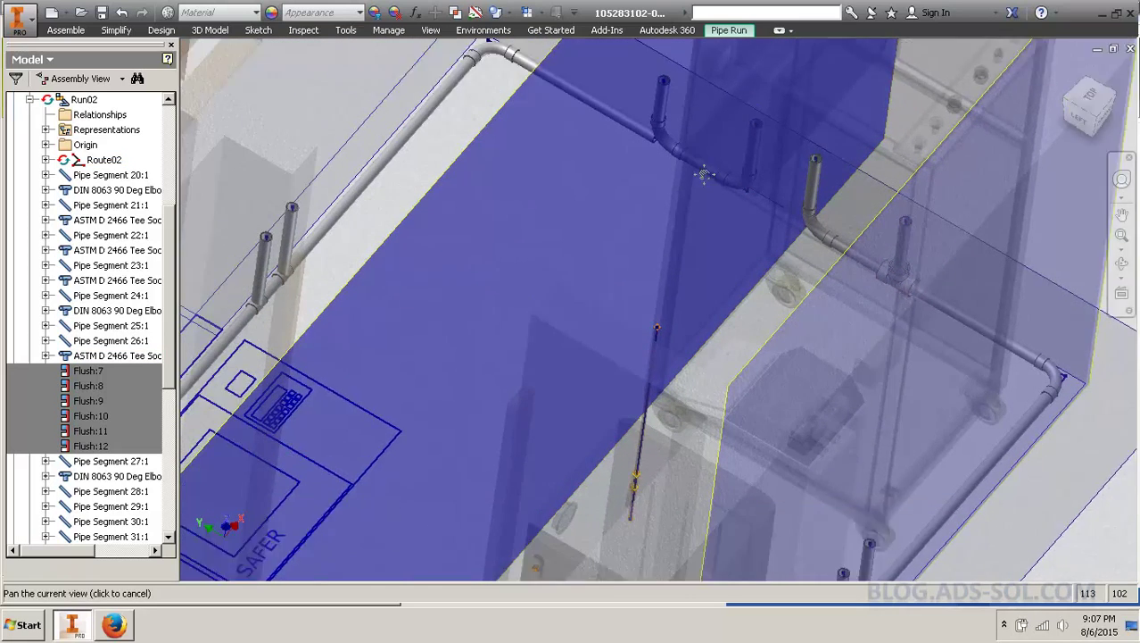
pyautogui.moveTo(705, 174); pyautogui.dragTo(357, 250)
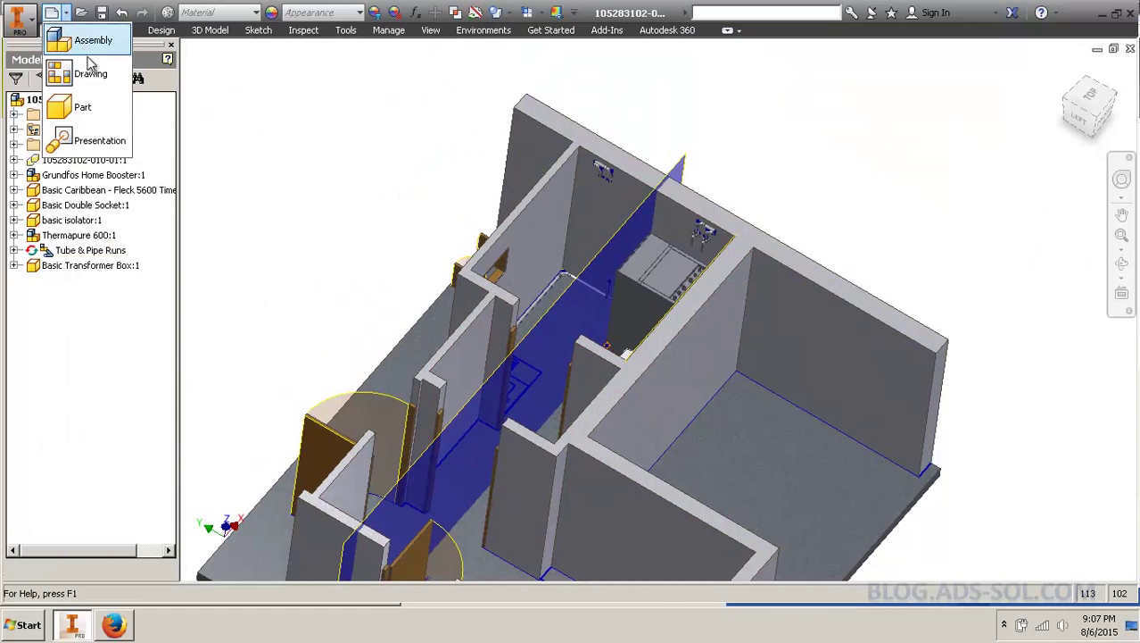
# Create a new assembly and place the 105283102-010.iam building assembly in it
pyautogui.click(93, 39)
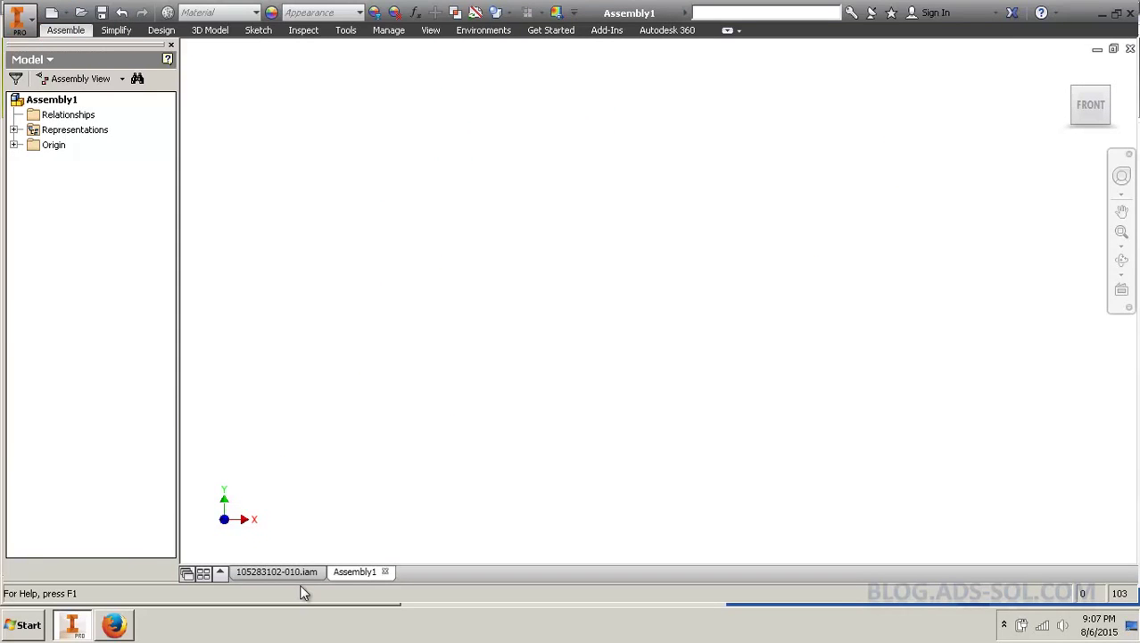
pyautogui.moveTo(277, 572)
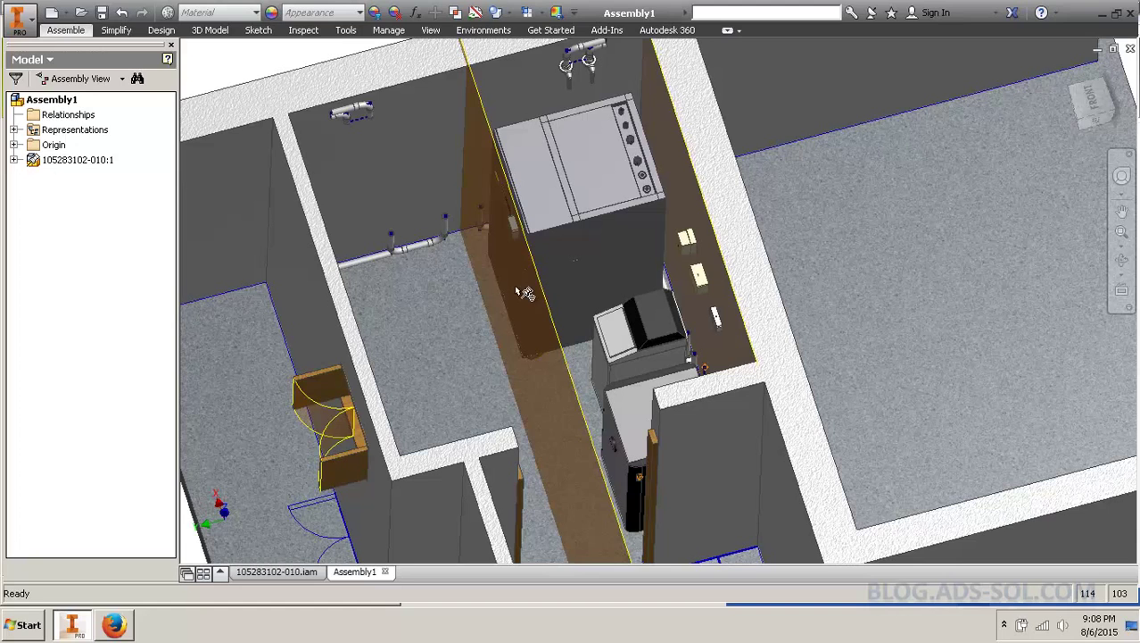
pyautogui.rightClick(526, 293)
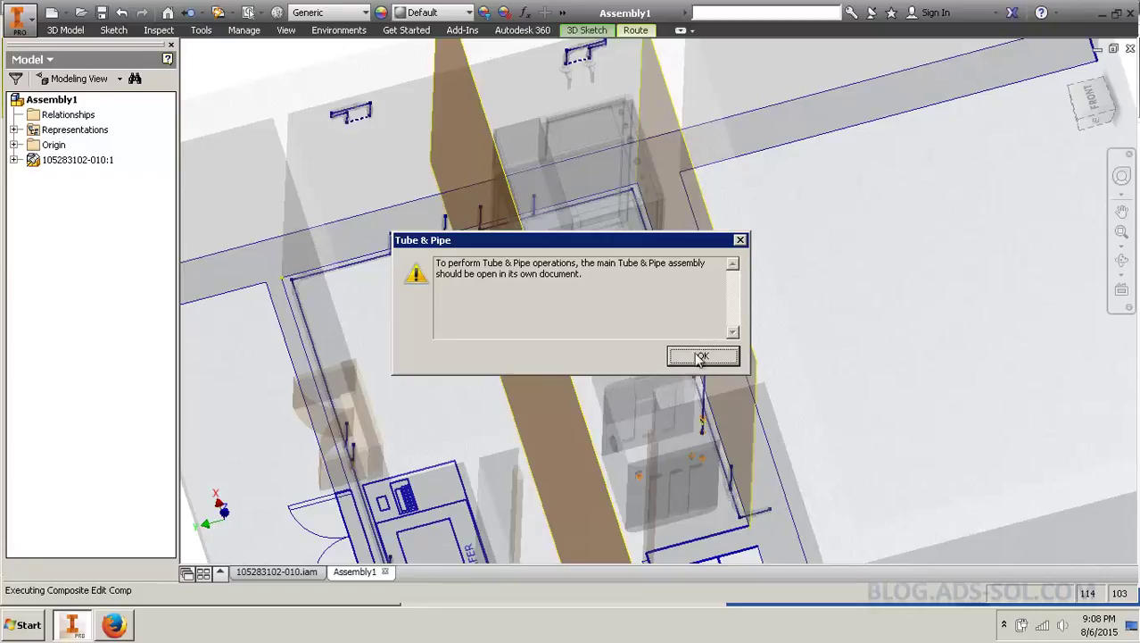
# Acknowledge the Tube & Pipe warning and orbit around the Route02 sketch near the cabinet
pyautogui.click(703, 356)
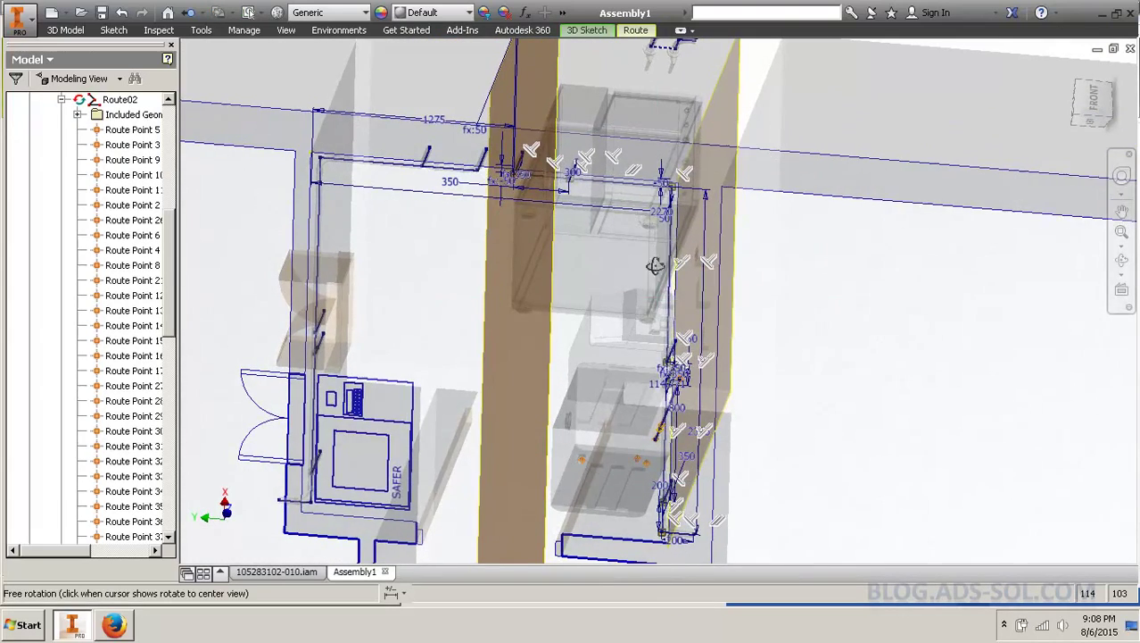
pyautogui.moveTo(656, 266); pyautogui.dragTo(553, 84)
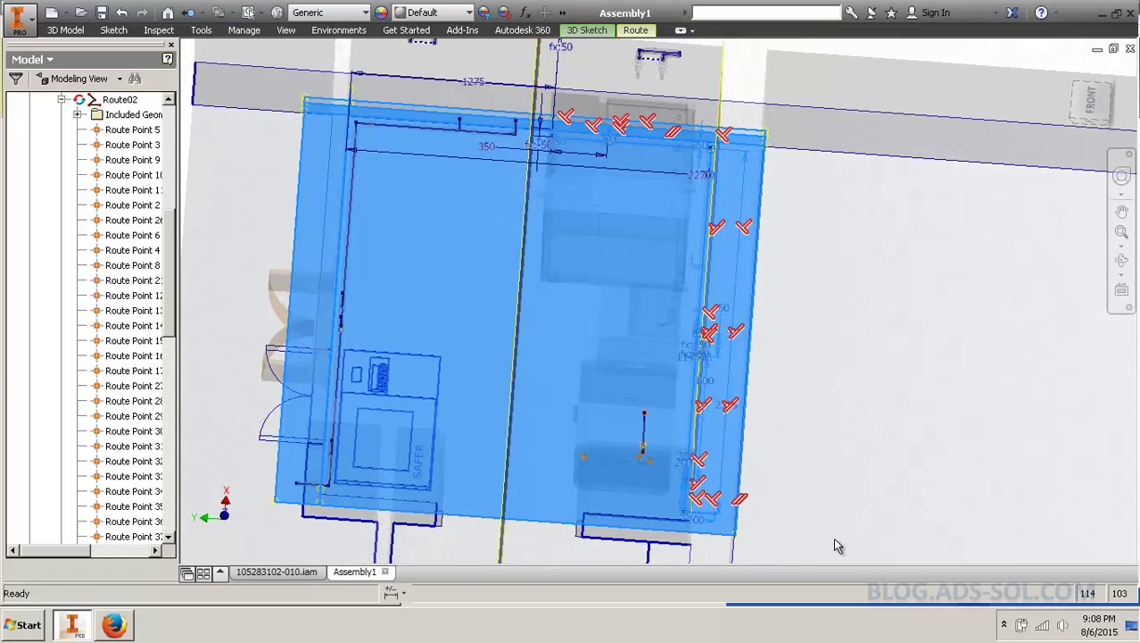
pyautogui.click(587, 30)
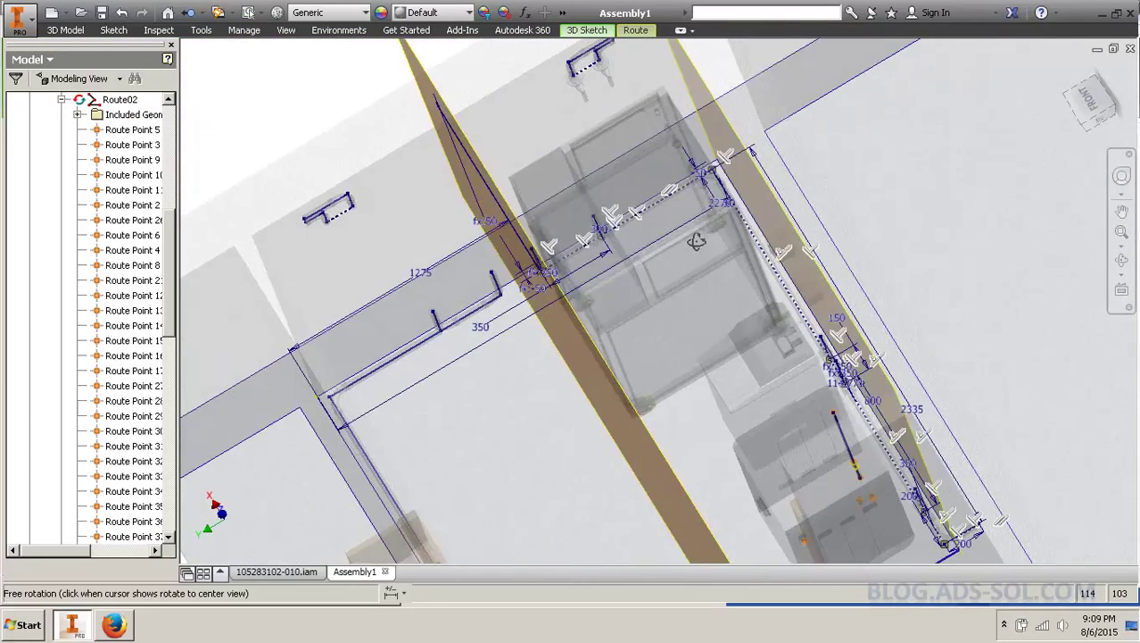
pyautogui.moveTo(696, 241); pyautogui.dragTo(624, 267)
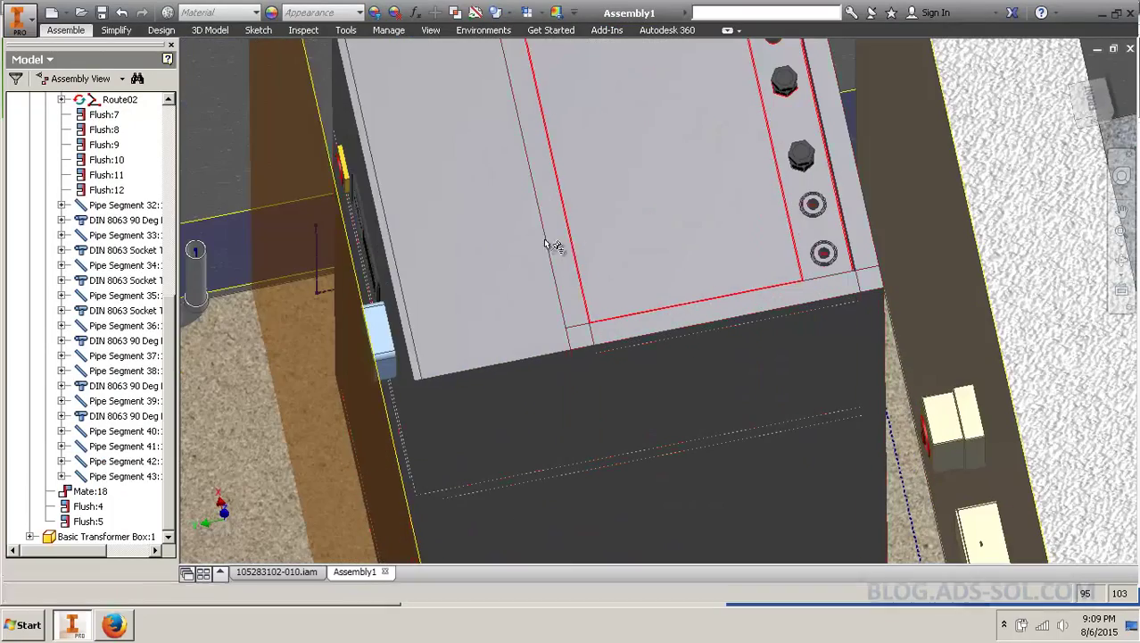
# Orbit the view around the cabinet top to look over the room
pyautogui.moveTo(553, 245); pyautogui.dragTo(688, 169)
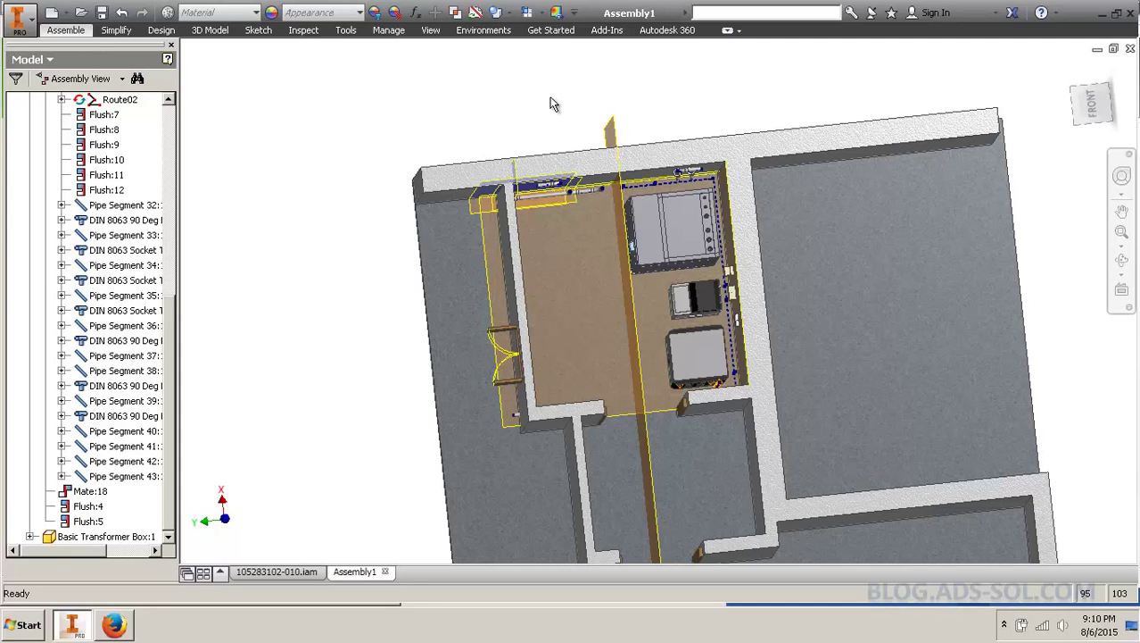
pyautogui.moveTo(257, 190)
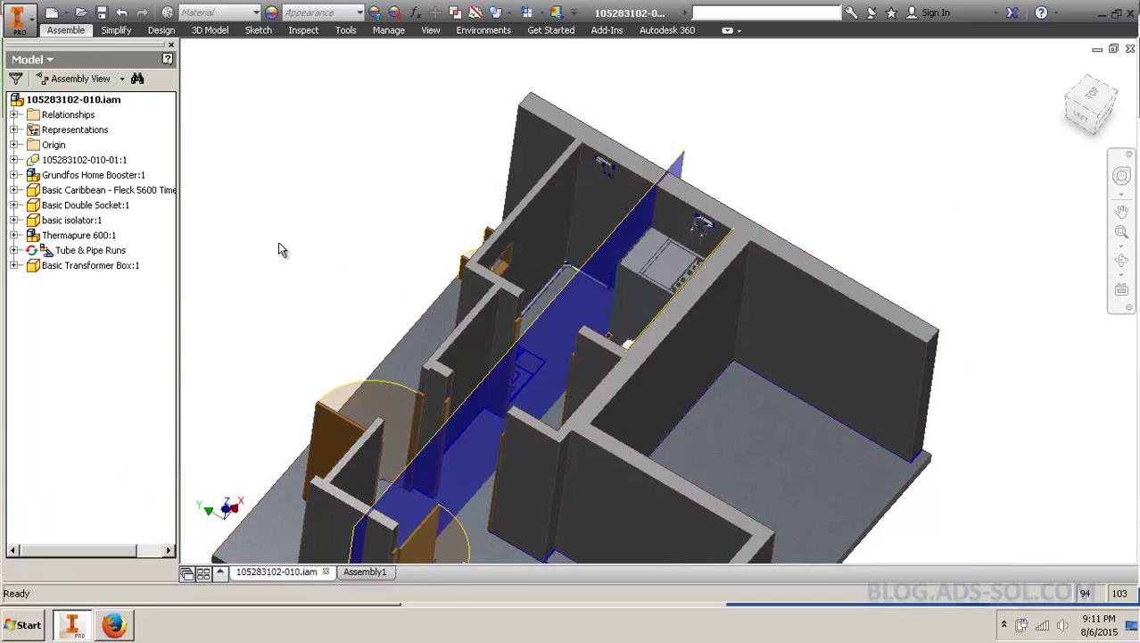
# Expand the pipe runs in the main assembly and open Route02 of Run02 for editing
pyautogui.click(15, 250)
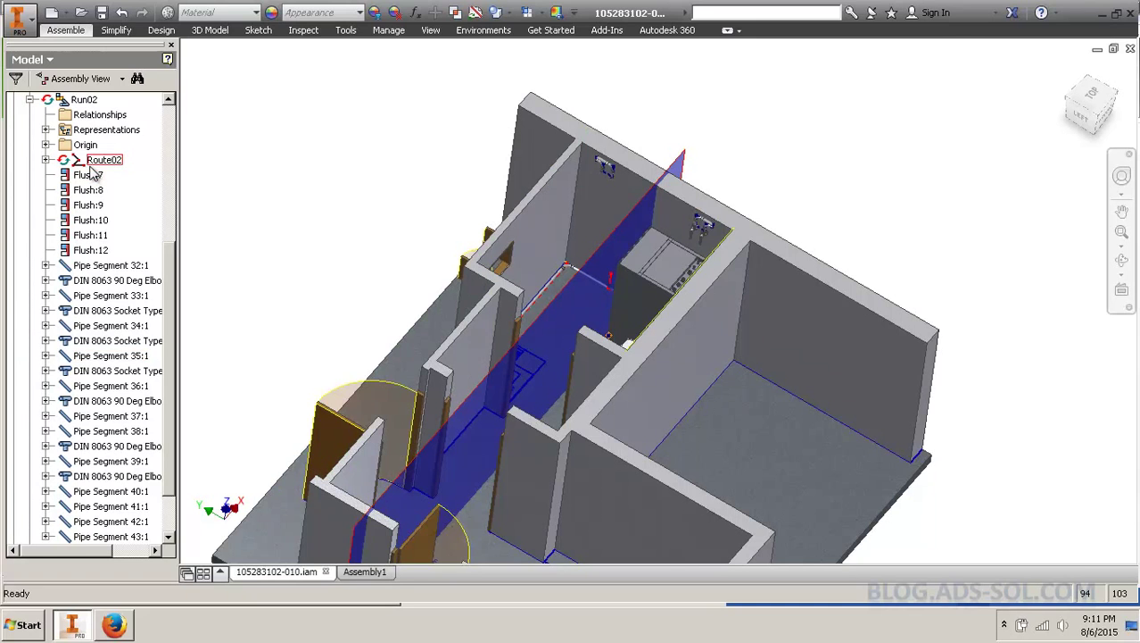
pyautogui.doubleClick(104, 159)
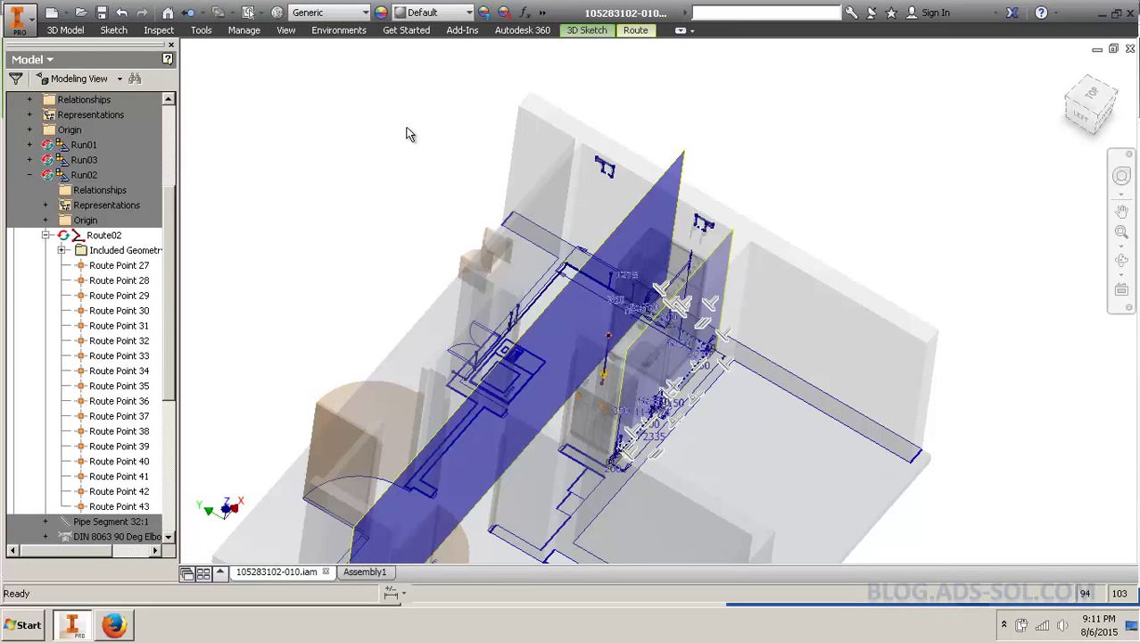
pyautogui.moveTo(575, 168)
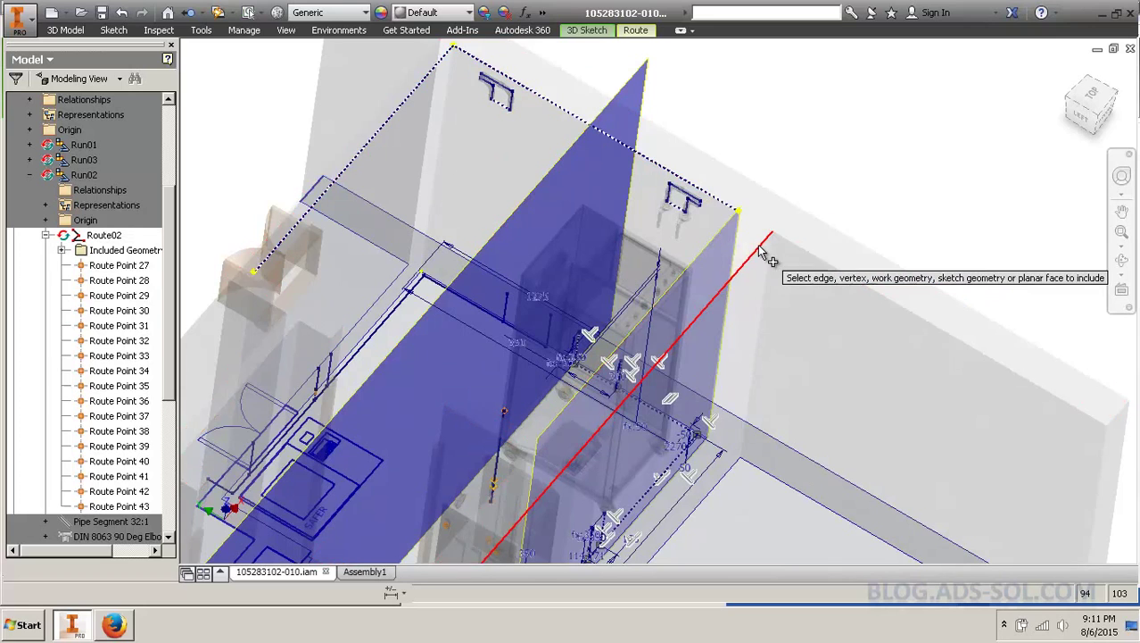
pyautogui.moveTo(531, 432)
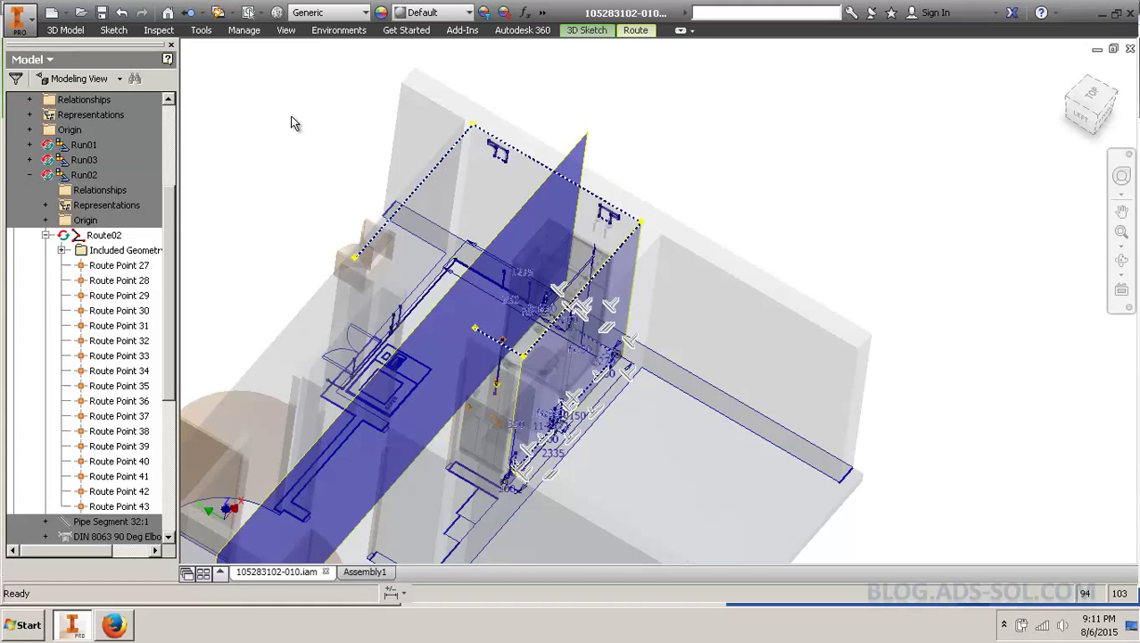
pyautogui.moveTo(388, 236)
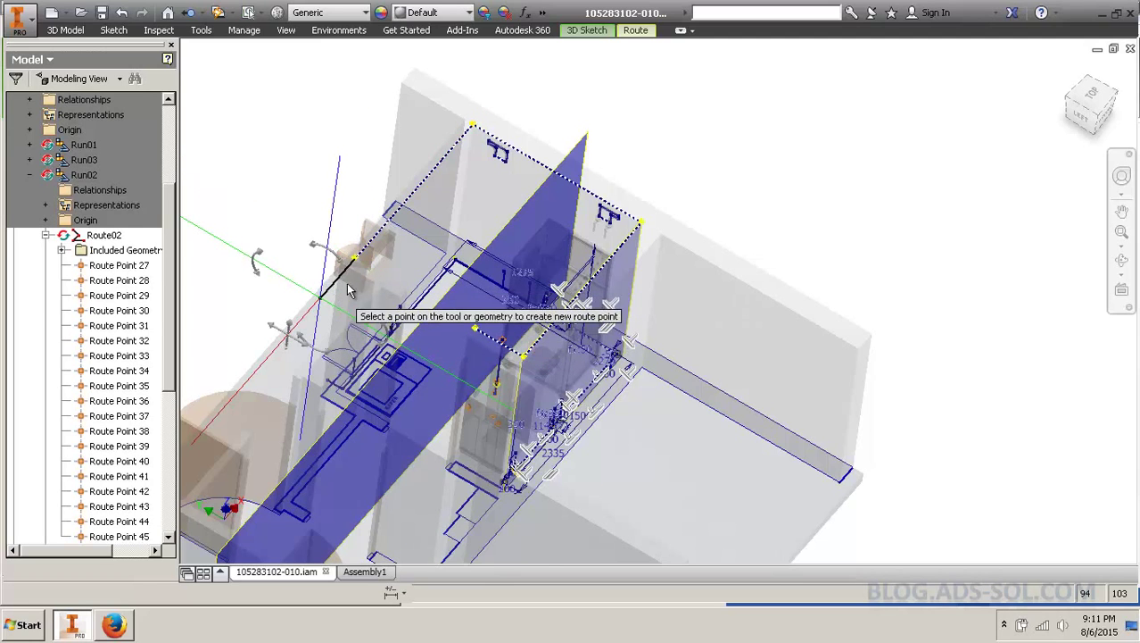
pyautogui.moveTo(365, 254)
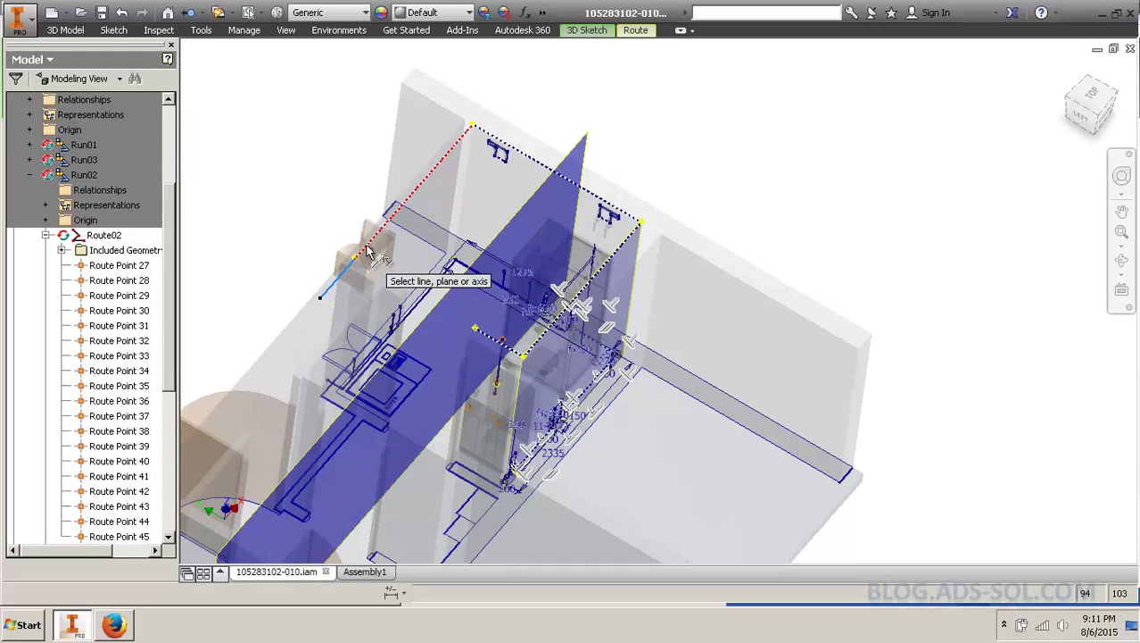
pyautogui.moveTo(409, 212)
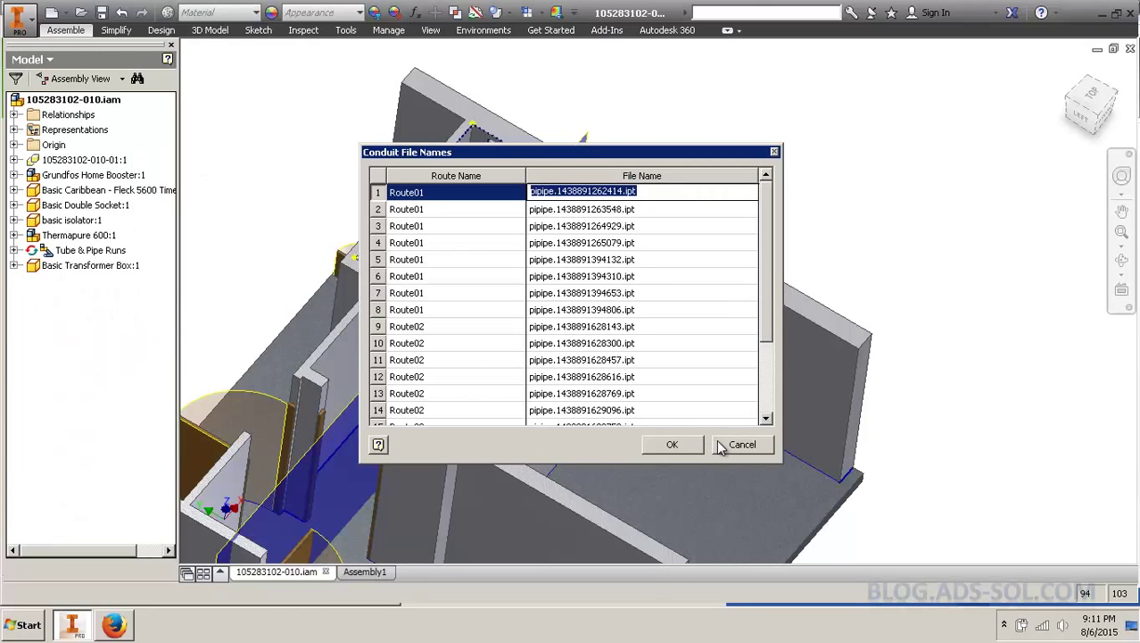
pyautogui.moveTo(705, 444)
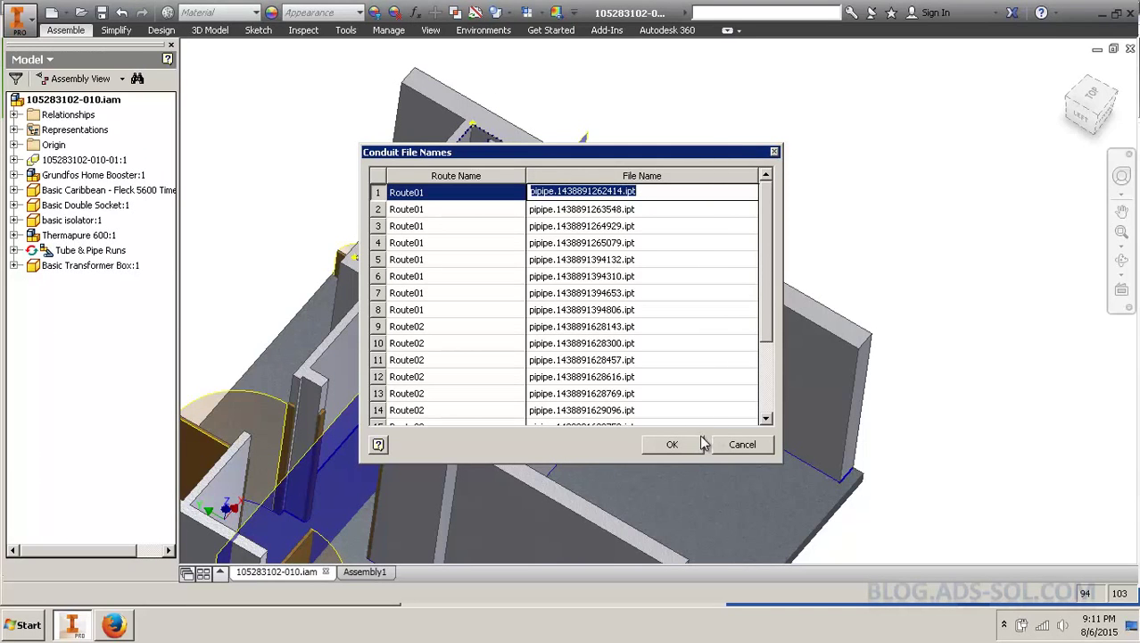
# Save the main assembly with default conduit file names, then dismiss the Tube & Pipe warning in Assembly1
pyautogui.click(672, 444)
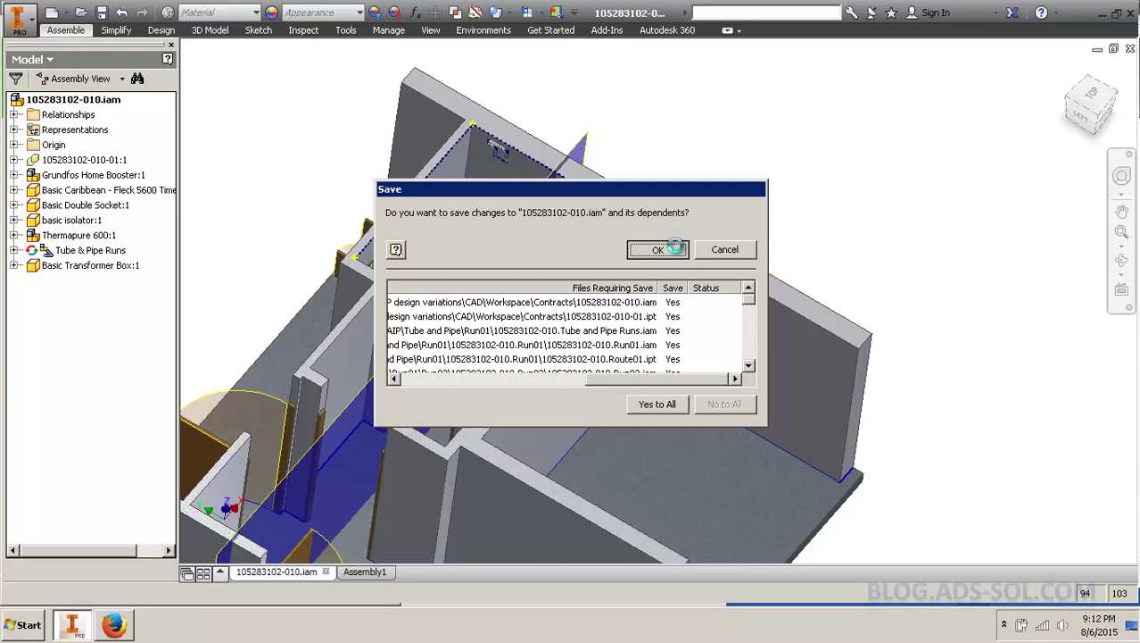
pyautogui.click(658, 249)
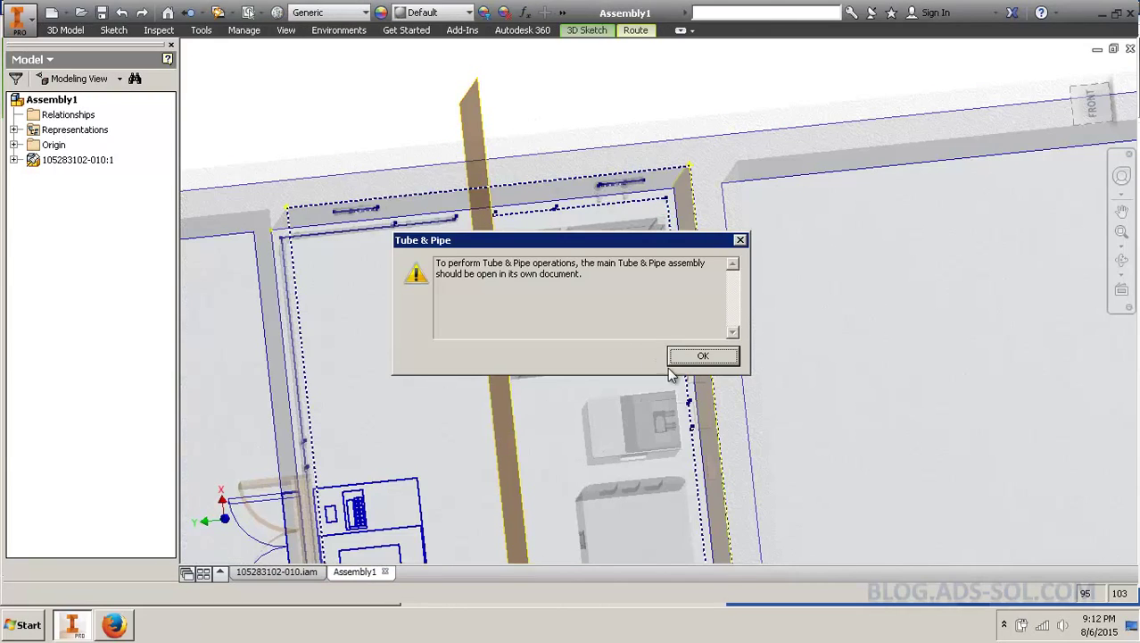
pyautogui.click(703, 355)
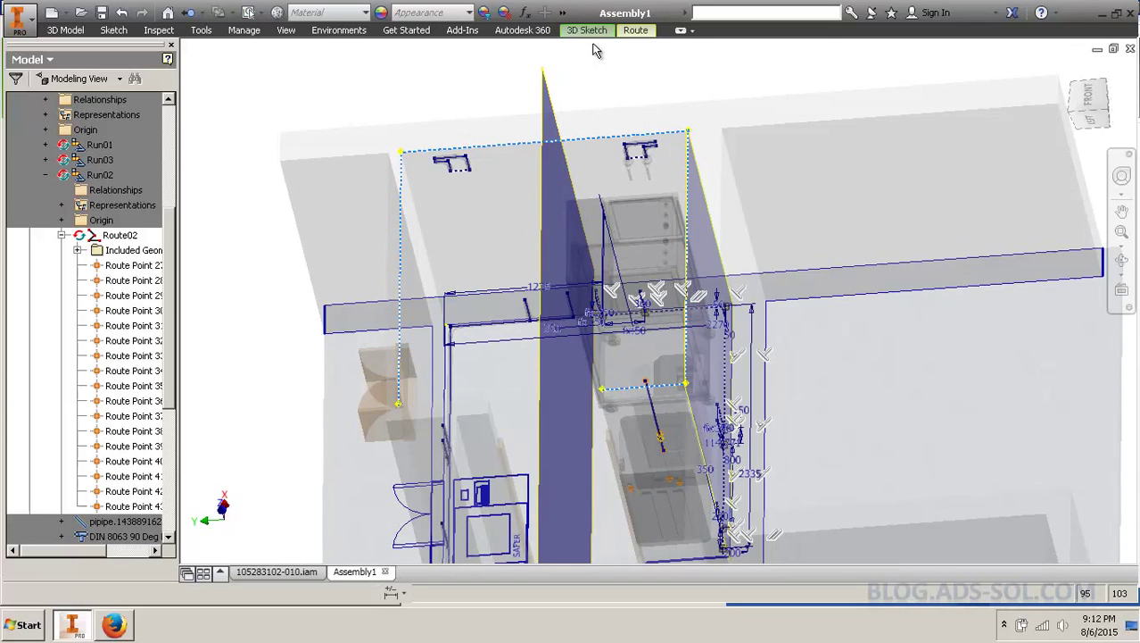
# Finish Route02 so its pipes are built, then select the Thermapure 600 cabinet frame part
pyautogui.click(586, 30)
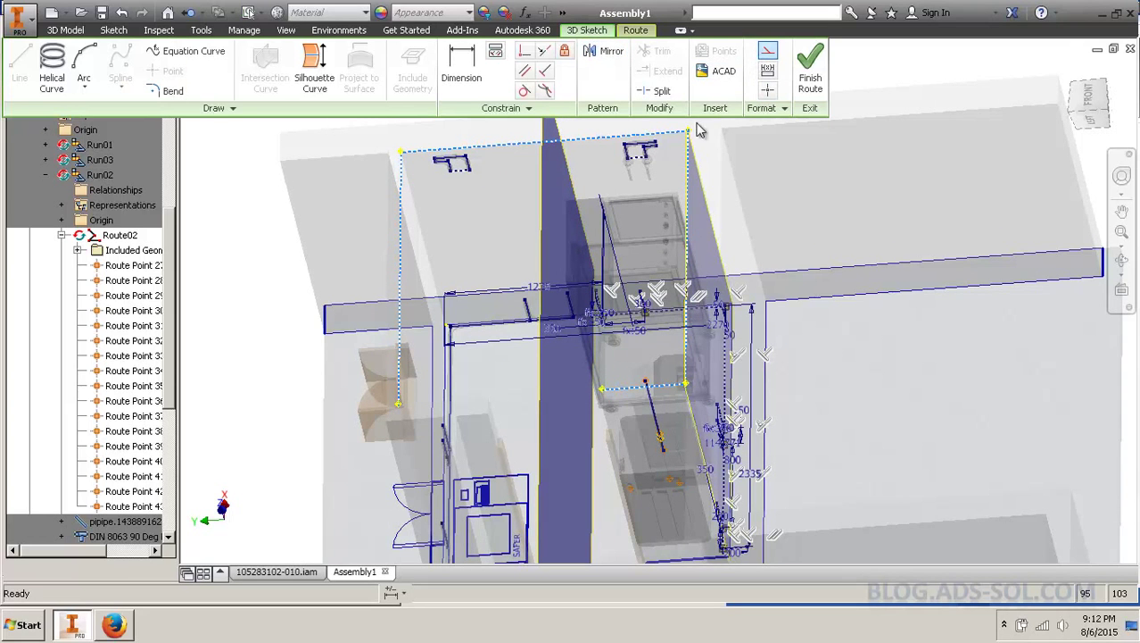
pyautogui.click(810, 67)
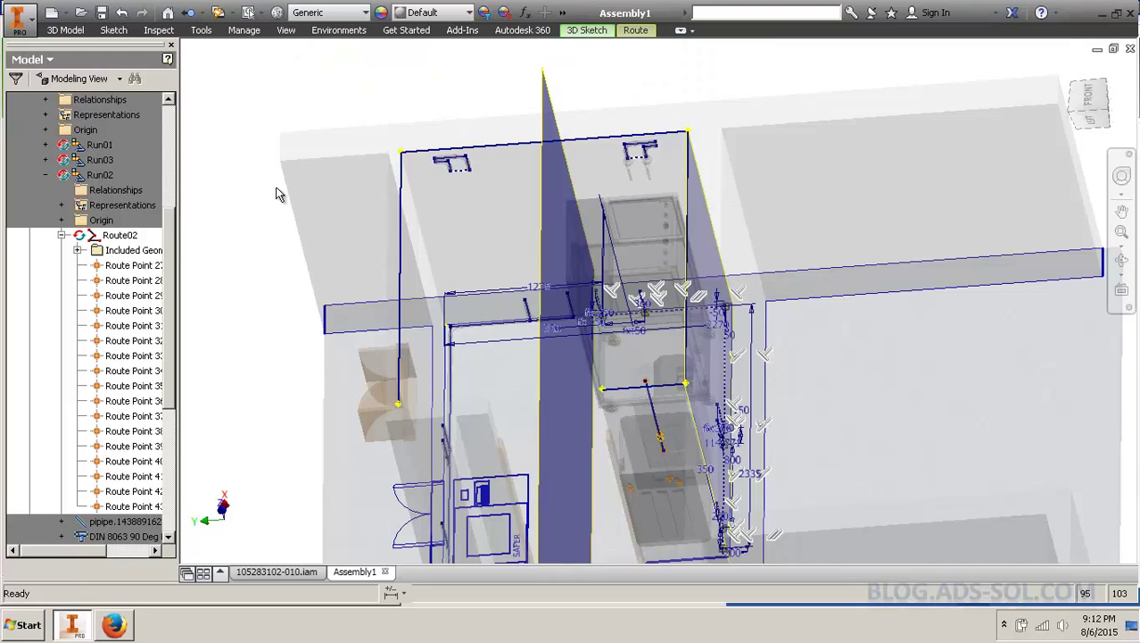
pyautogui.moveTo(398, 344)
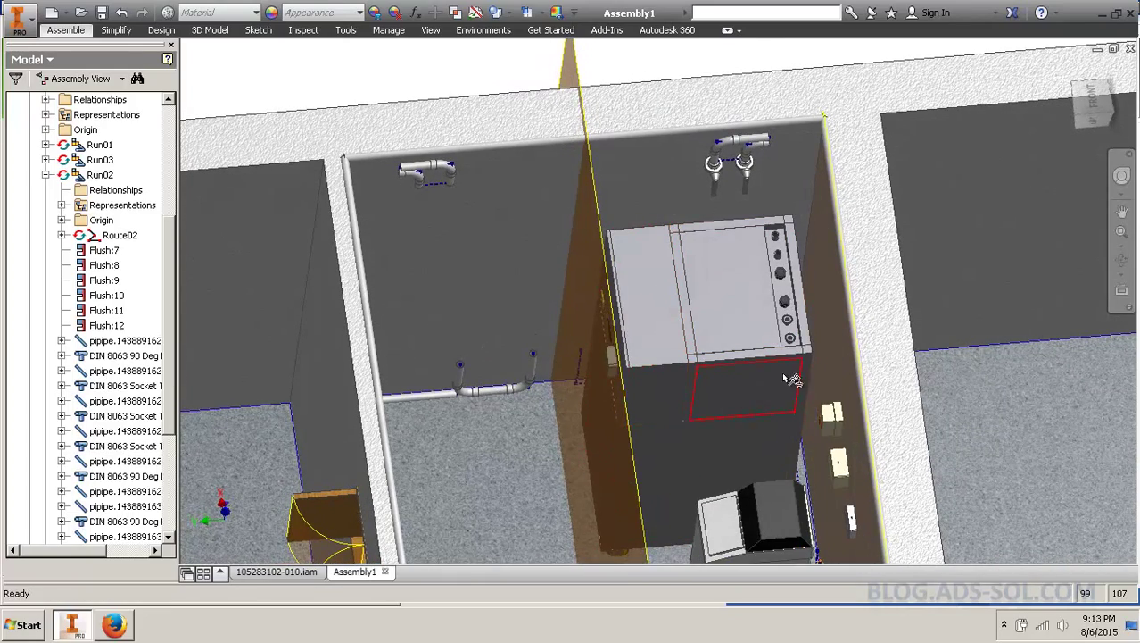
pyautogui.moveTo(714, 414)
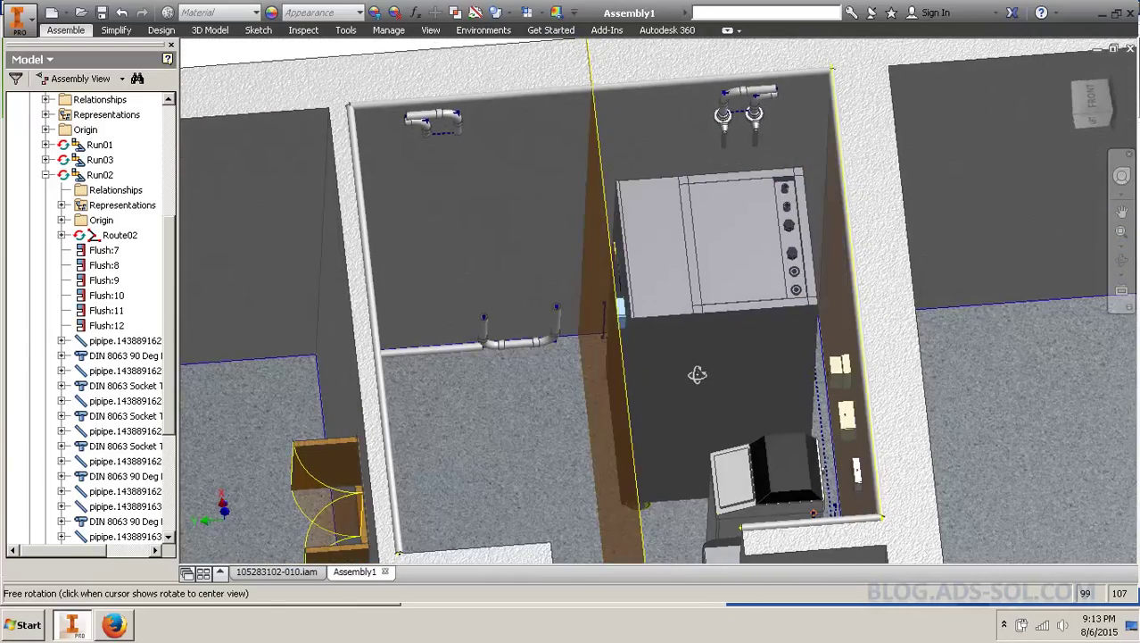
pyautogui.click(664, 286)
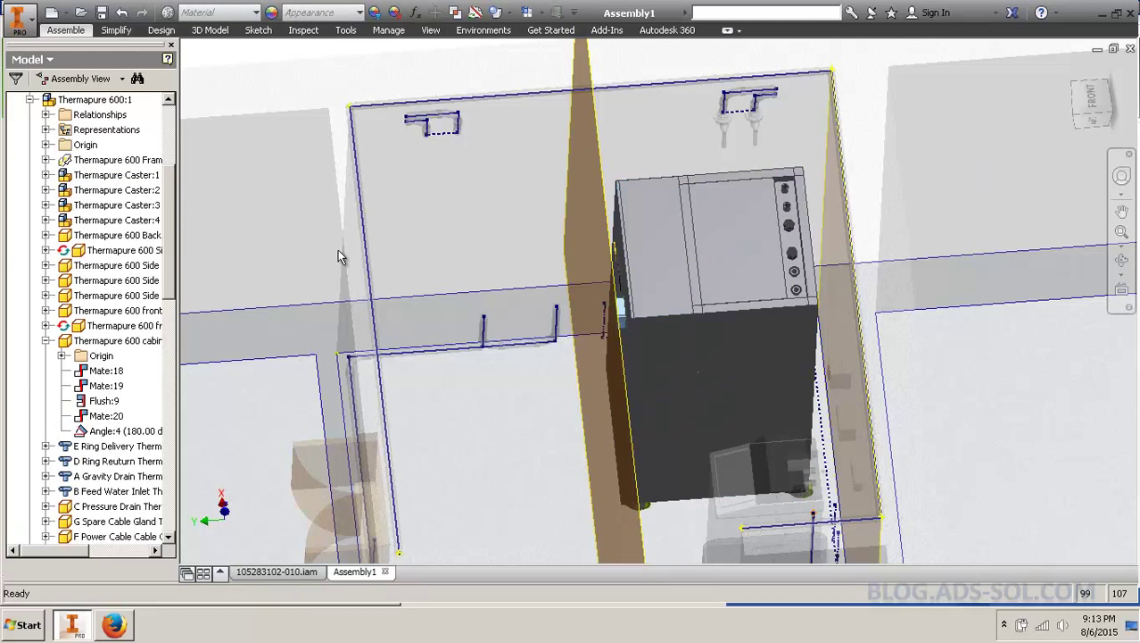
pyautogui.click(116, 160)
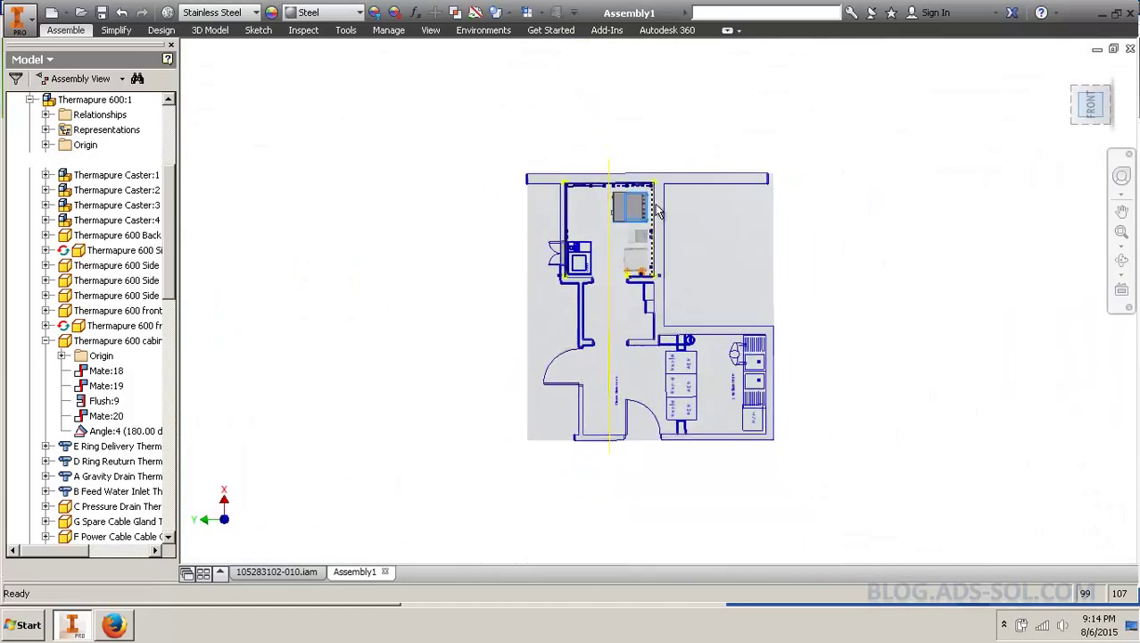
# Sketch a 50 mm offset outline on the frame and extrude it 930.5 mm upward as a surface
pyautogui.click(116, 159)
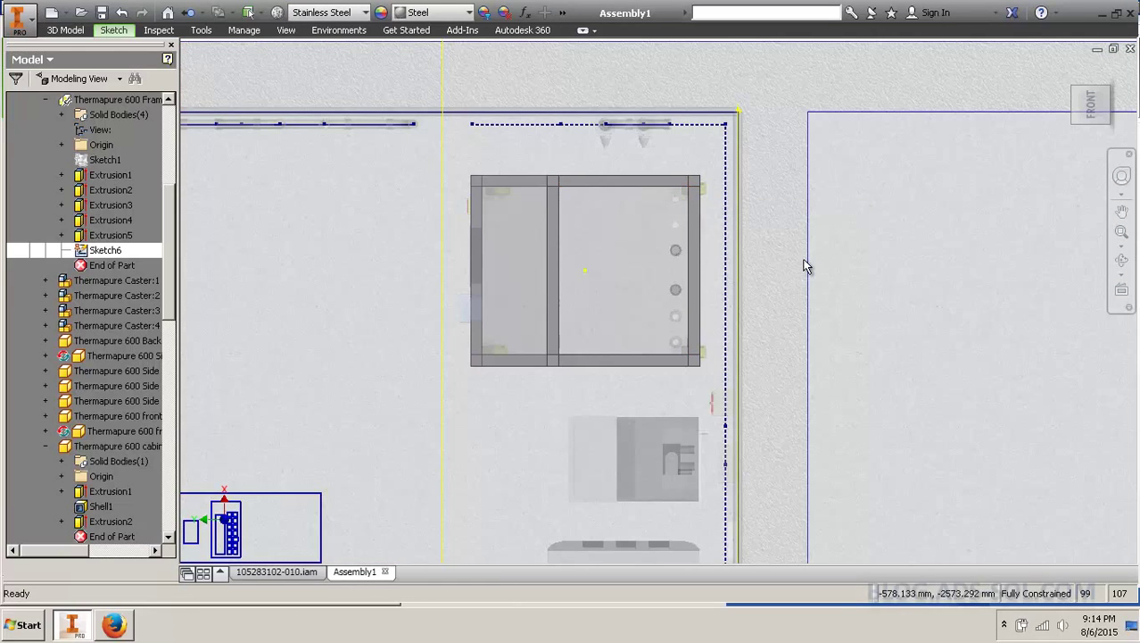
pyautogui.moveTo(703, 250)
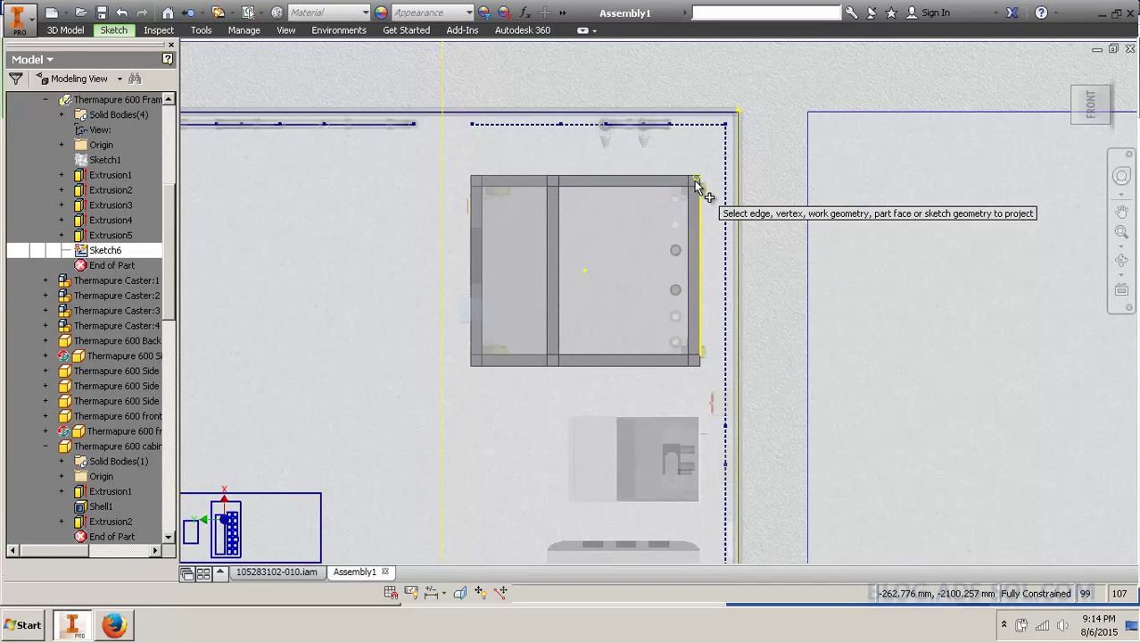
pyautogui.moveTo(487, 210)
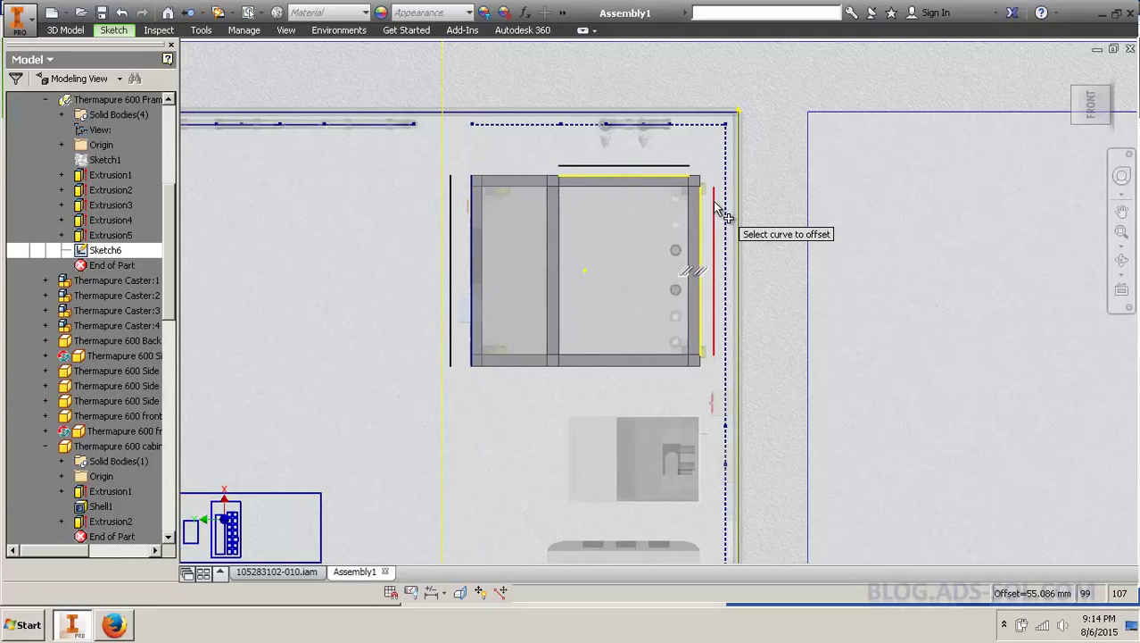
pyautogui.moveTo(692, 174)
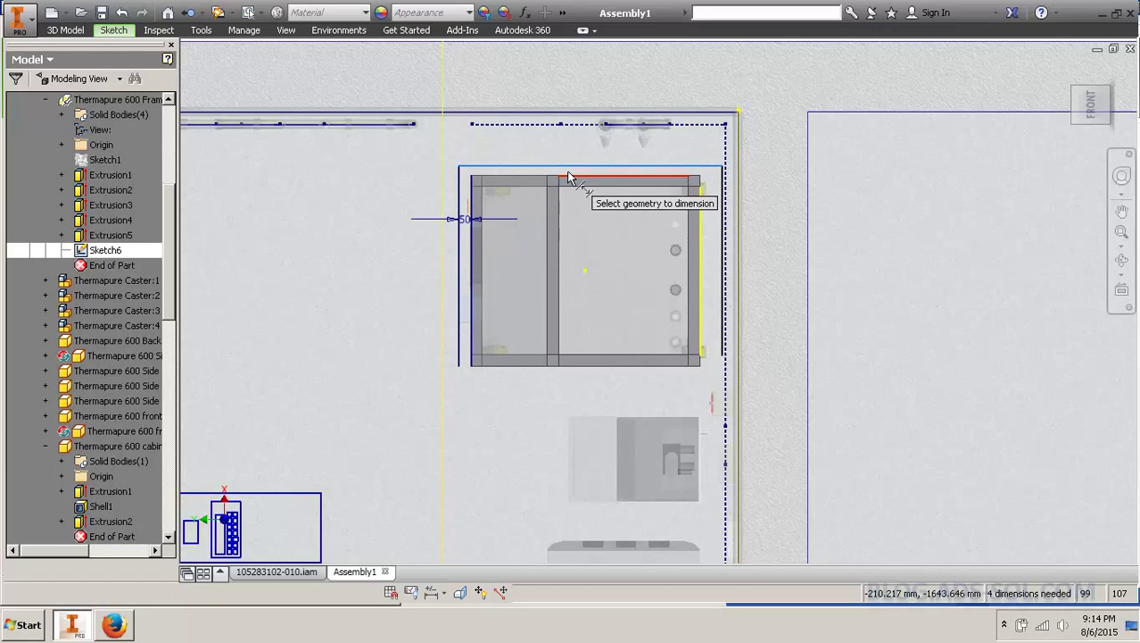
pyautogui.click(589, 165)
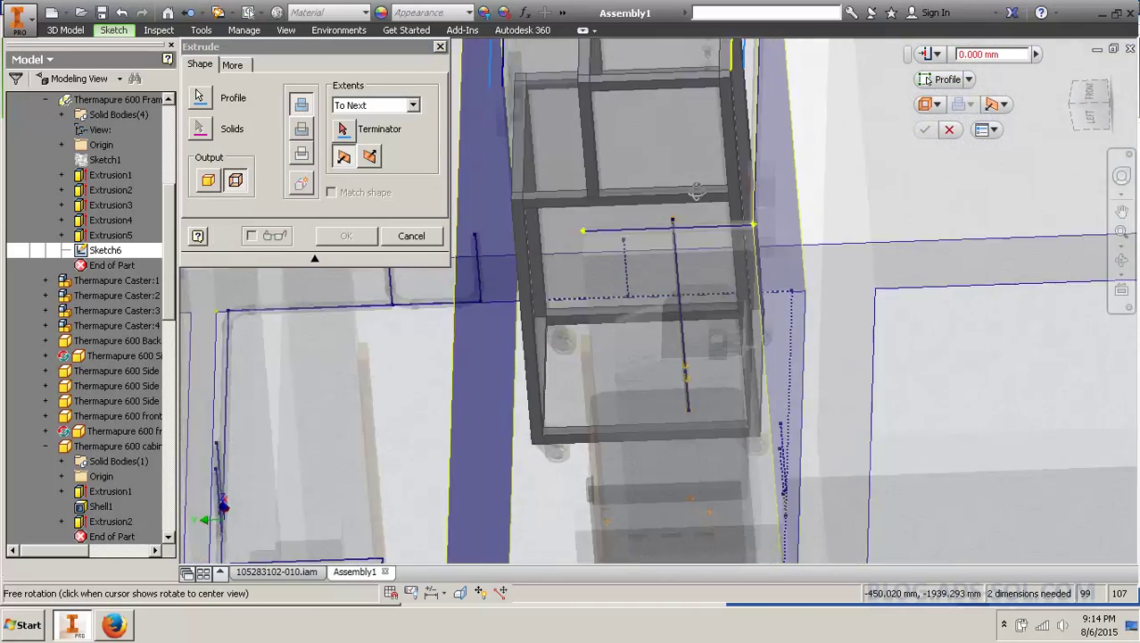
pyautogui.moveTo(696, 187); pyautogui.dragTo(625, 267)
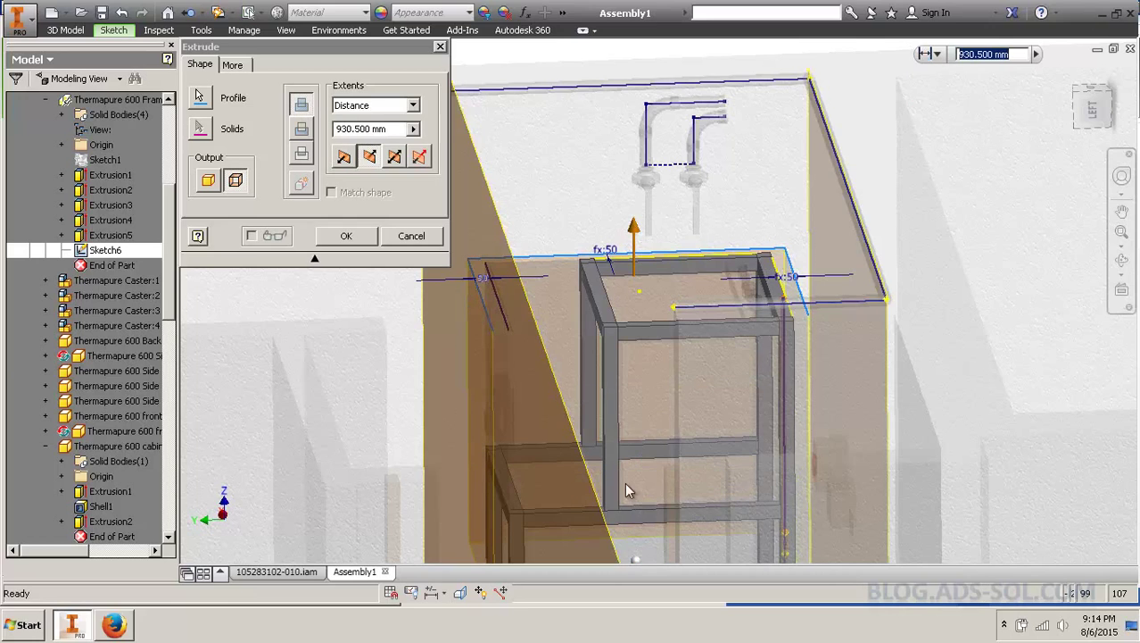
pyautogui.click(346, 235)
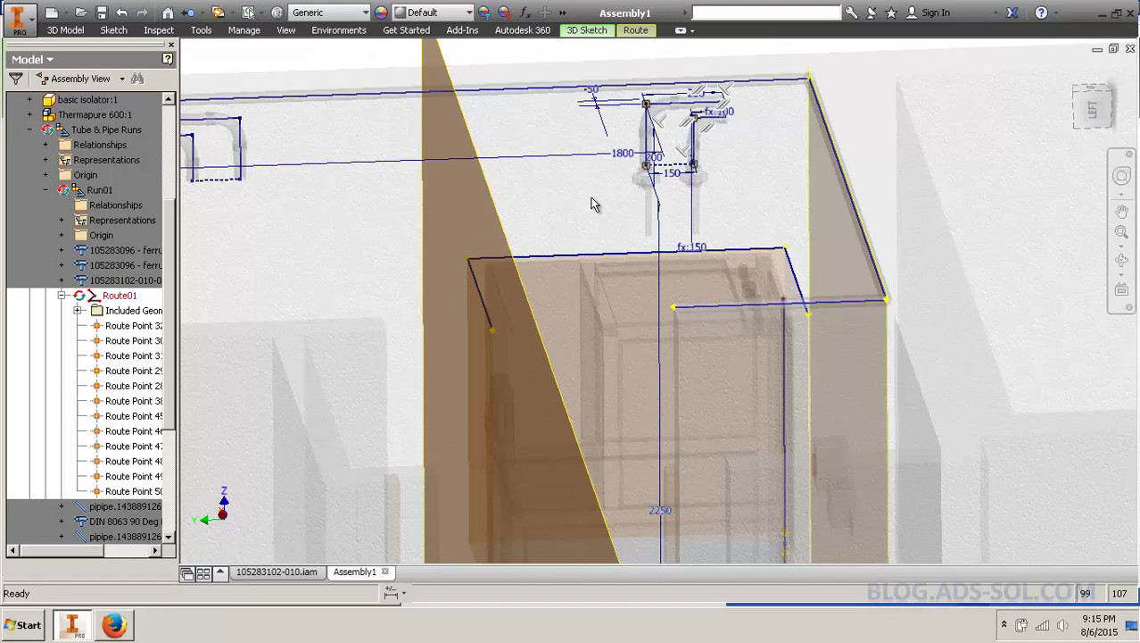
pyautogui.moveTo(698, 355)
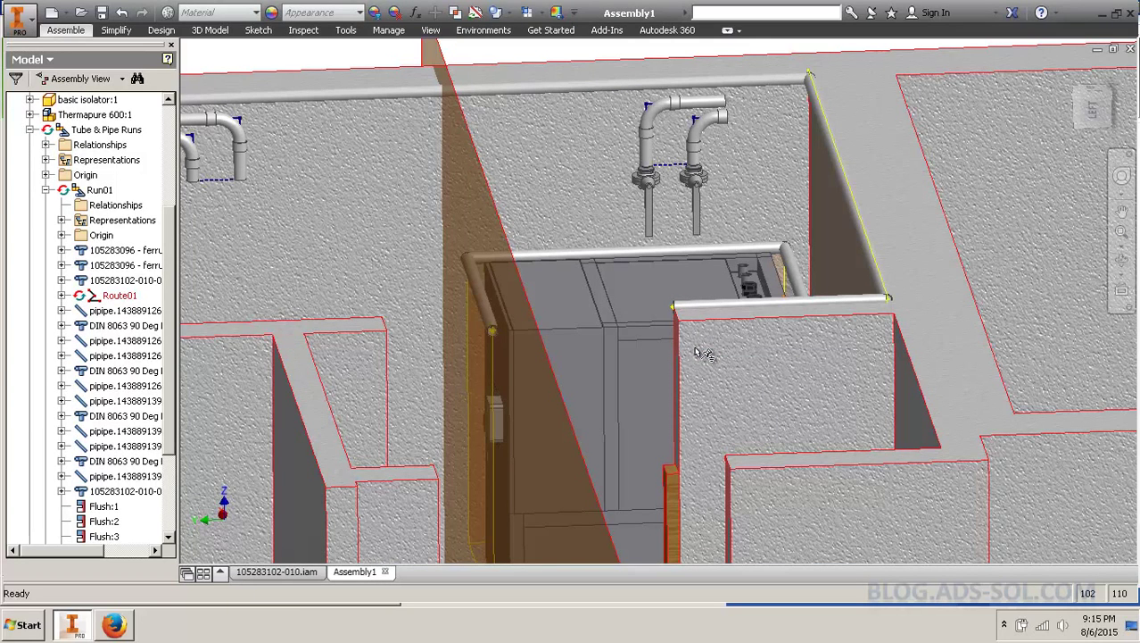
# Finish Route01 so its pipe regenerates along the offset surface's top edges
pyautogui.click(700, 353)
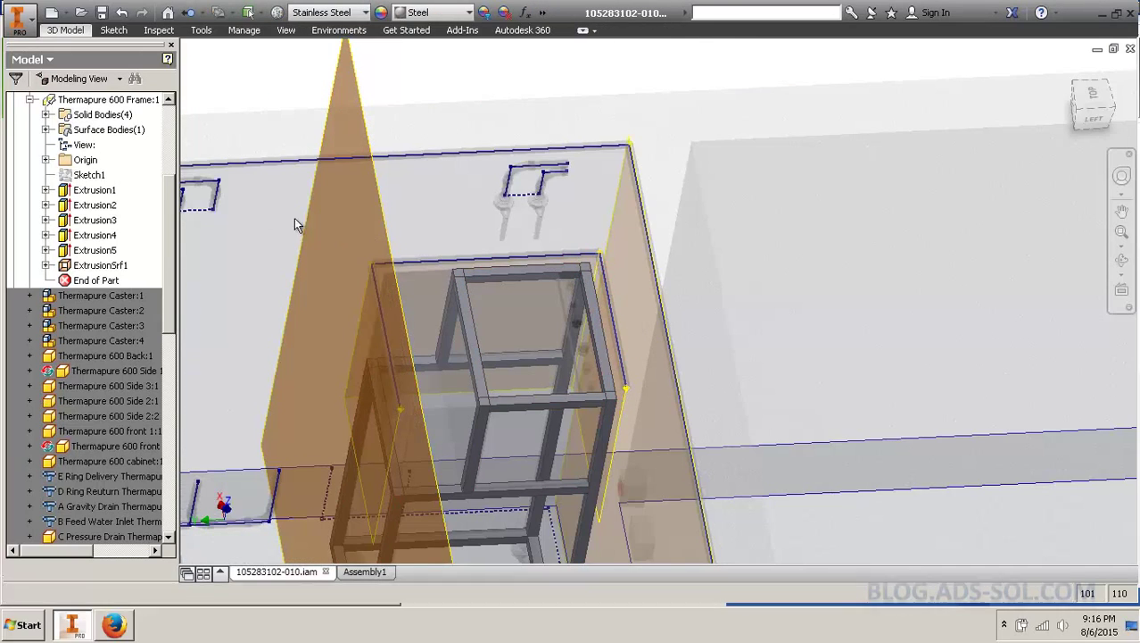
# Edit Sketch6 dimension d21 to d20 so the surface and pipe around the cabinet update
pyautogui.doubleClick(104, 266)
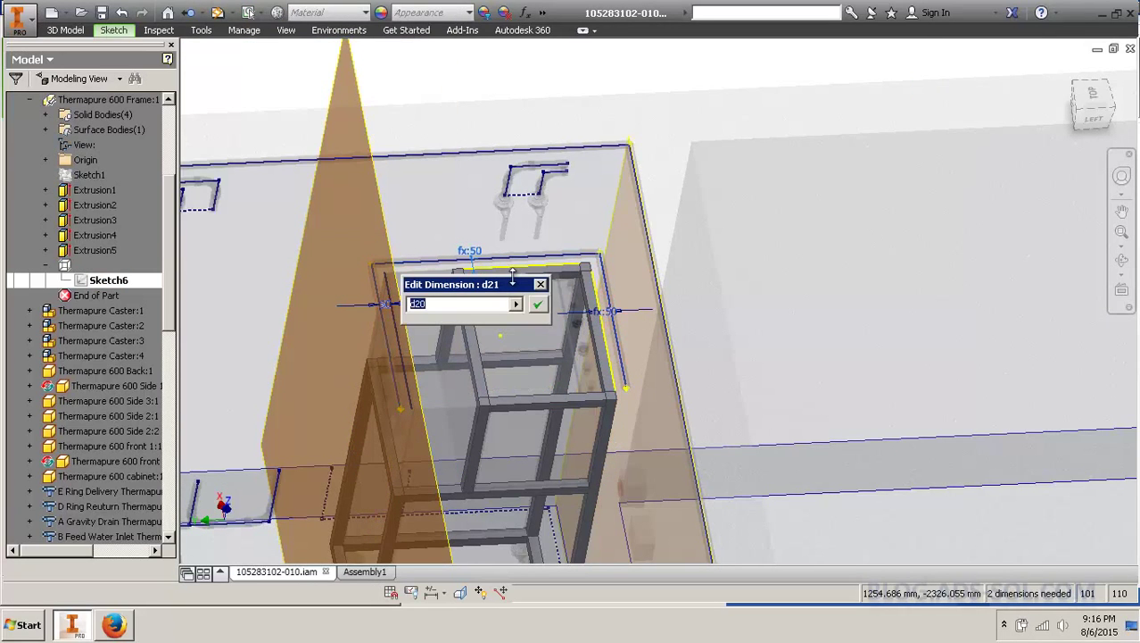
pyautogui.click(538, 303)
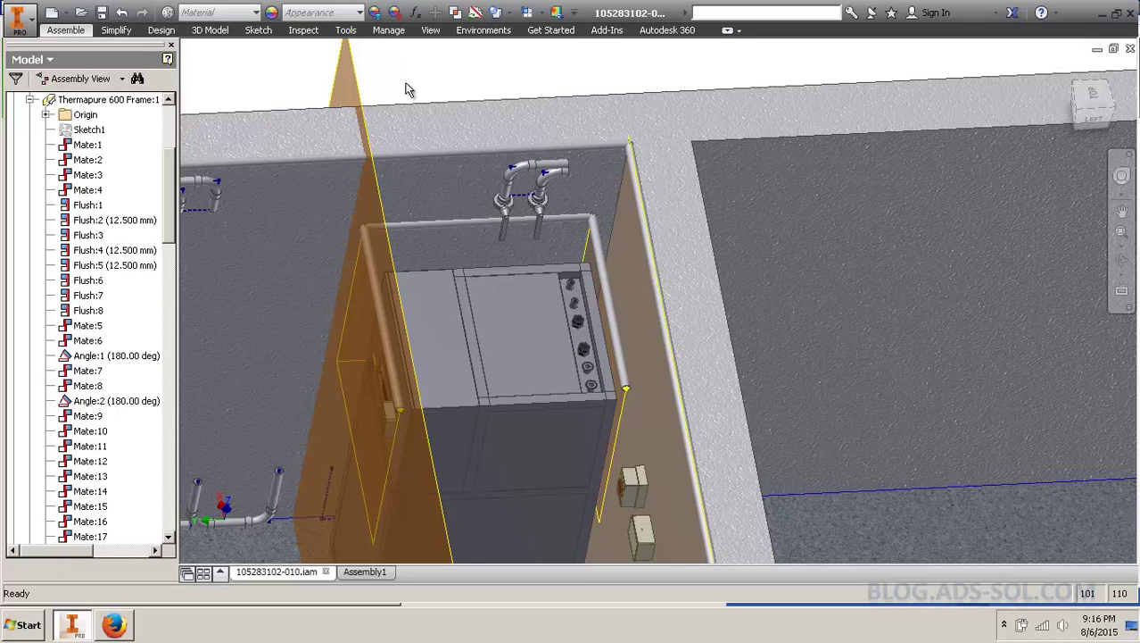
pyautogui.moveTo(411, 119)
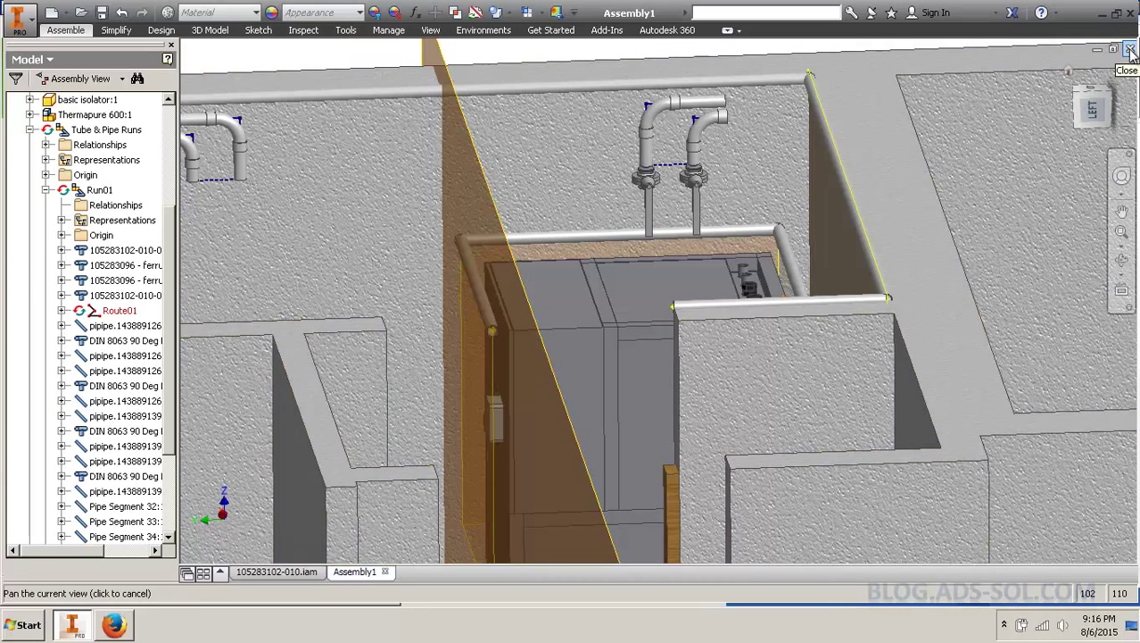
pyautogui.click(1131, 48)
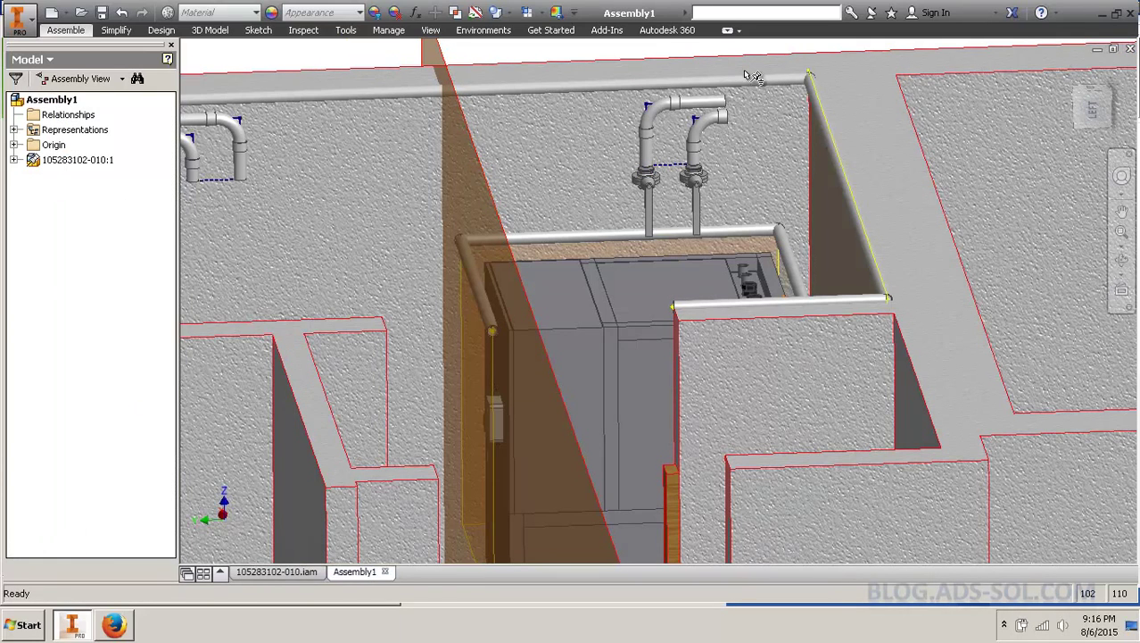
pyautogui.click(75, 129)
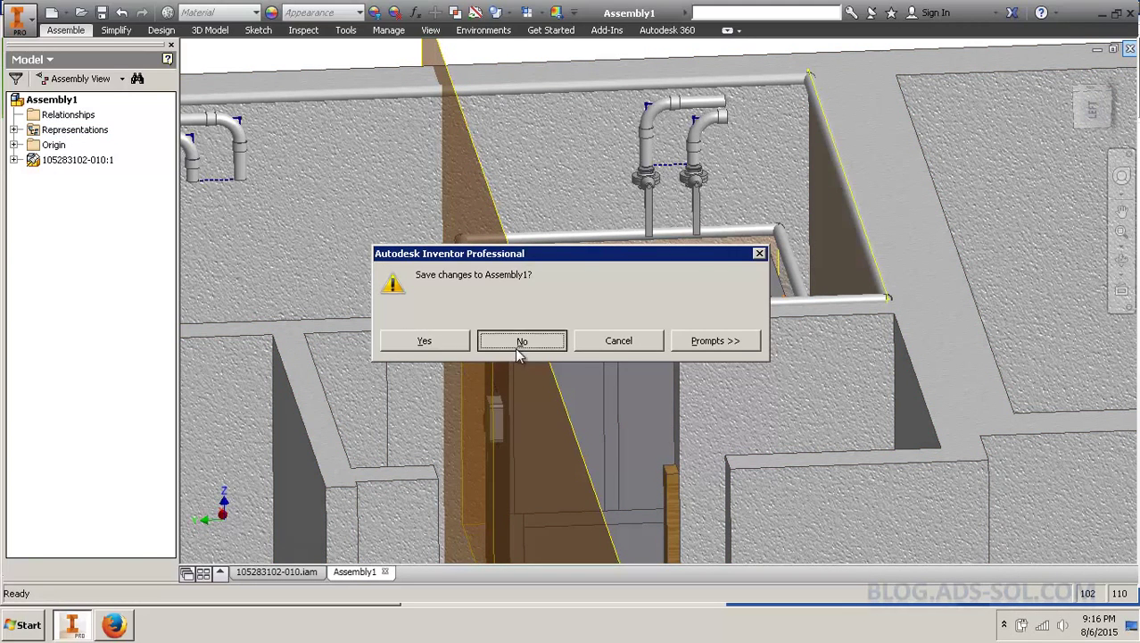
pyautogui.click(522, 340)
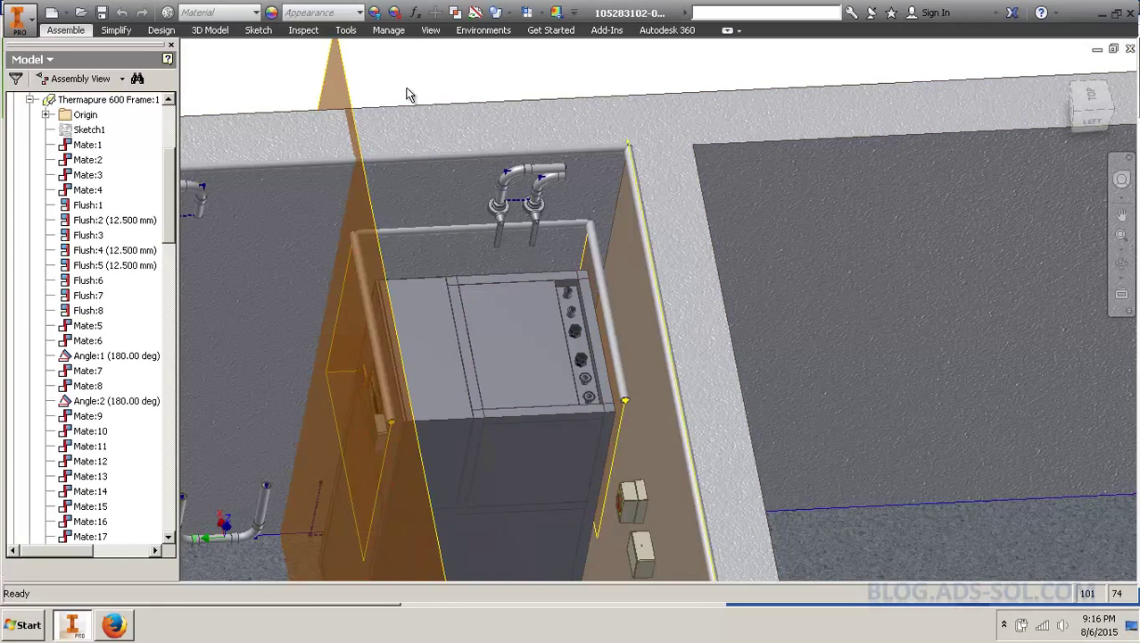